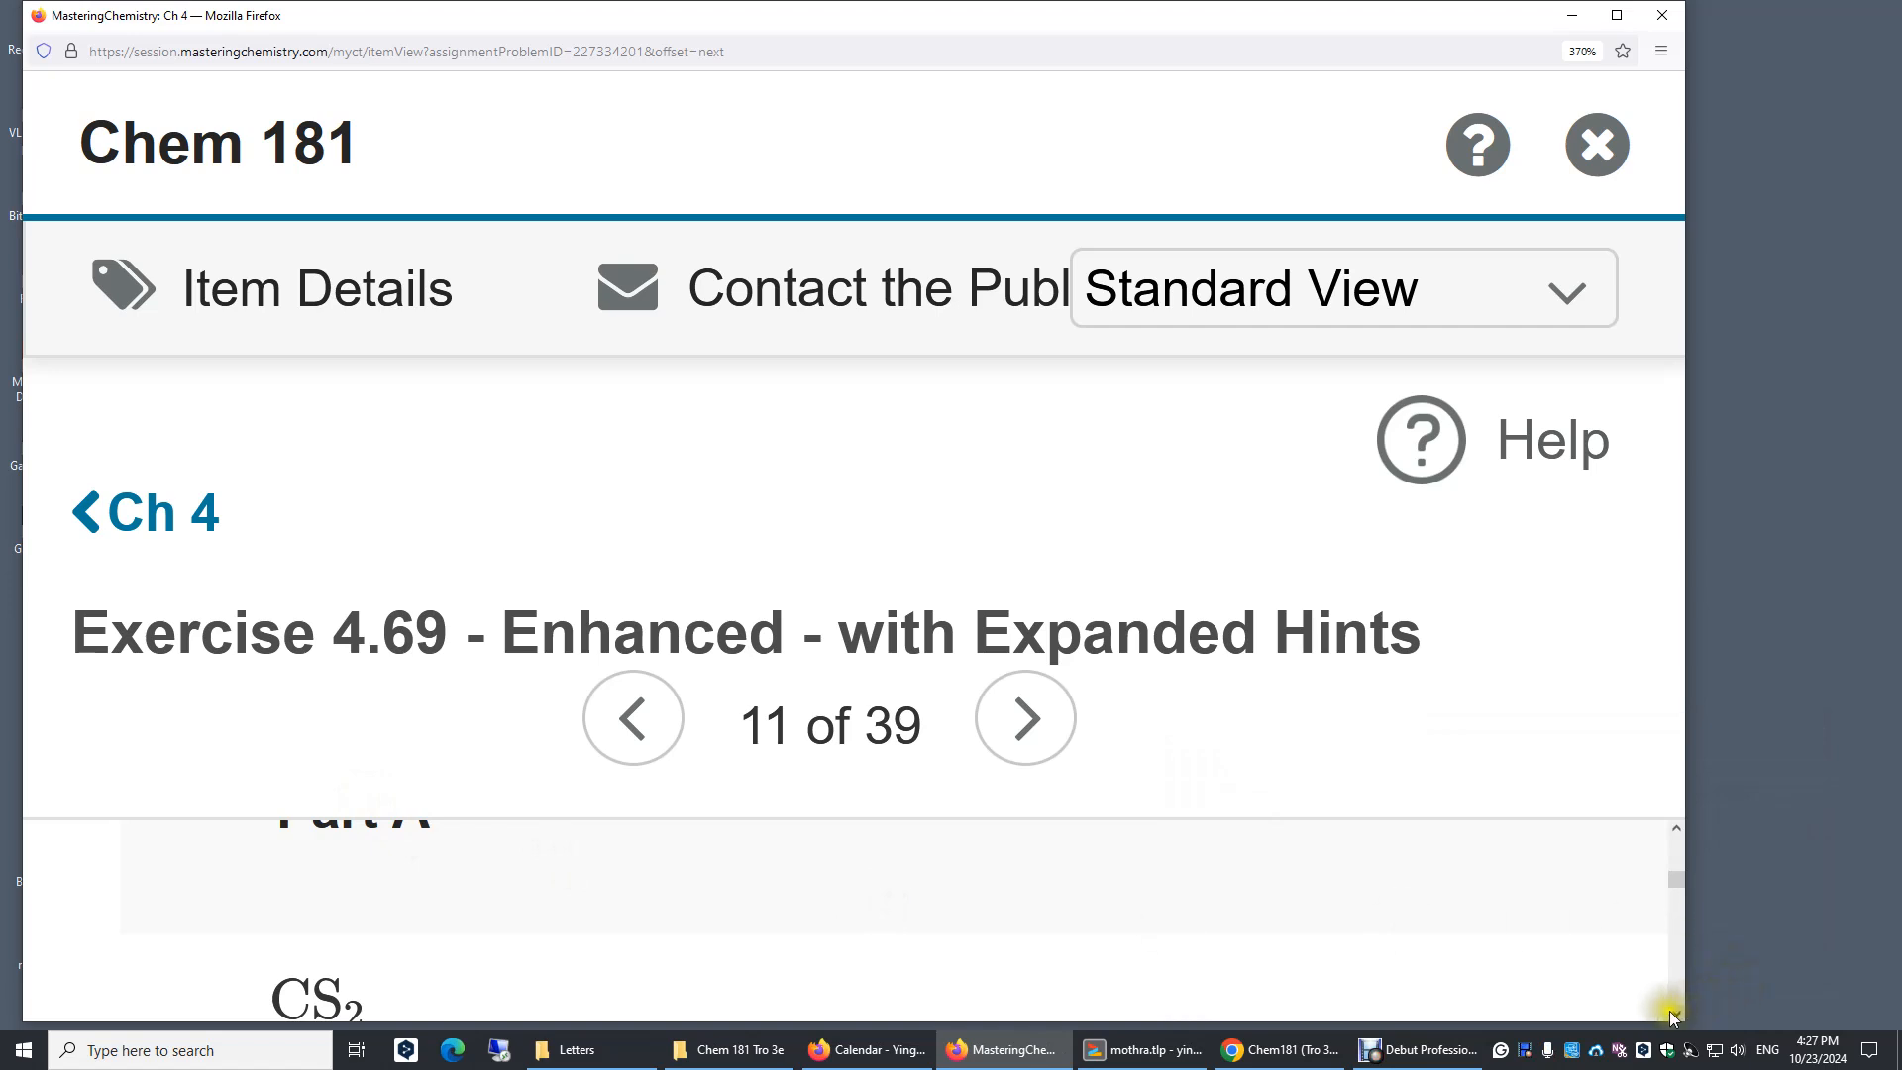
Scroll down to bring Part A (full name of CS2) and its answer box into view.
scroll(down, 3)
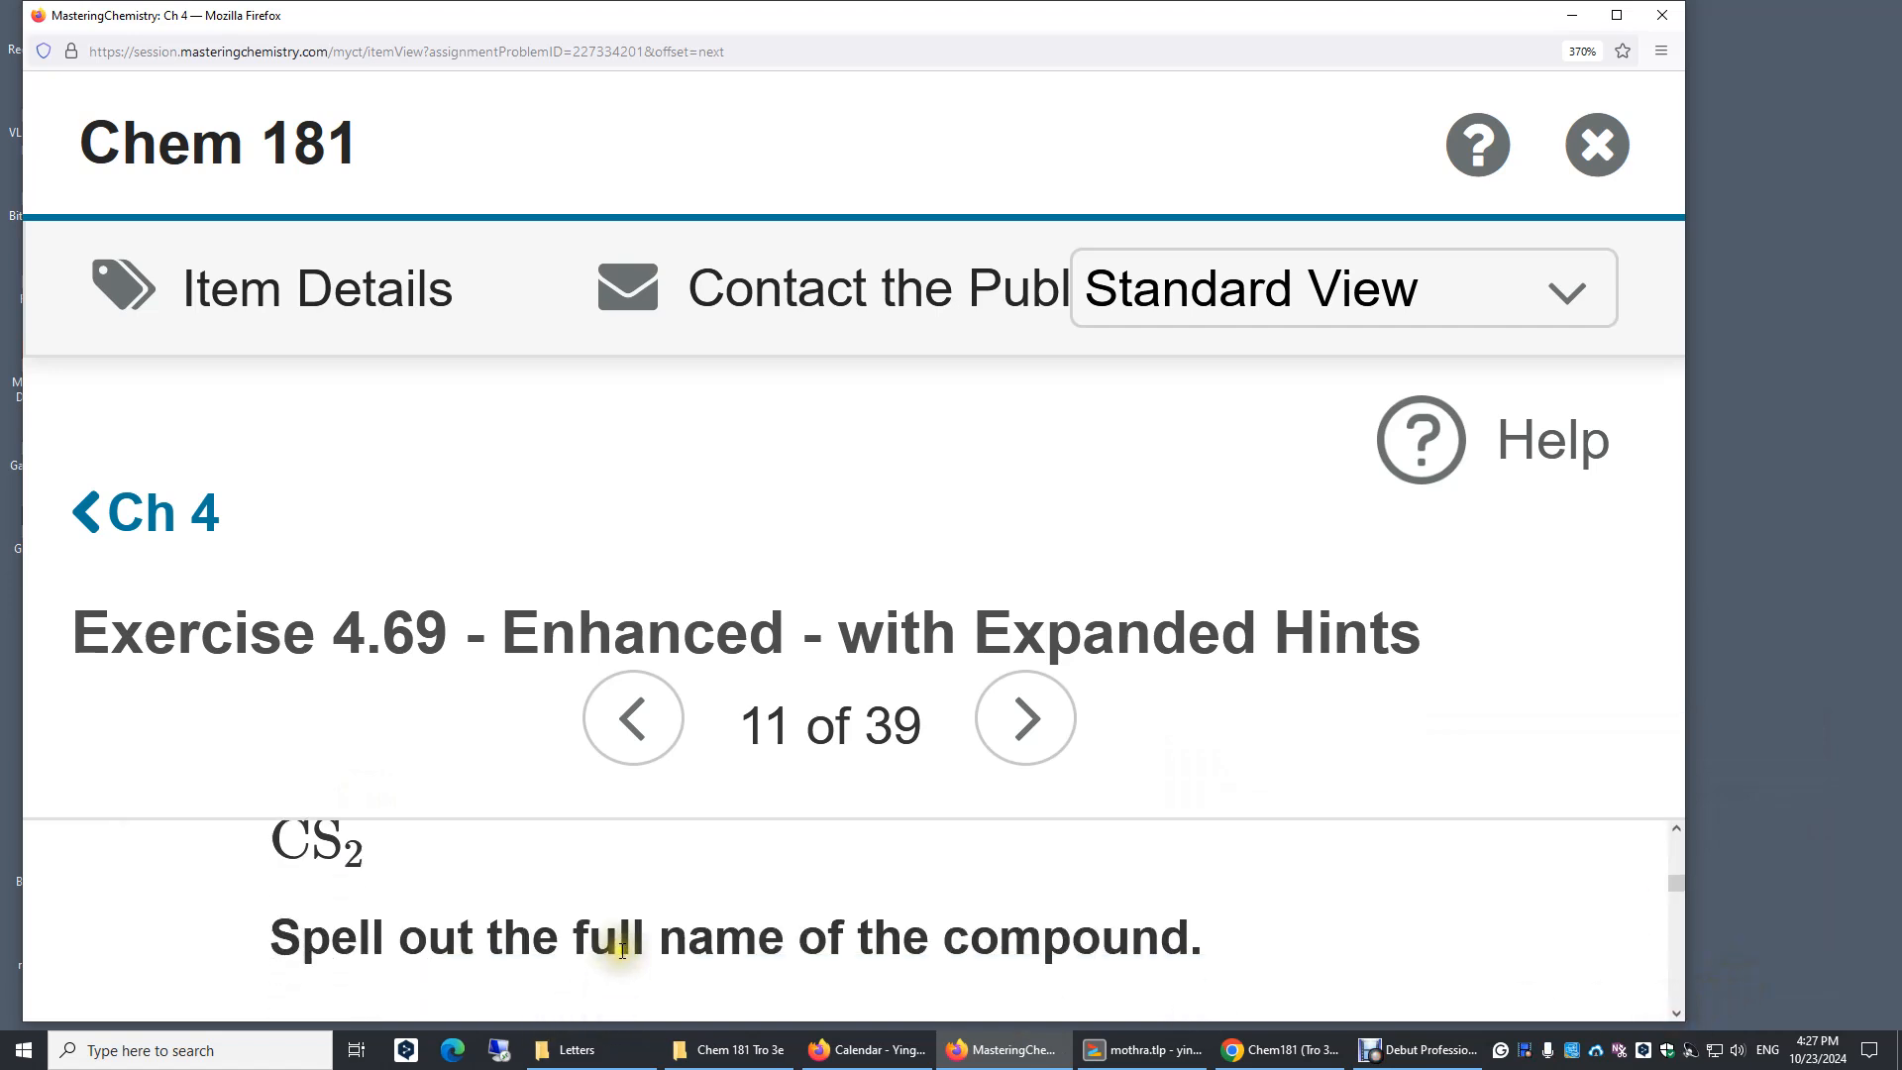
mouse_move(737, 935)
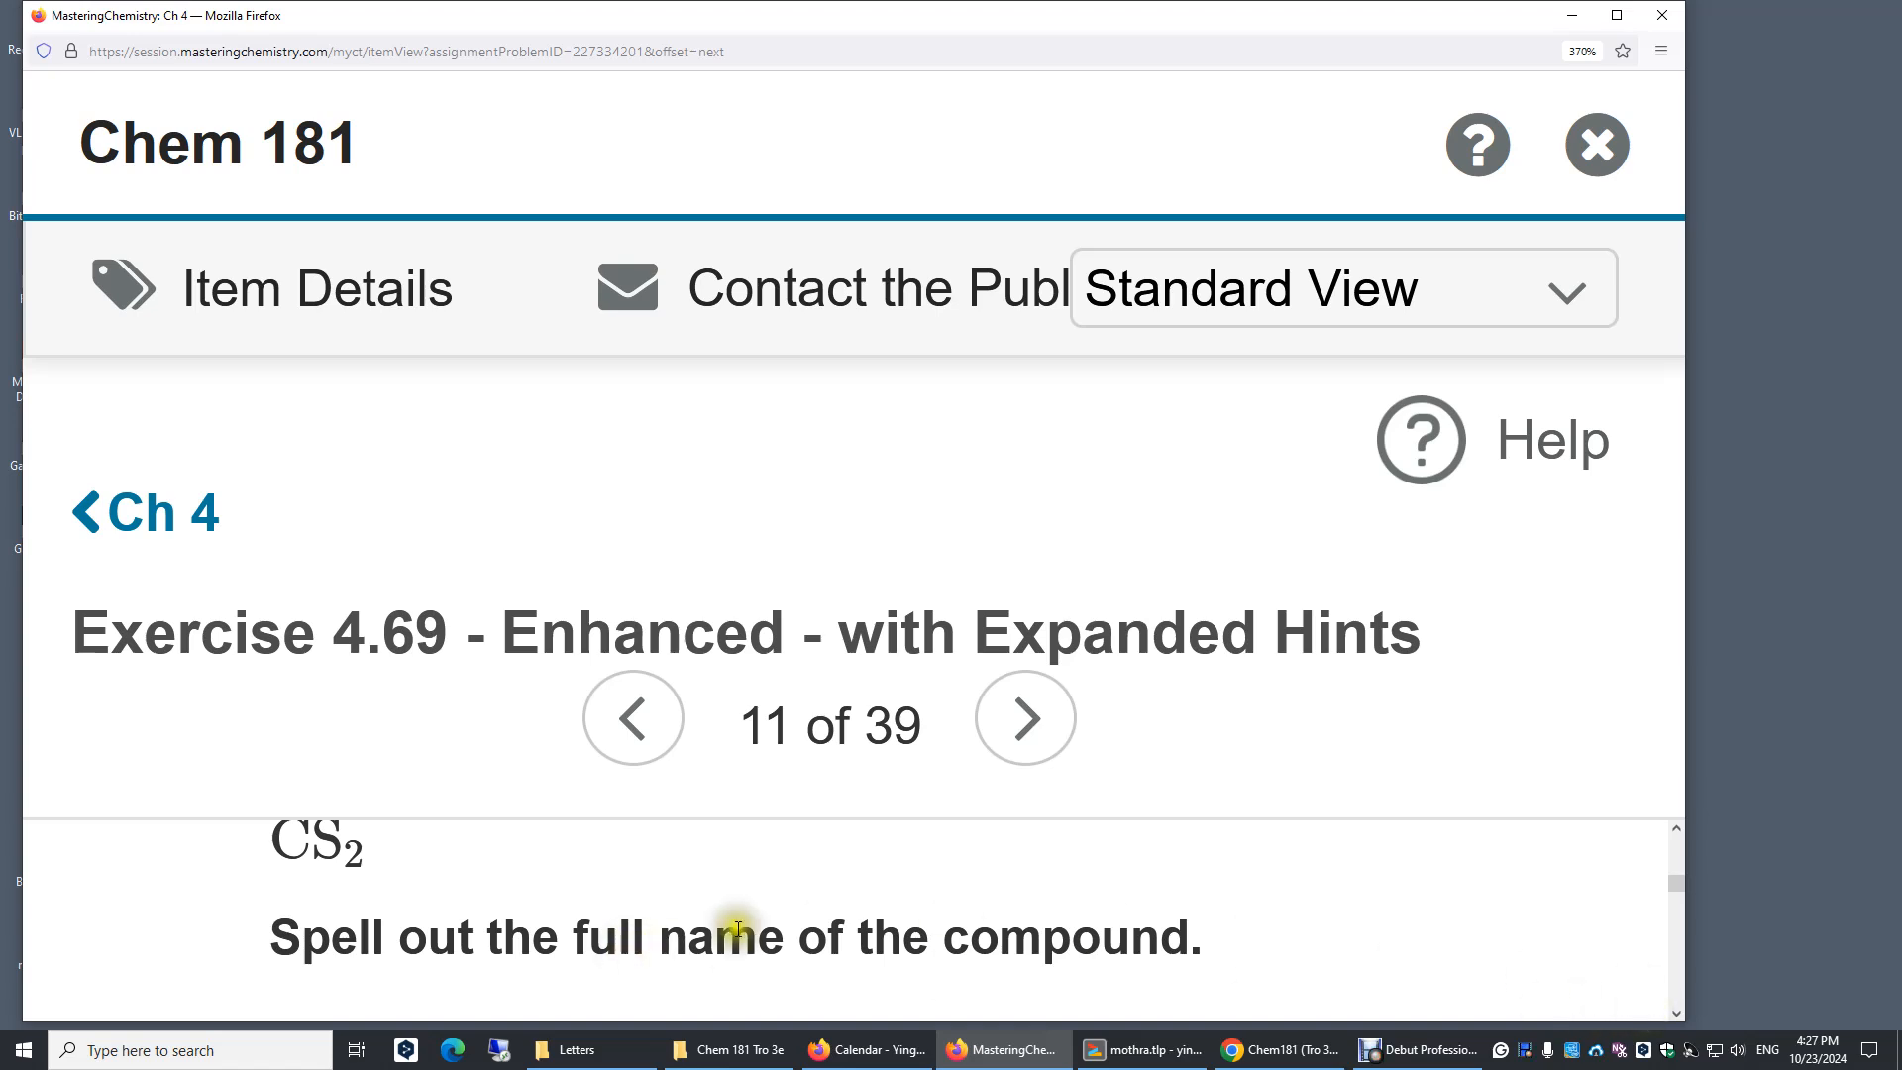
mouse_move(290, 834)
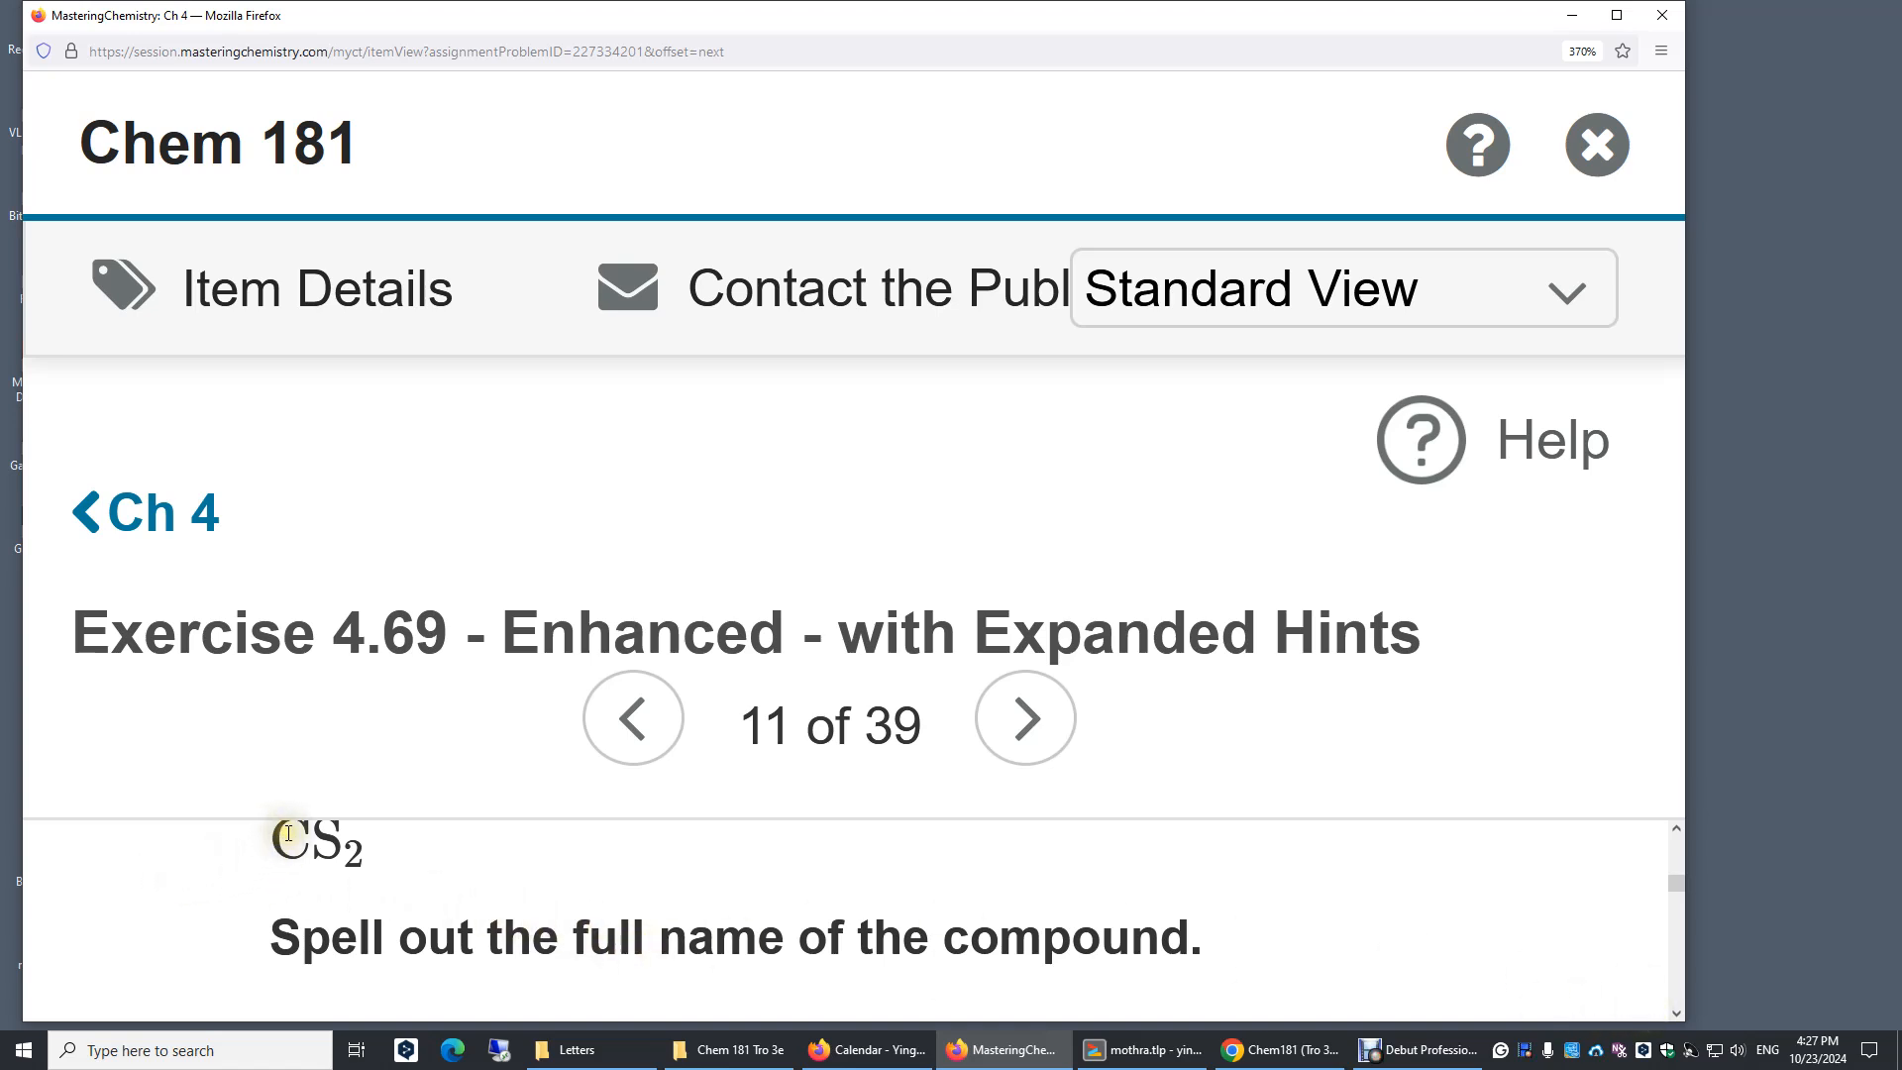
mouse_move(303, 850)
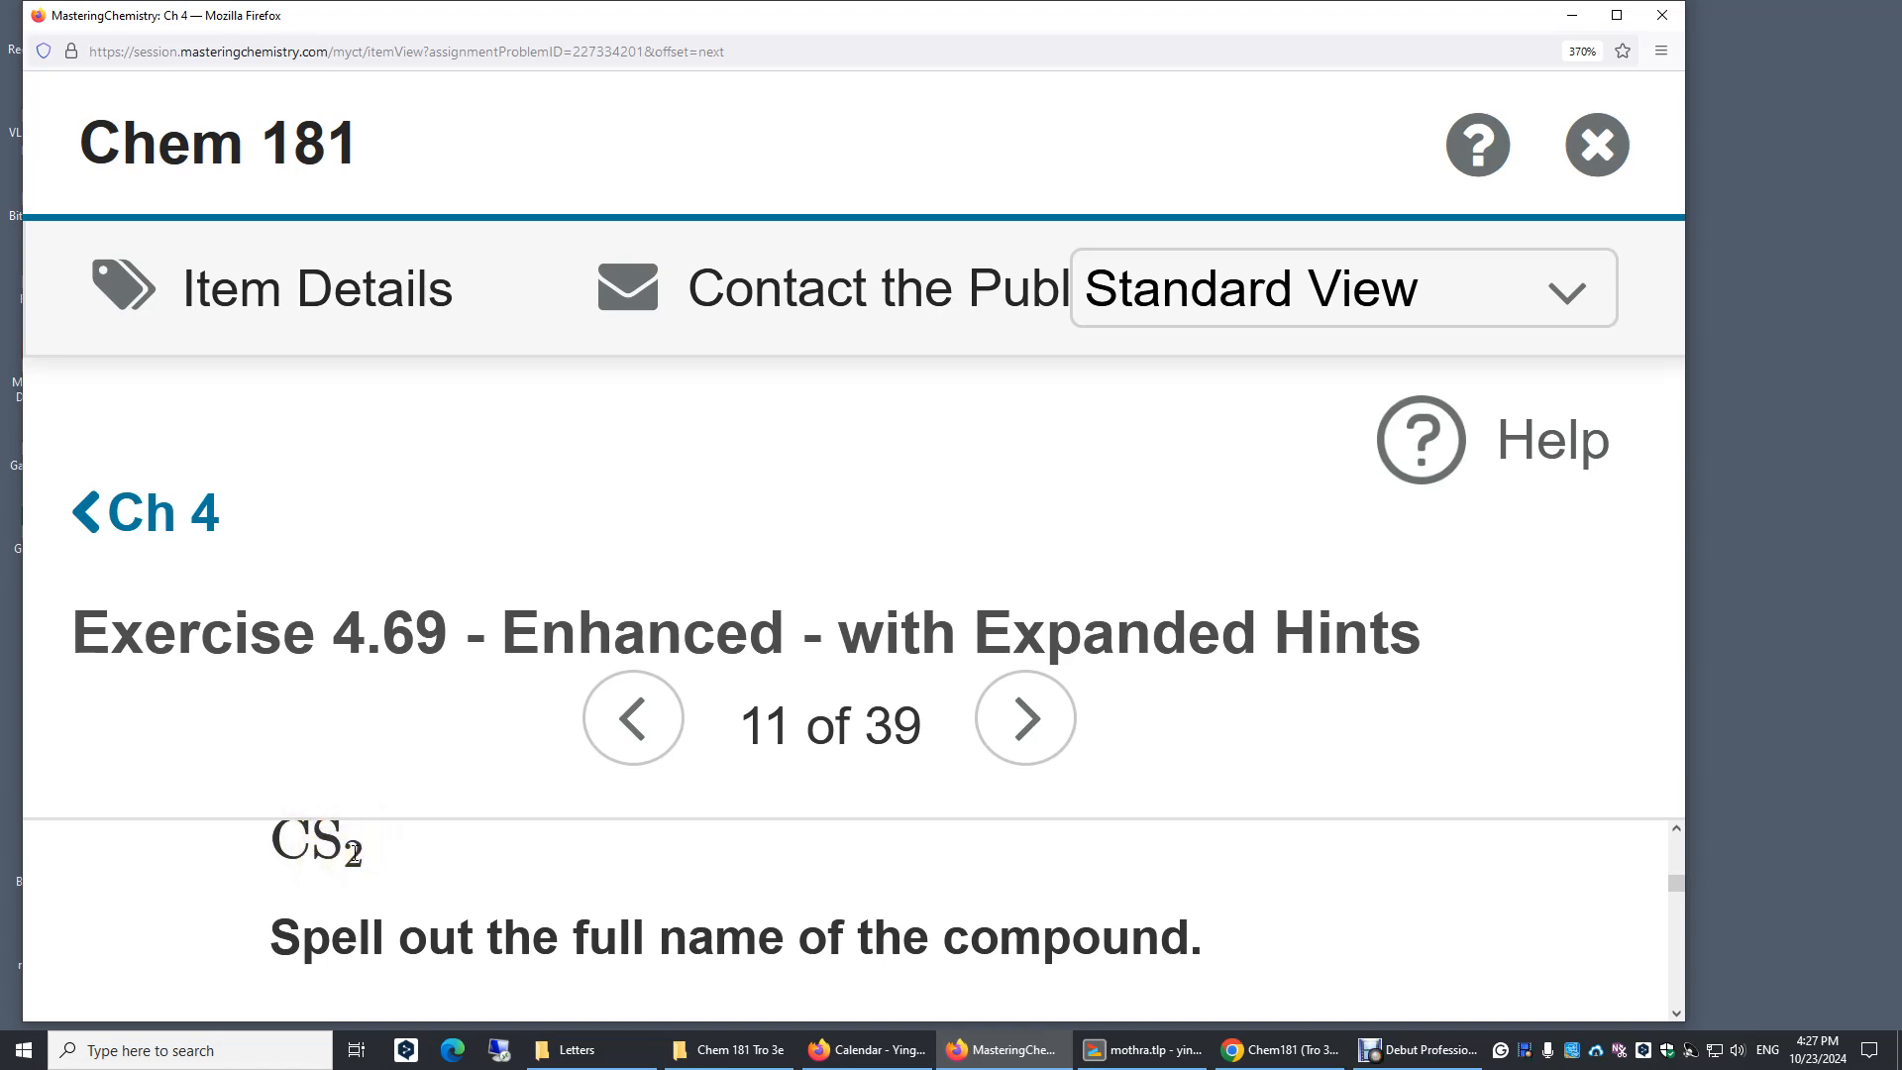
mouse_move(320, 881)
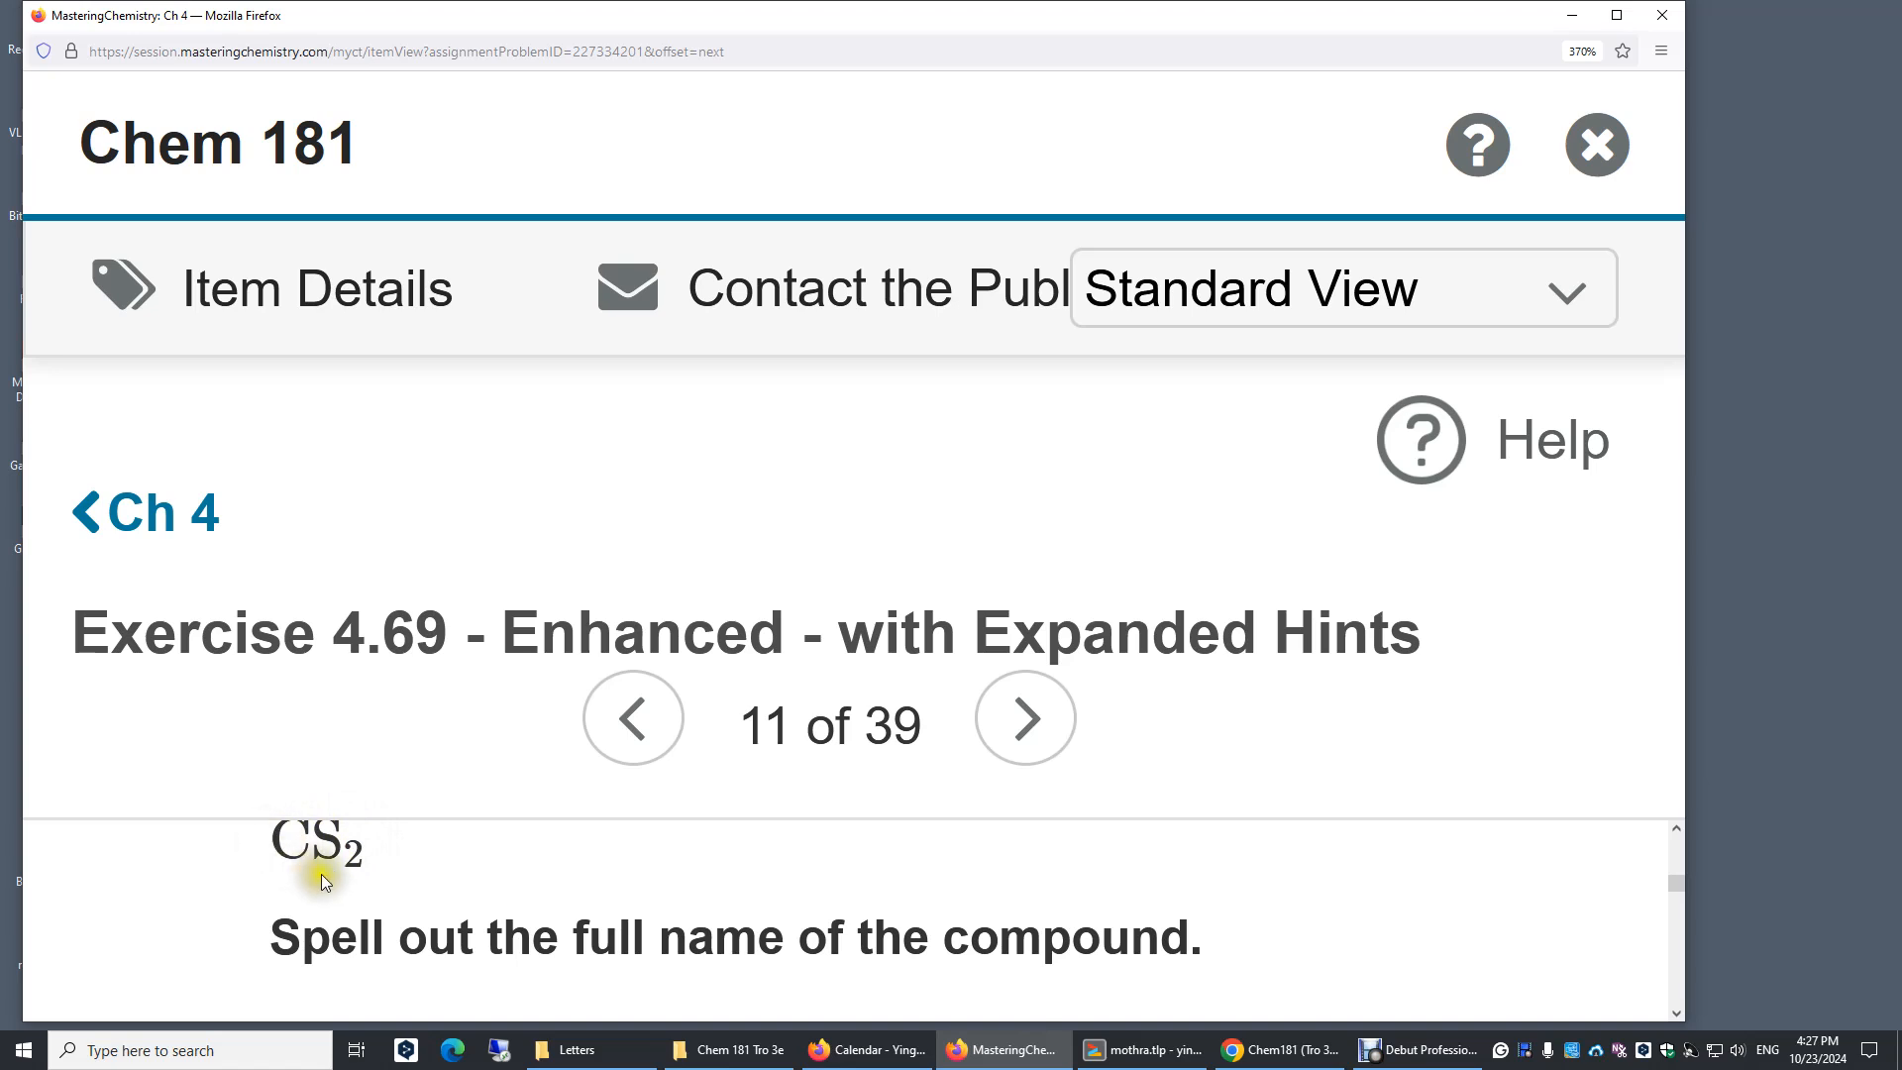
mouse_move(1723, 1006)
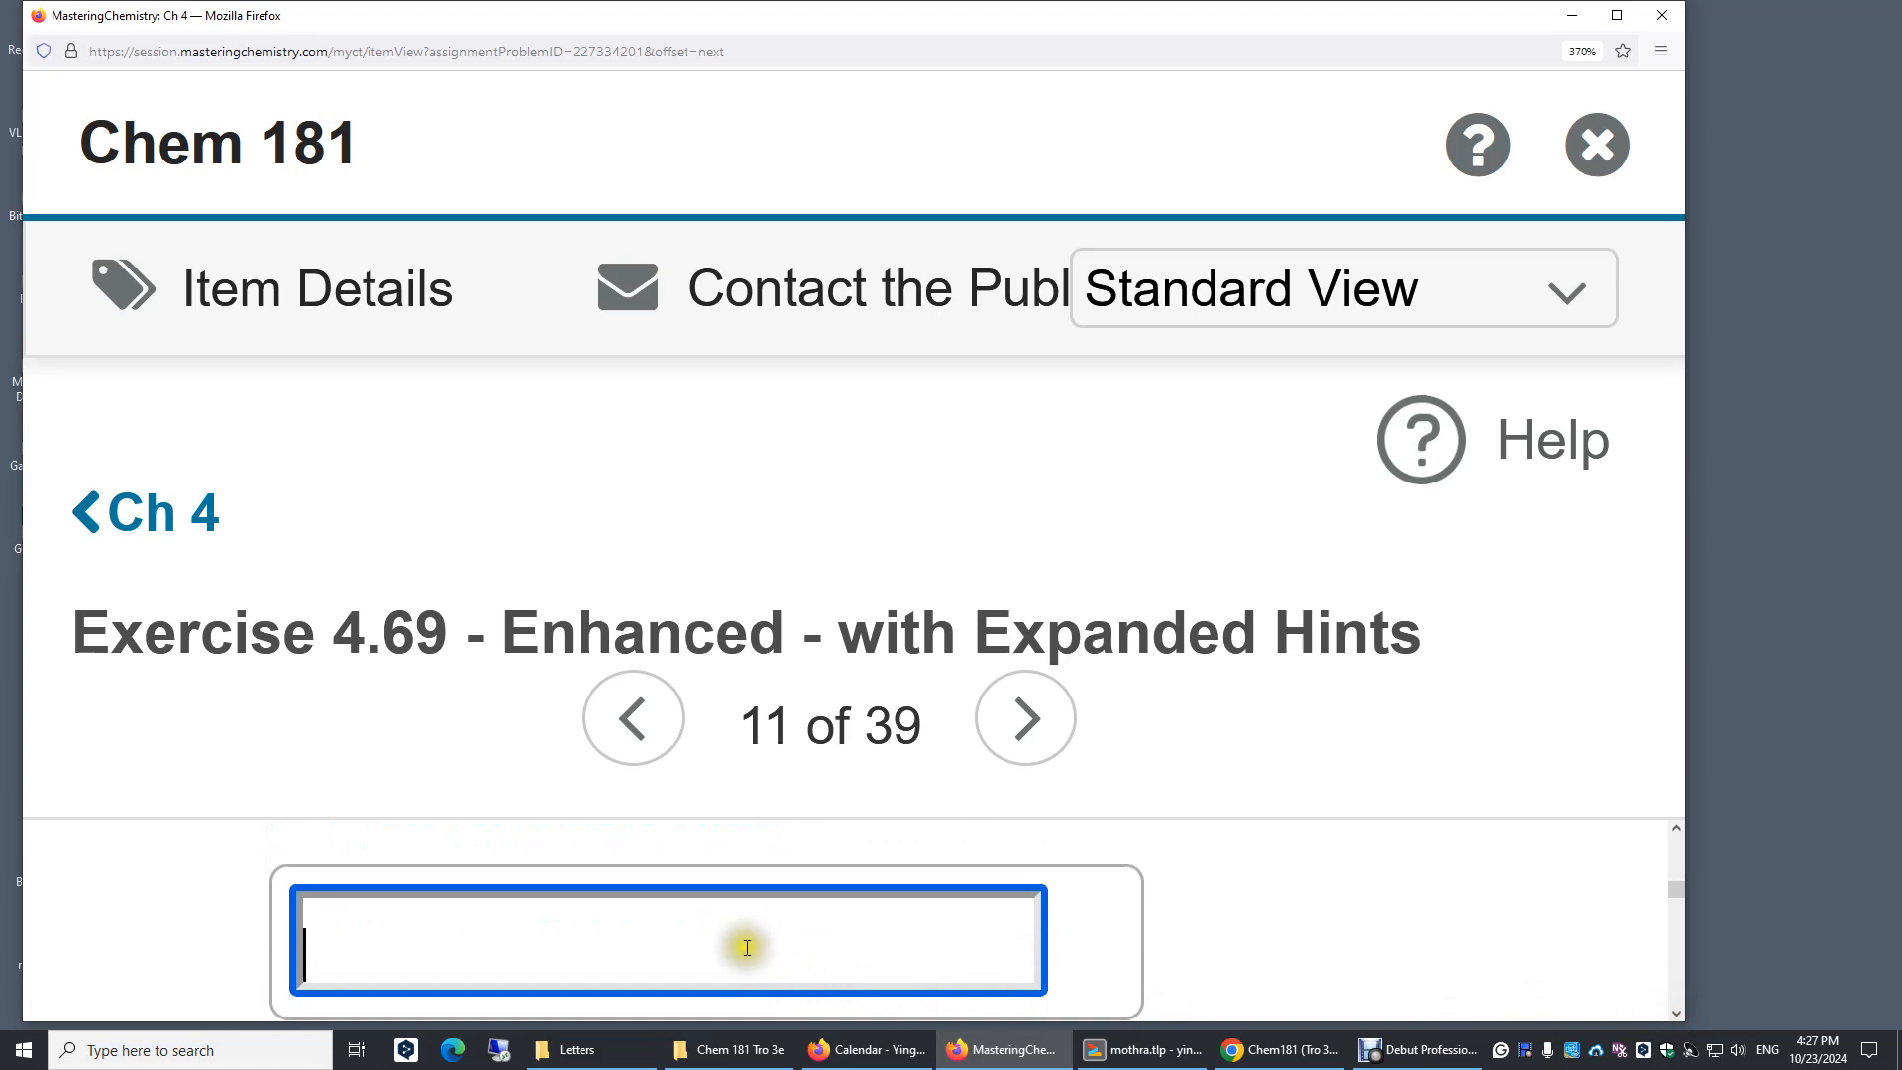
Enter 'carbon disulfide' as the name of CS2 for Part A and move down toward Part B.
text(carbon dis)
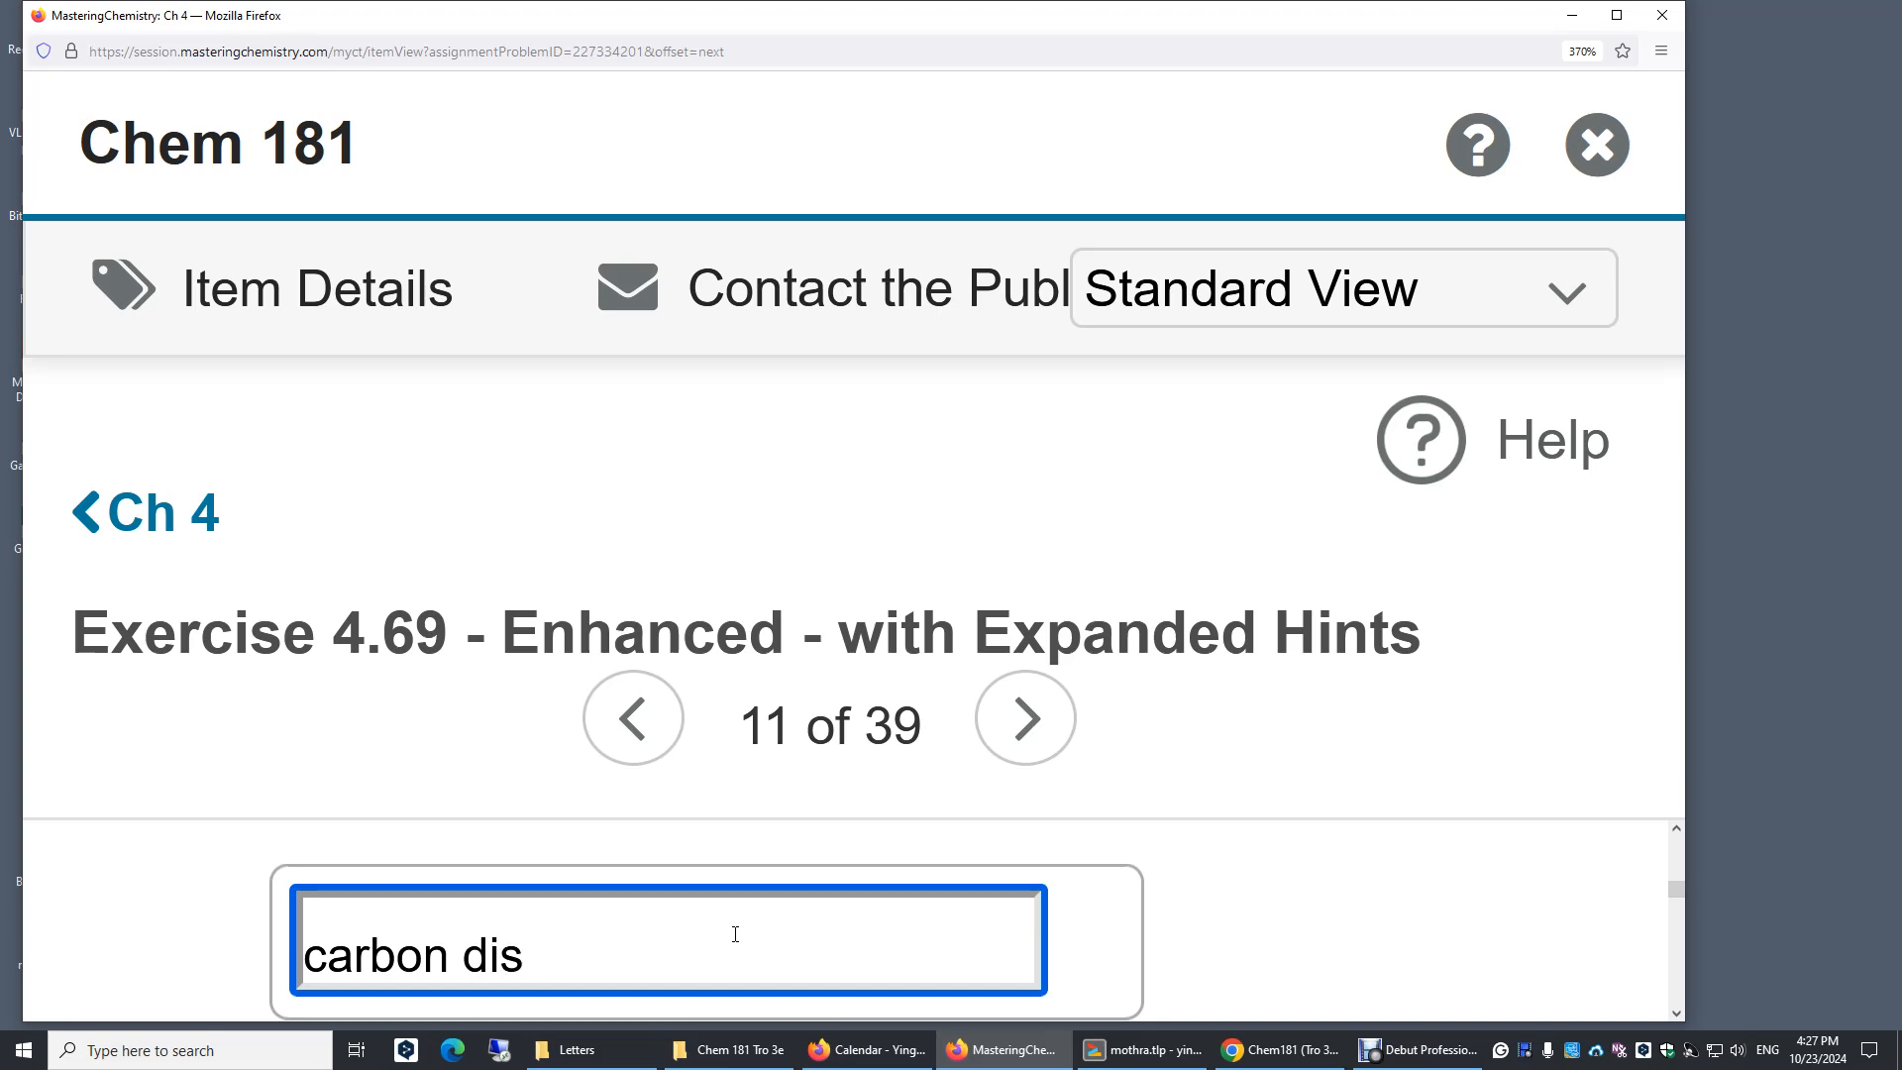
text(ulfide)
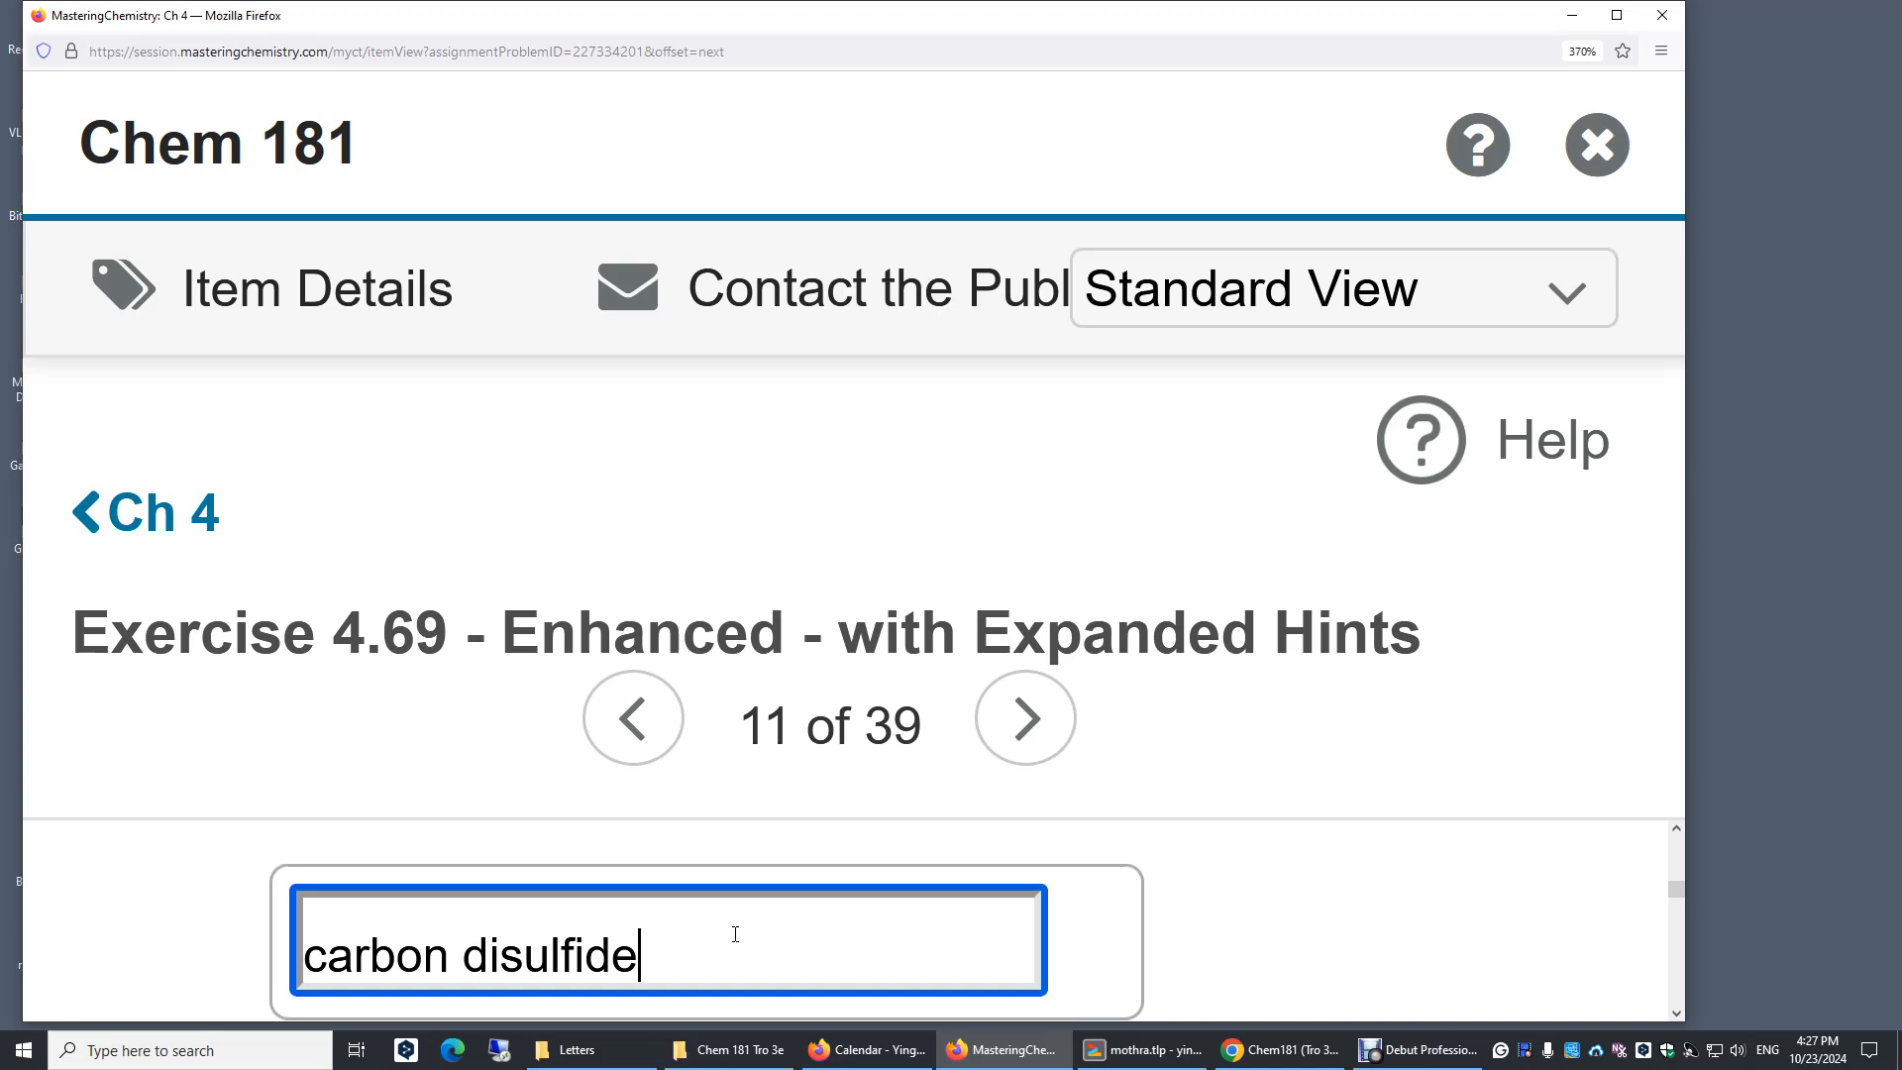
mouse_move(896, 909)
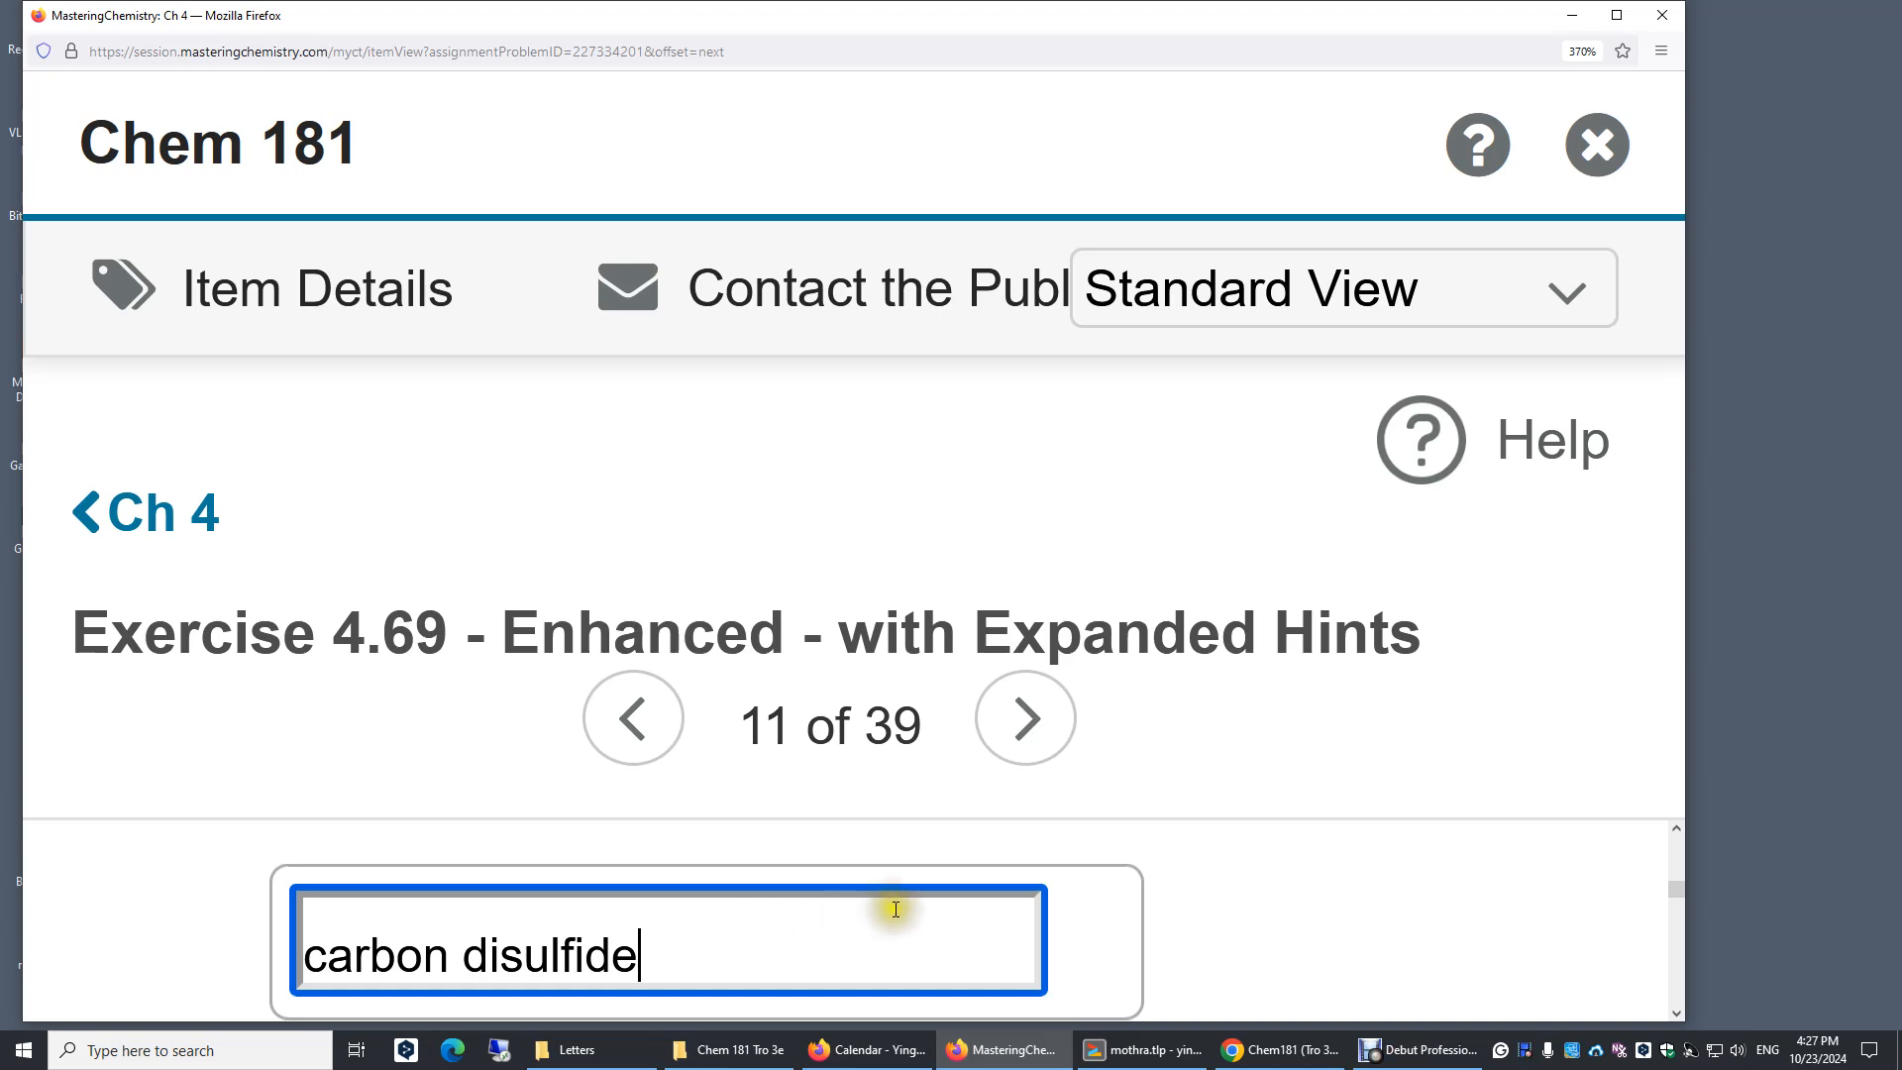
scroll(down, 3)
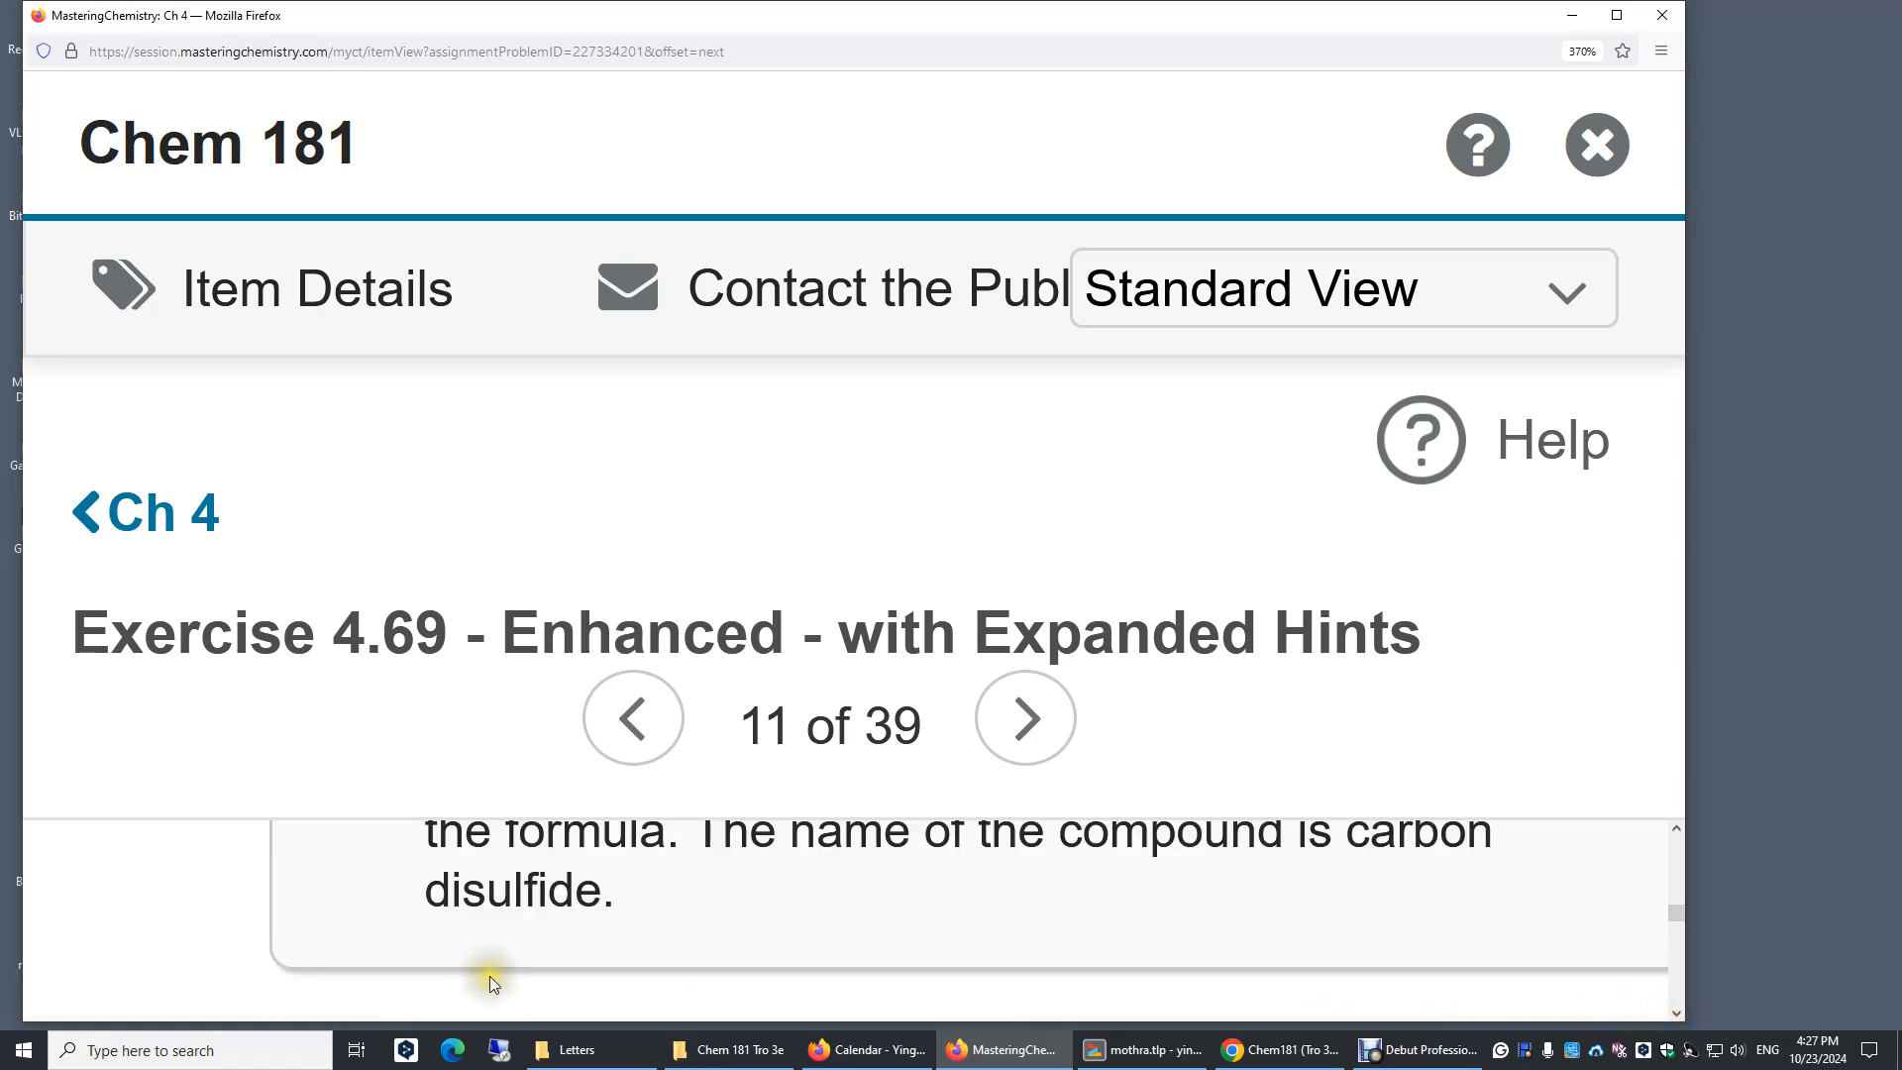
scroll(down, 3)
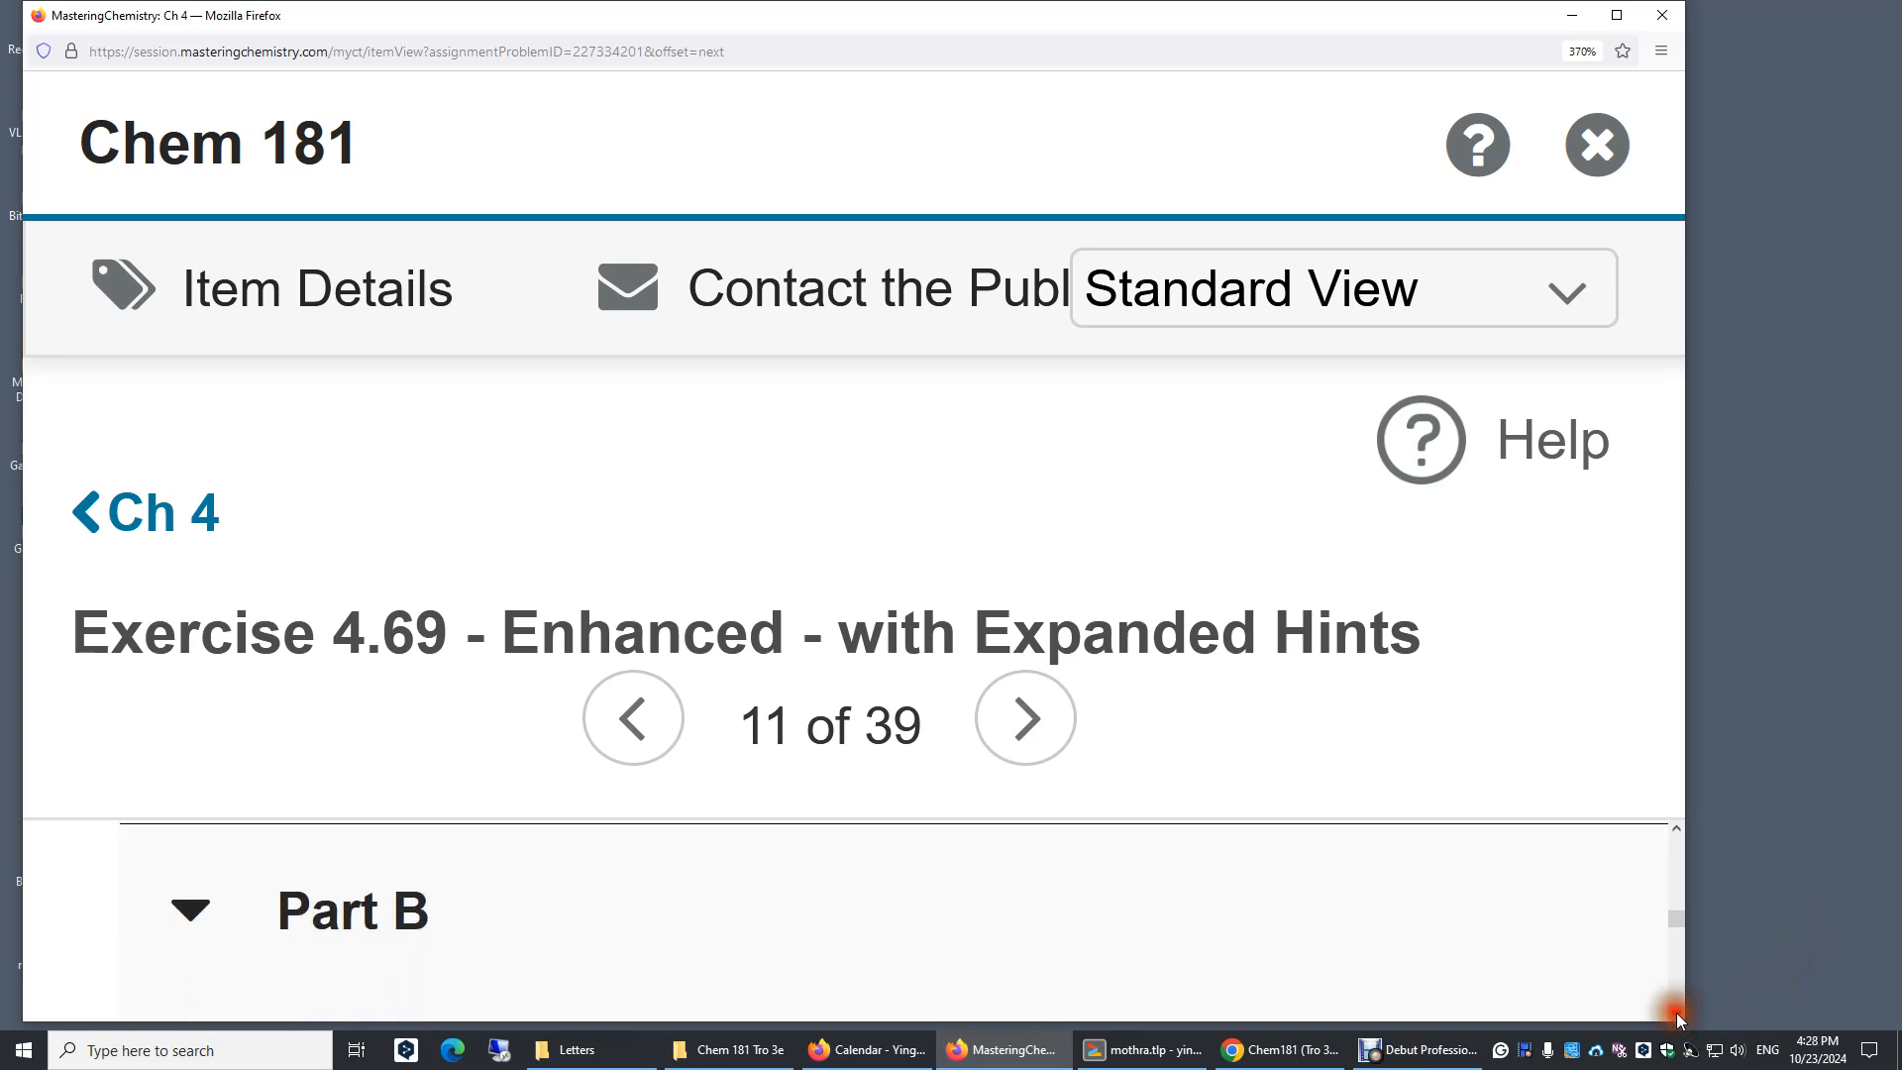
Enter 'nitrogen triiodide' as the name of NI3 in the Part B answer box.
scroll(down, 3)
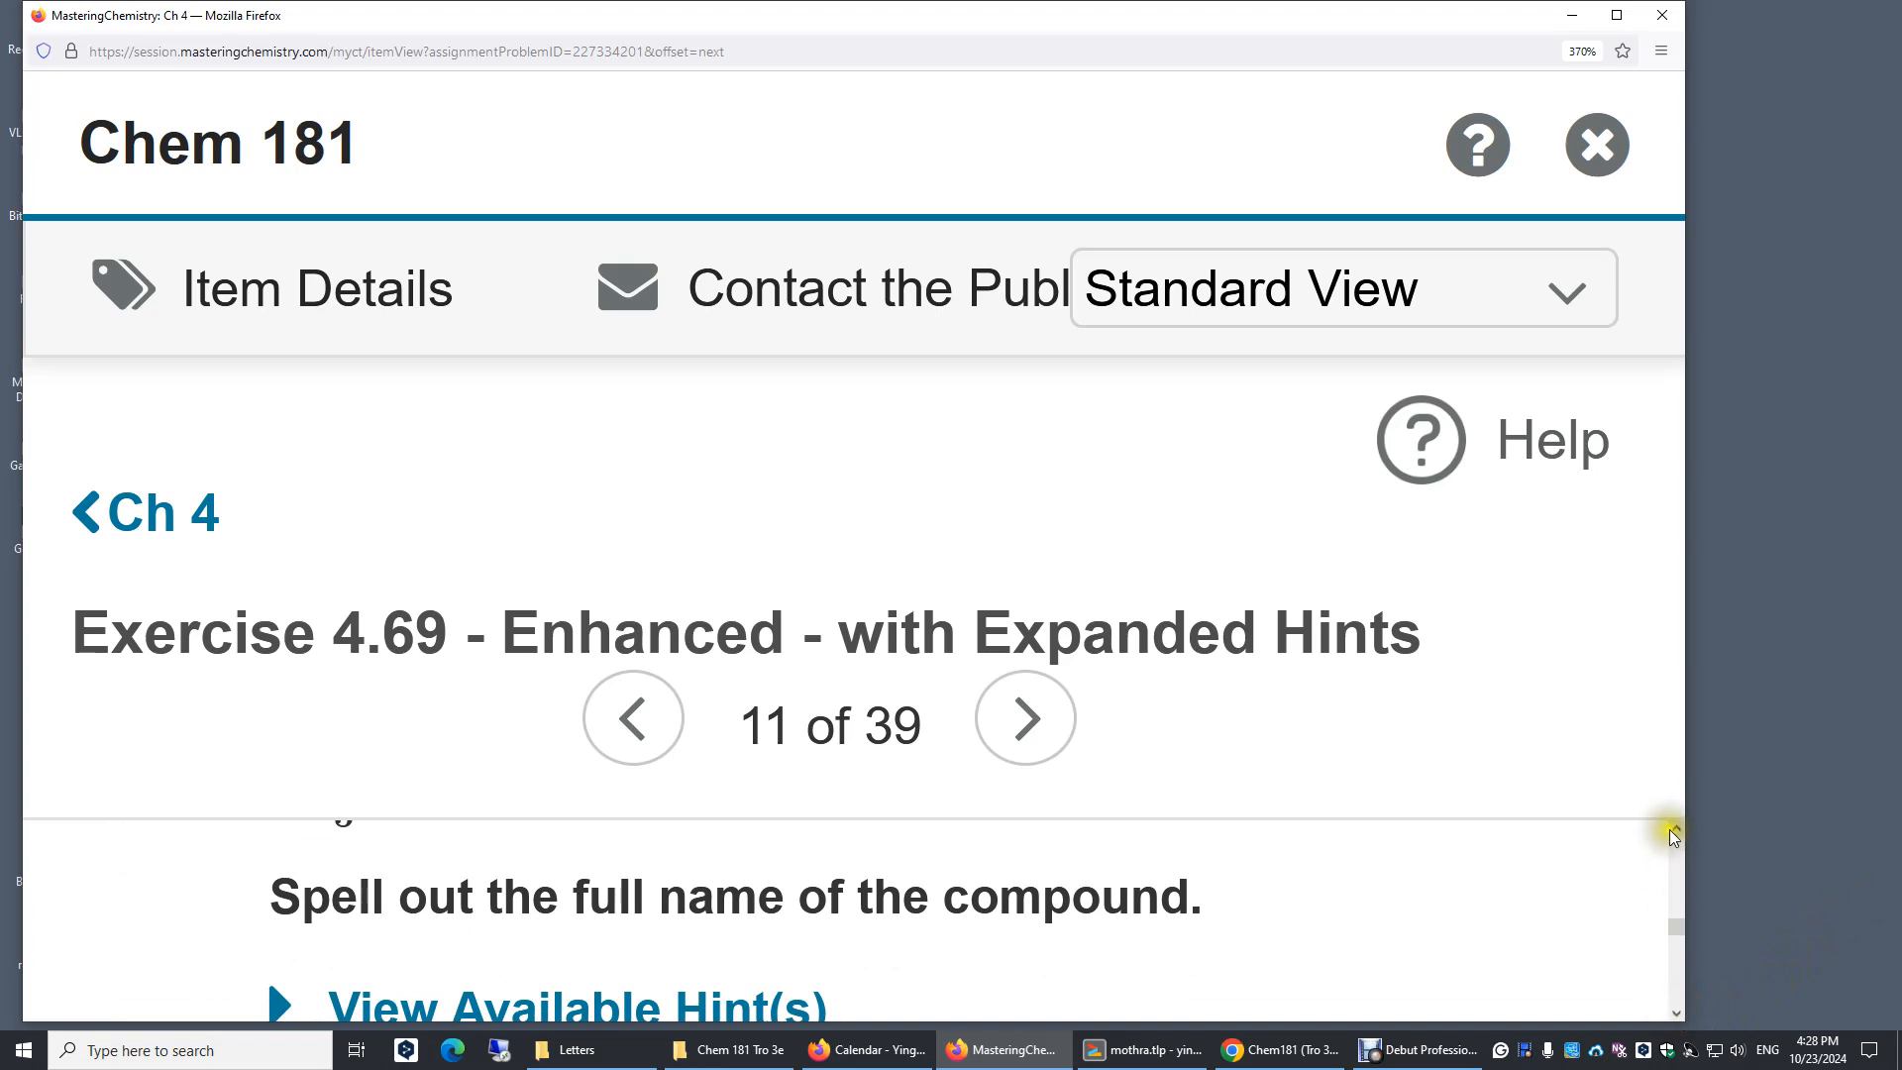
scroll(down, 3)
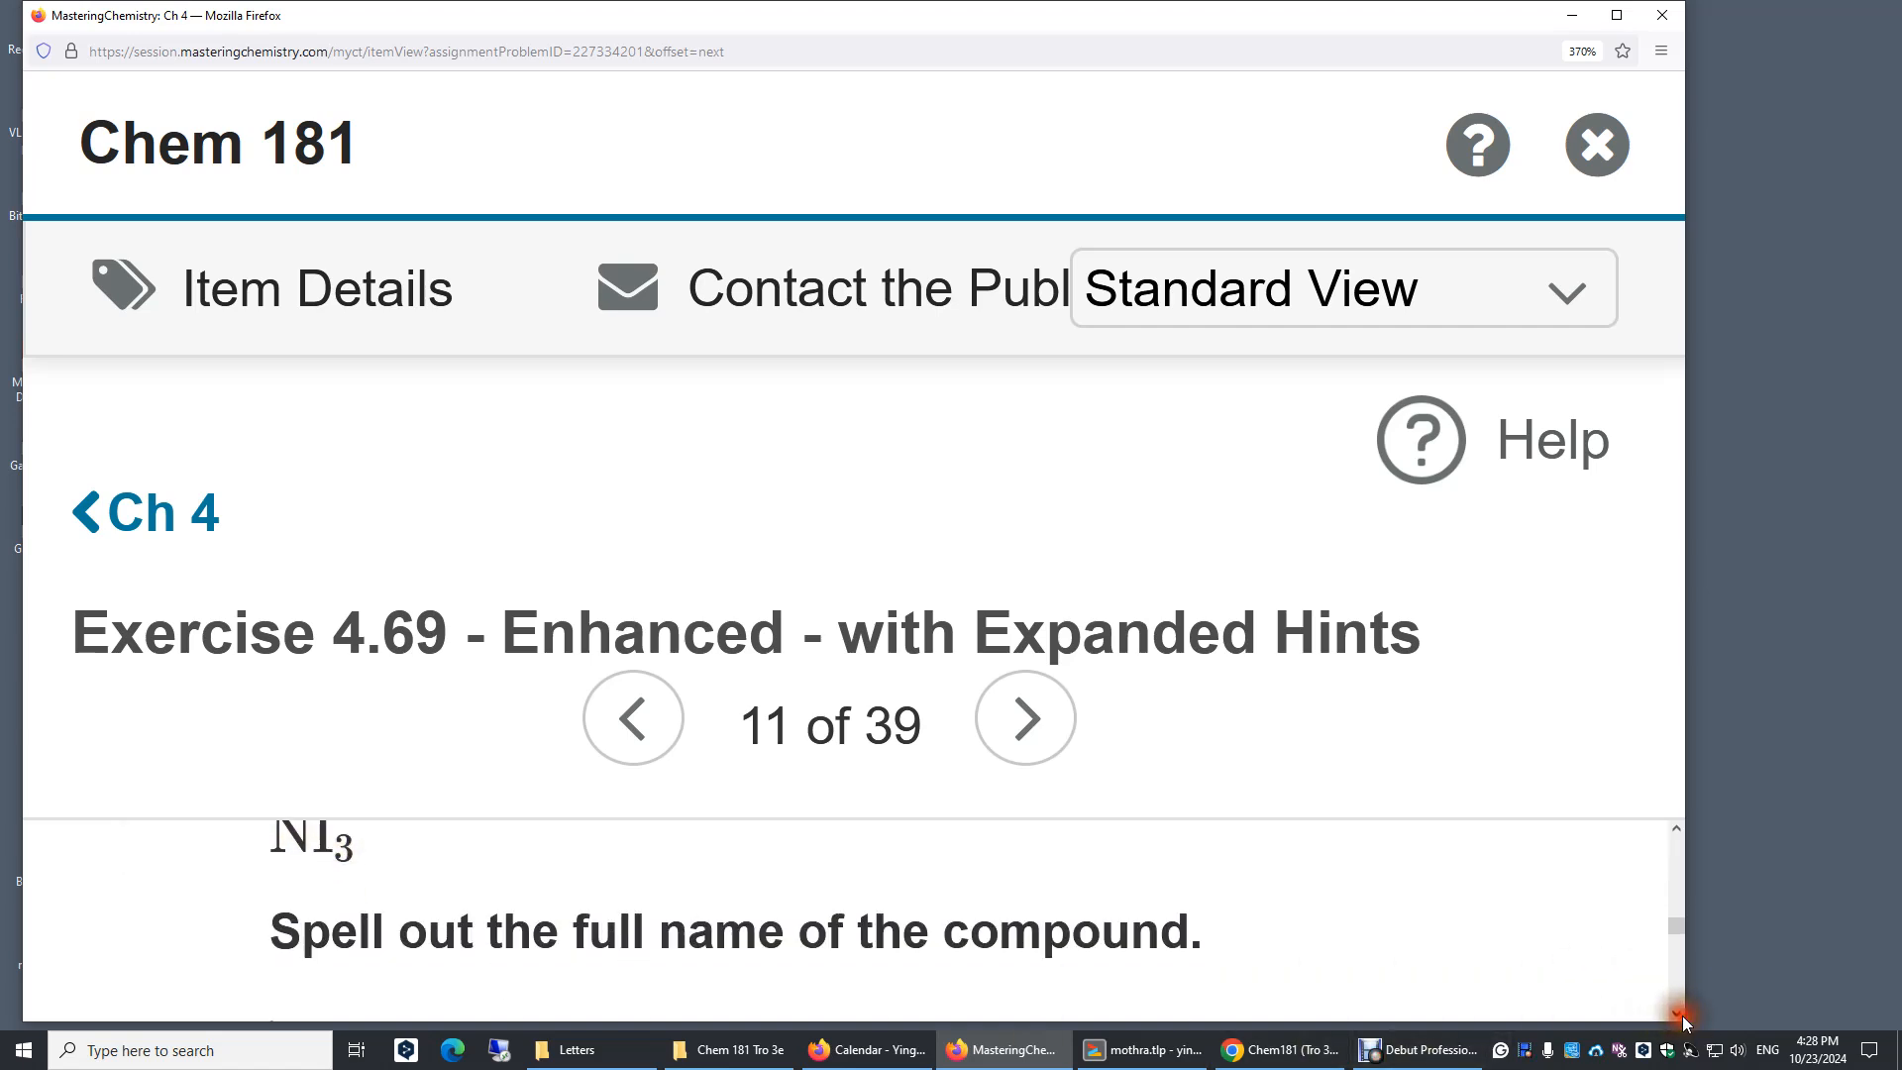
scroll(down, 3)
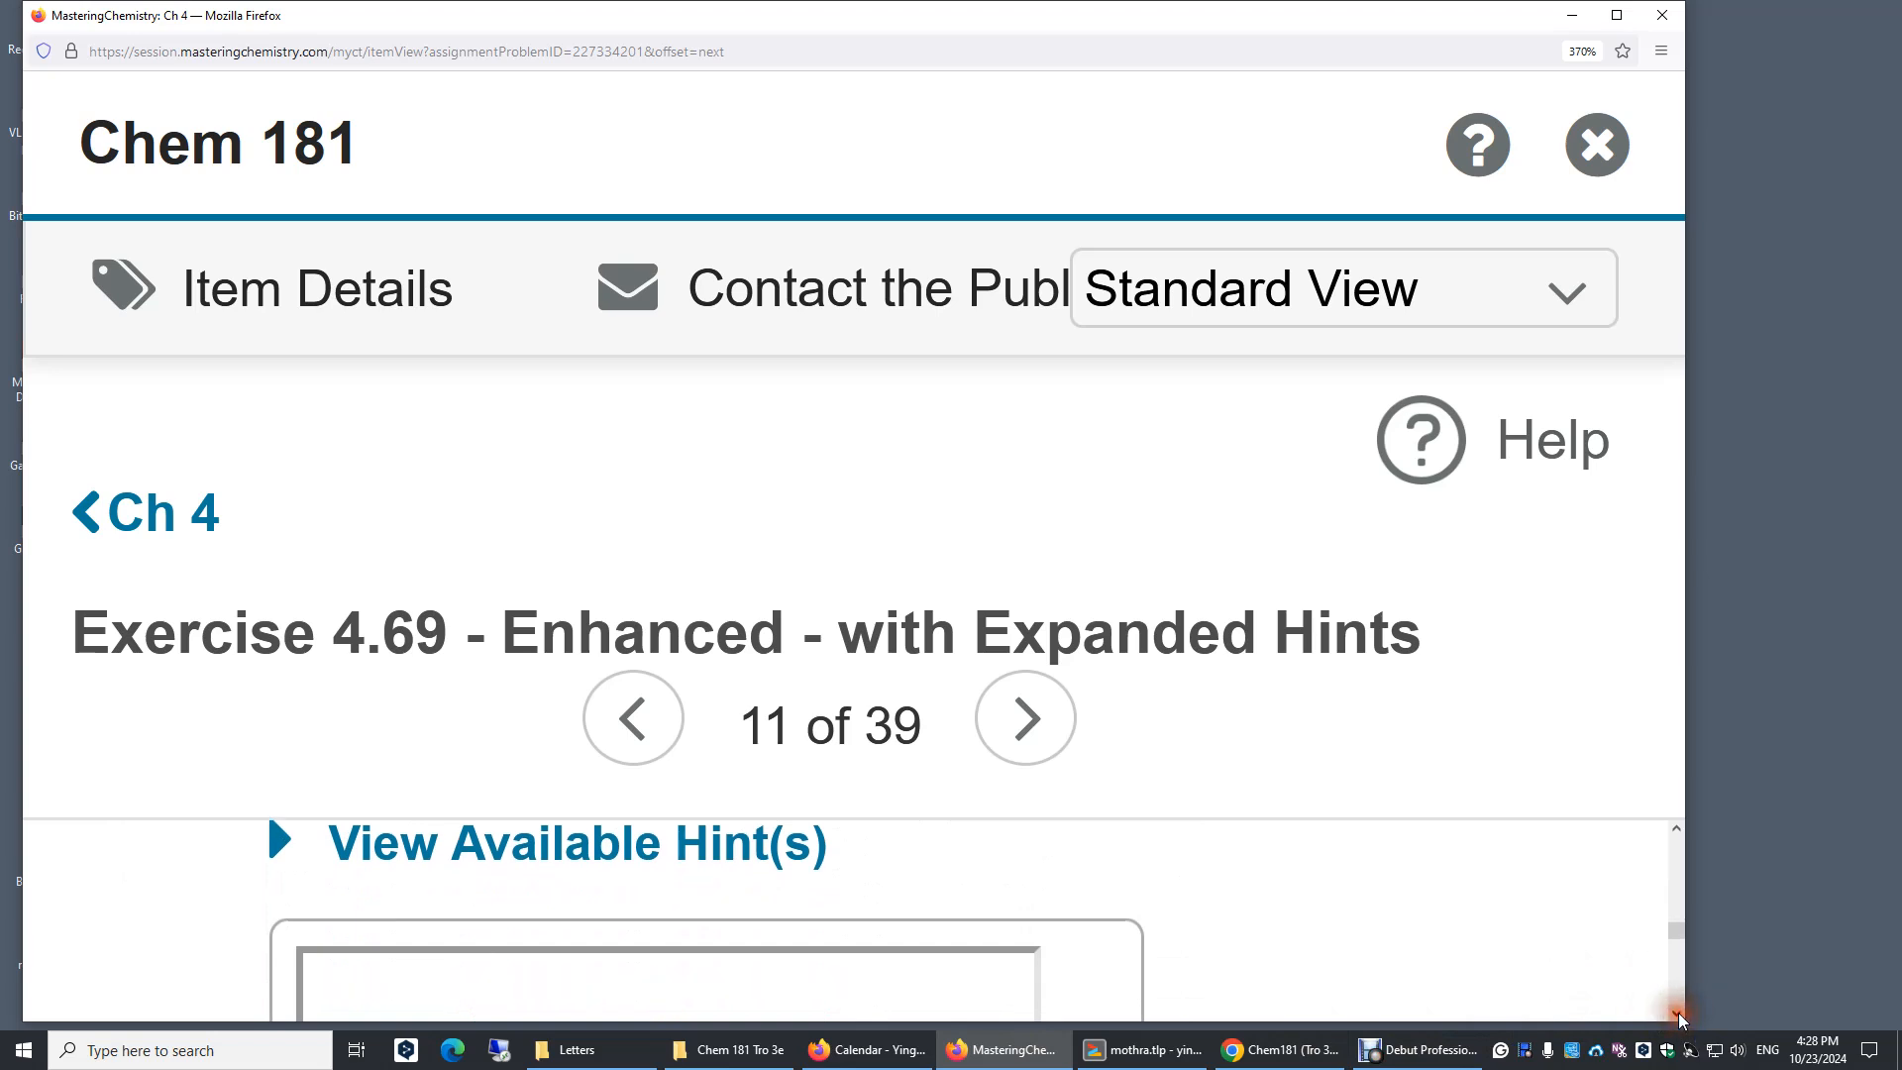
scroll(down, 3)
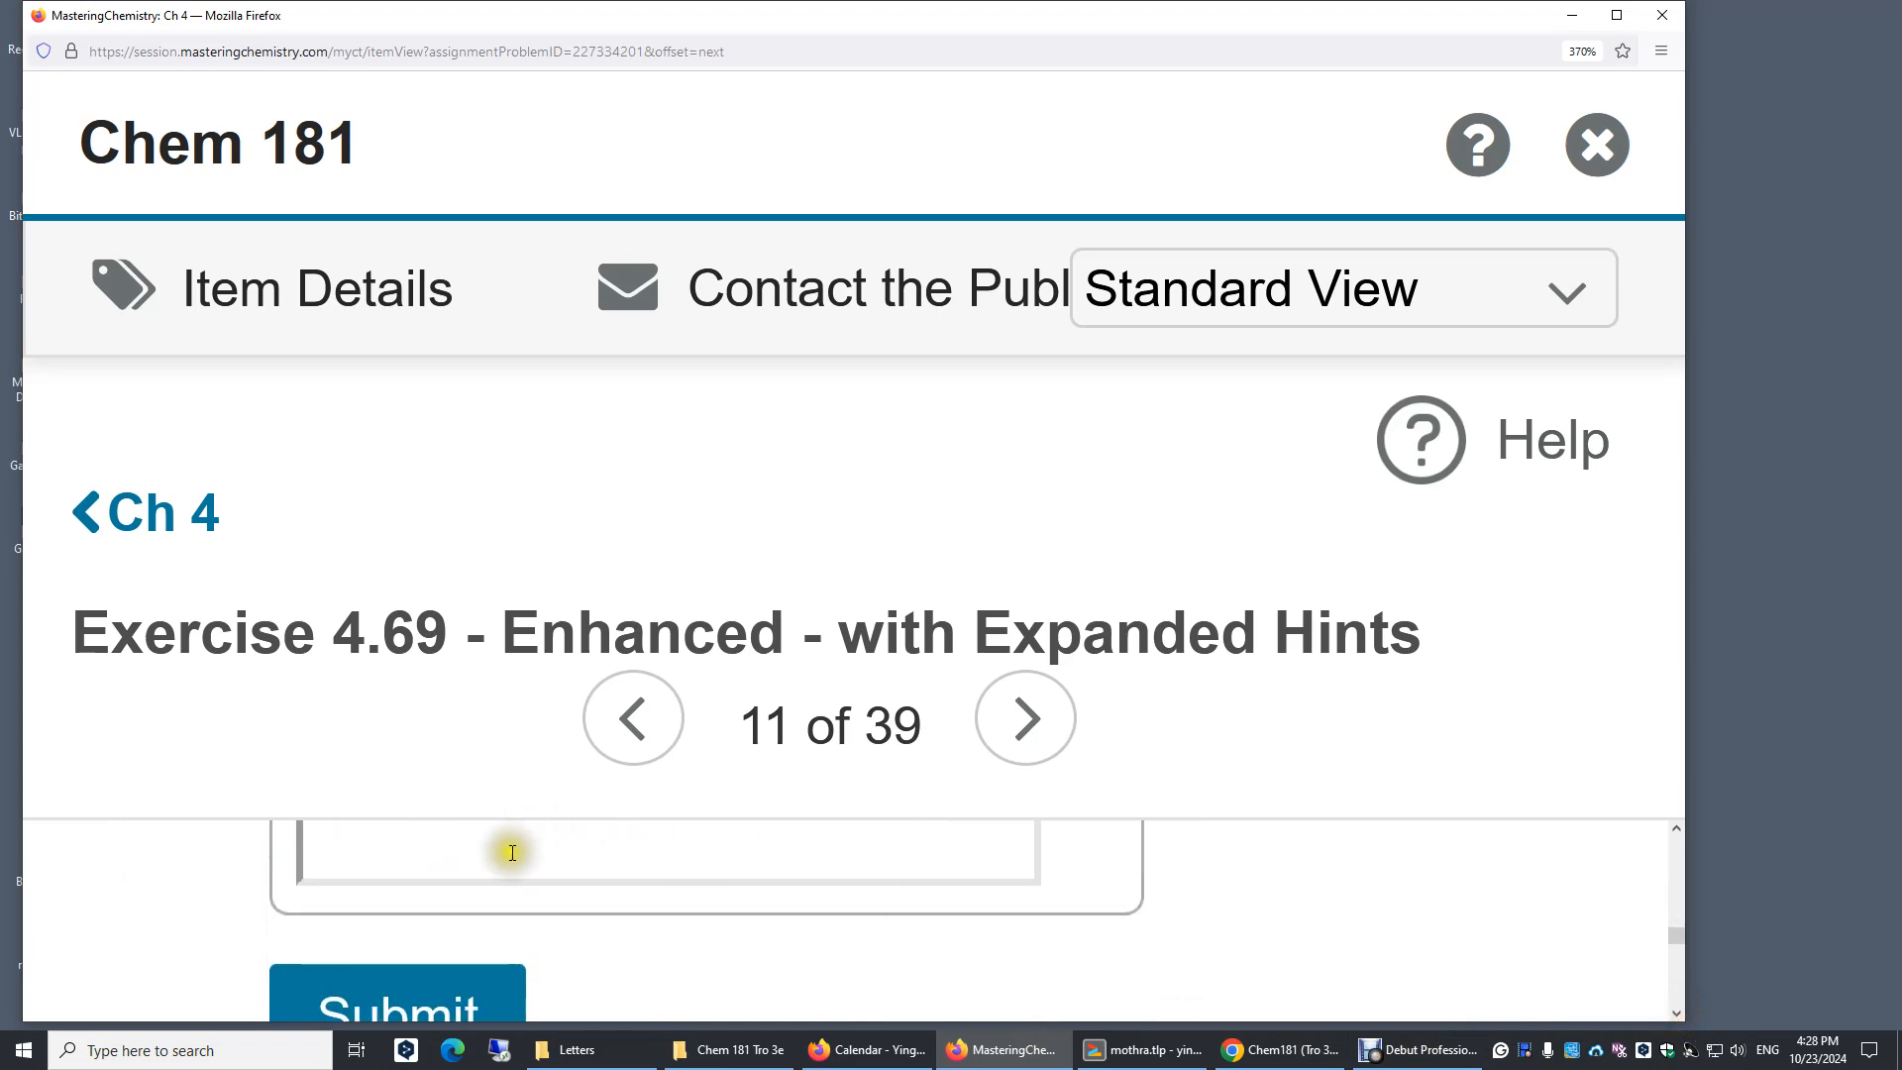
text(nitro)
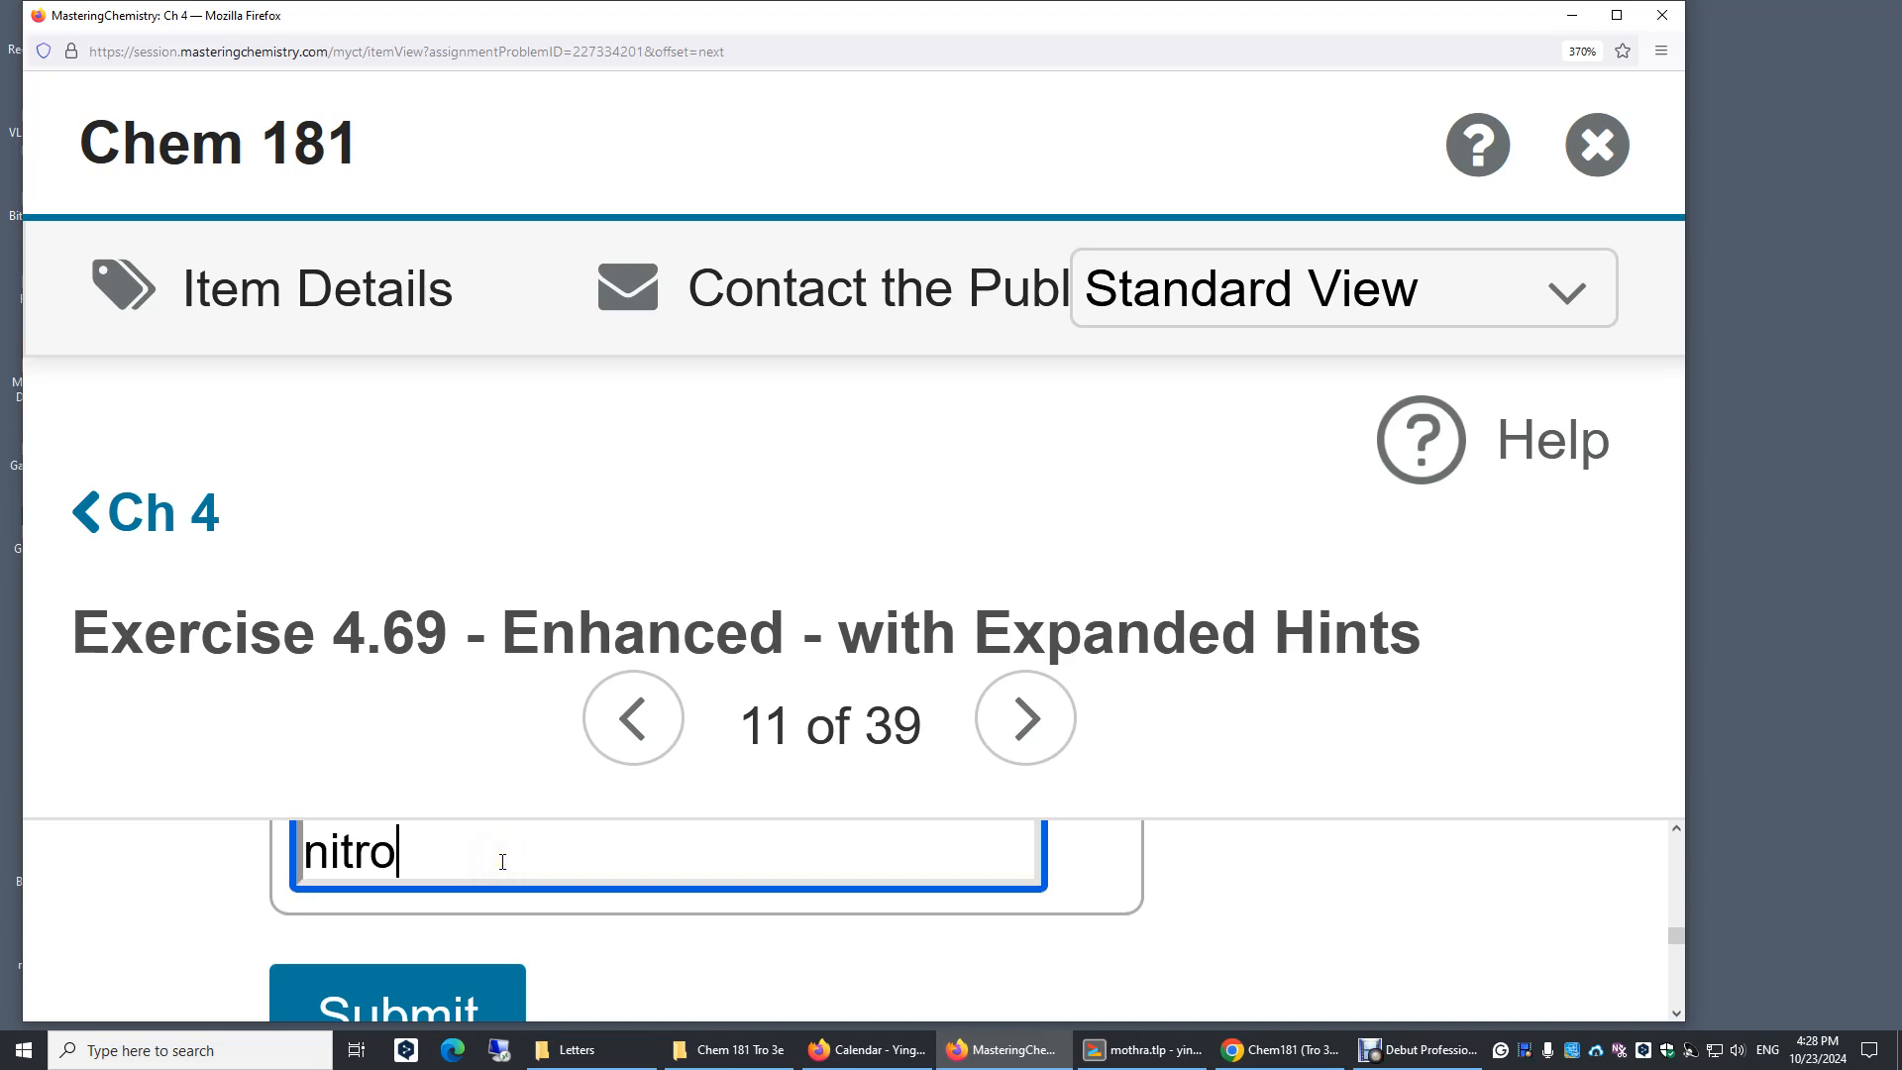
text(gen tri)
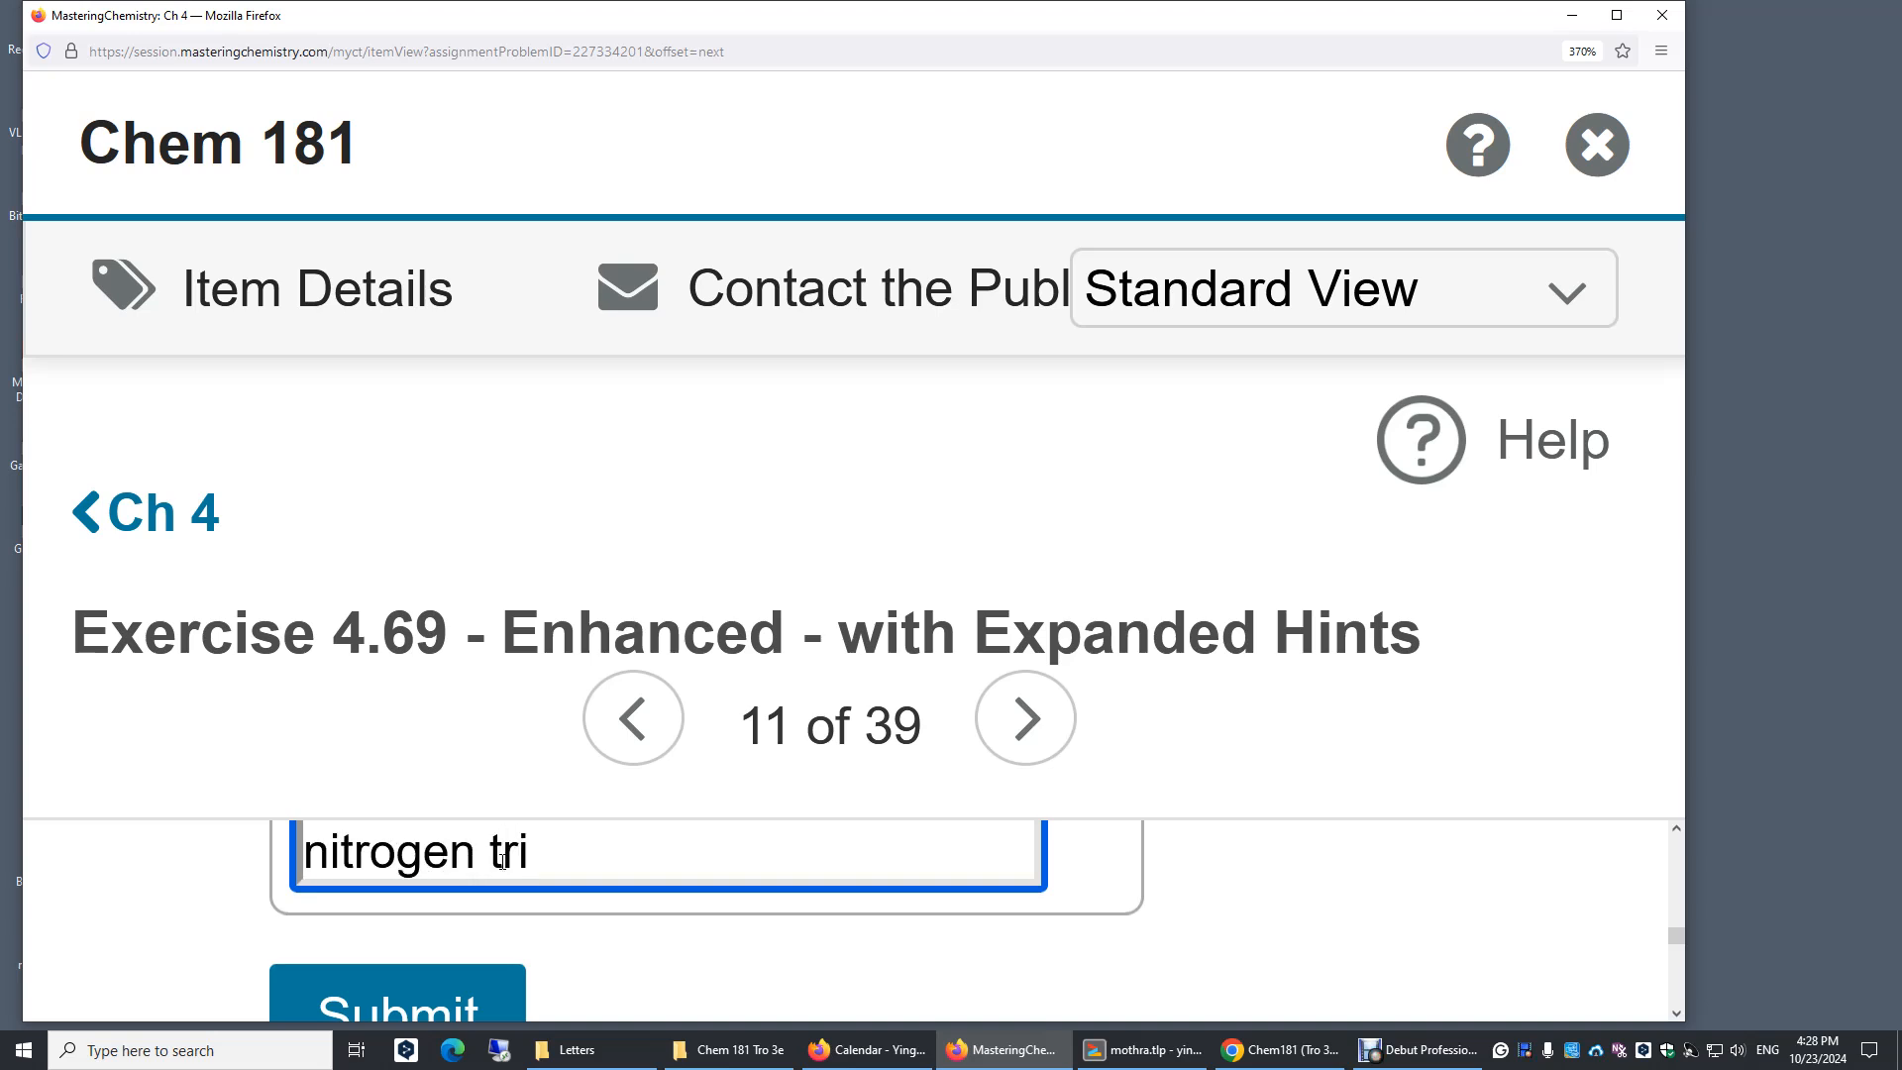
text(iodide)
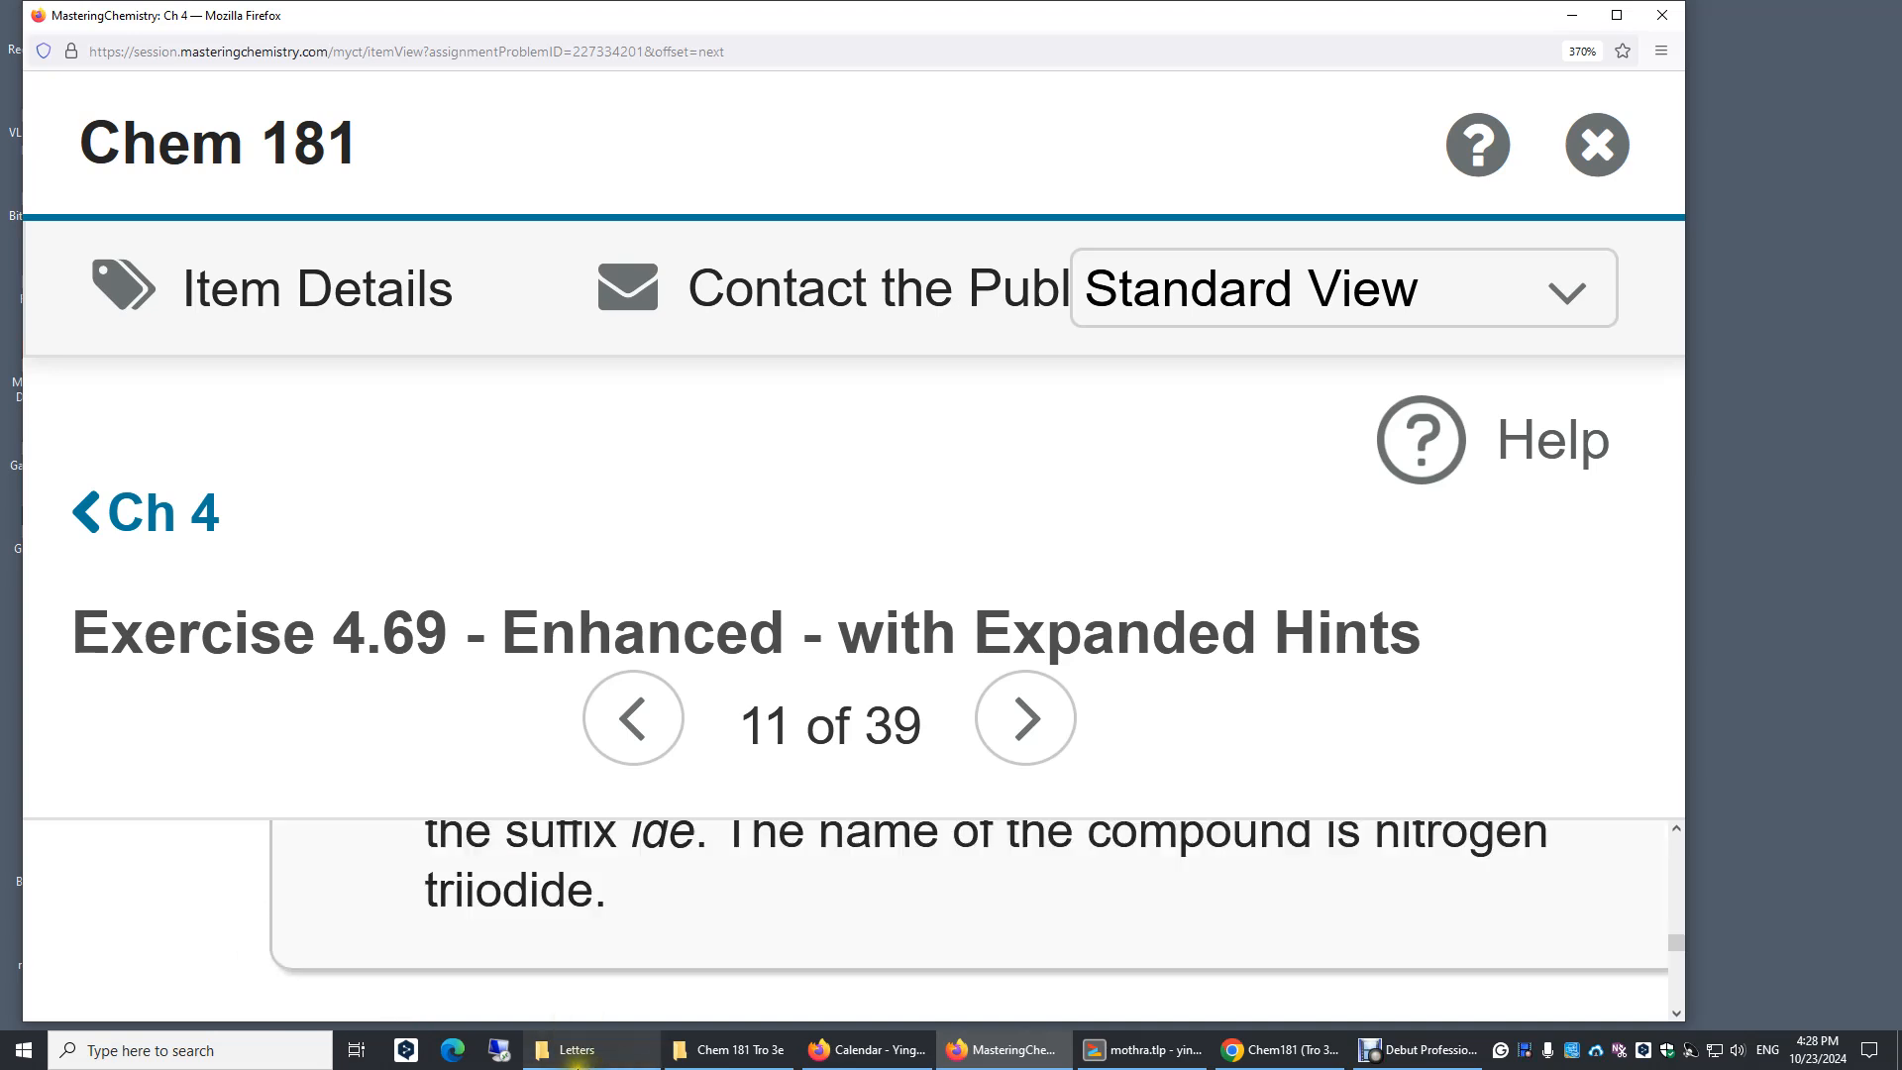
mouse_move(1341, 824)
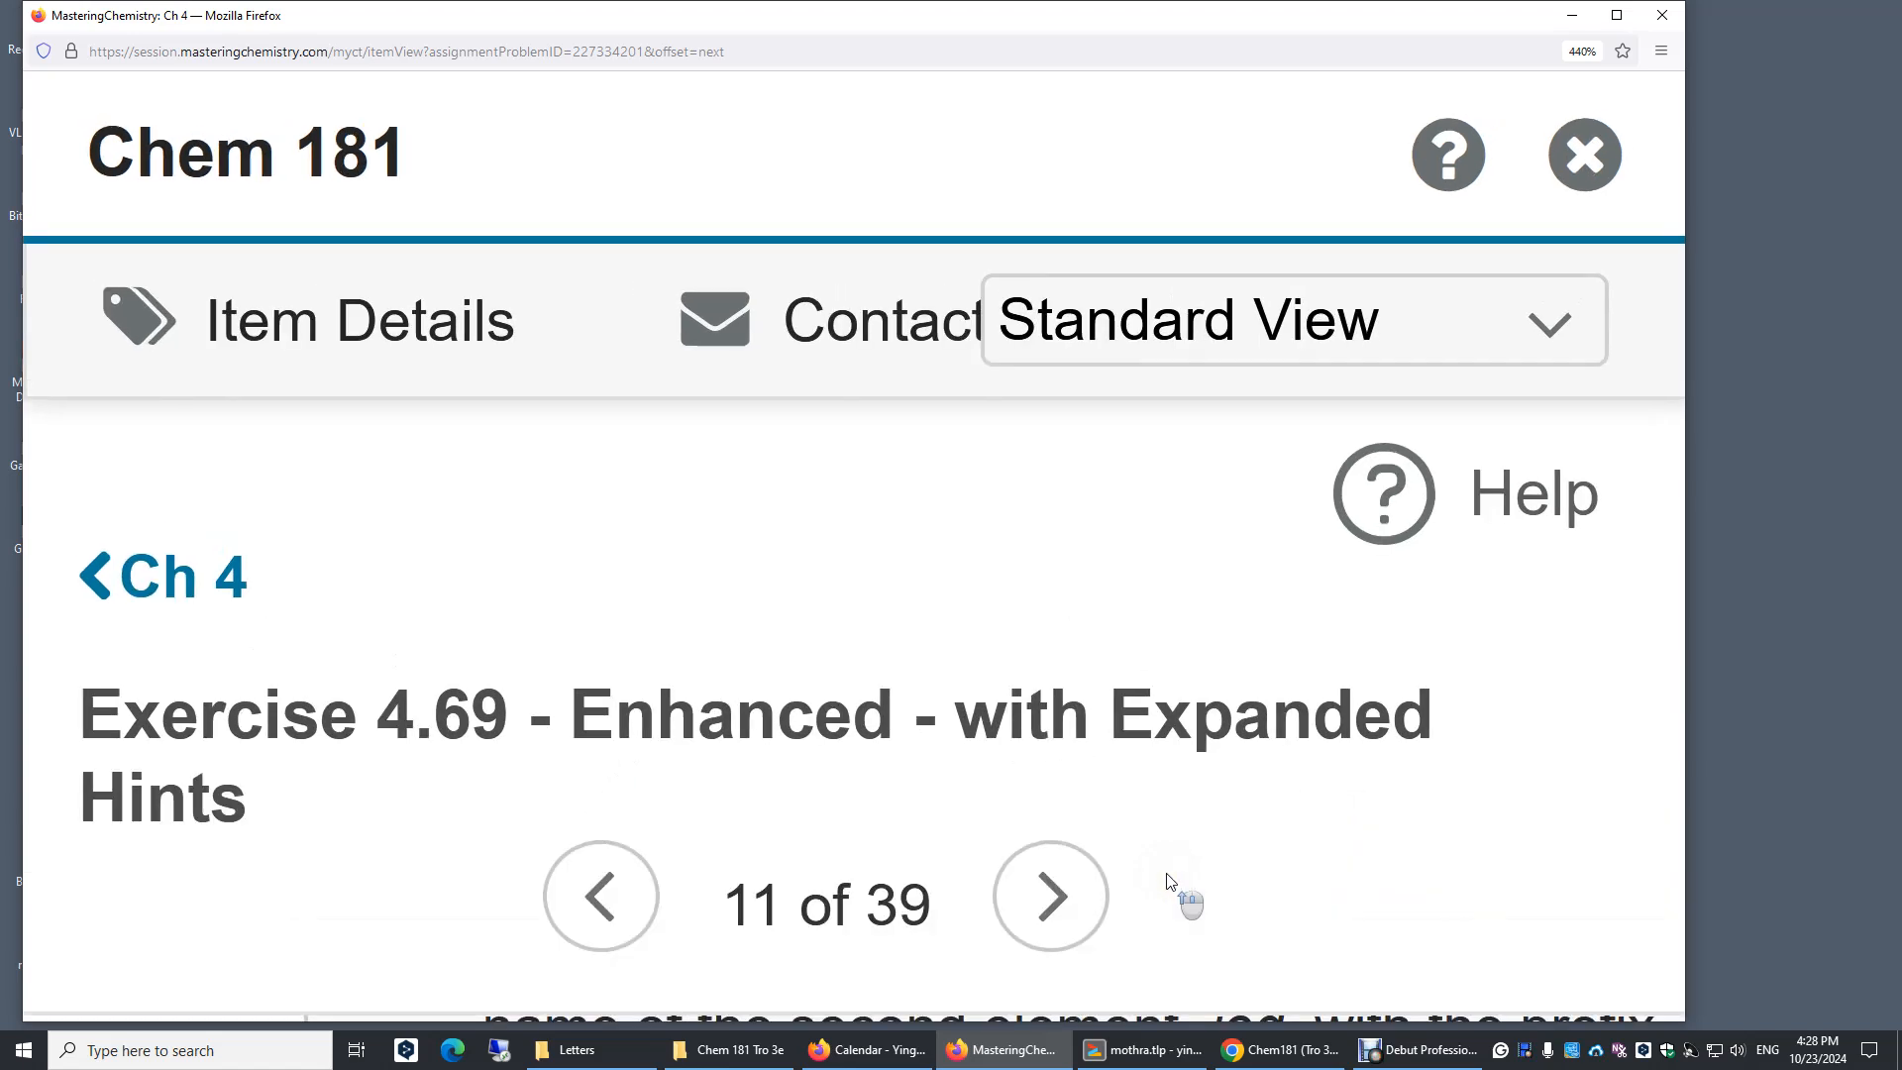
Scroll down to bring Part C (full name of NF3) and its empty answer field into view.
click(1583, 52)
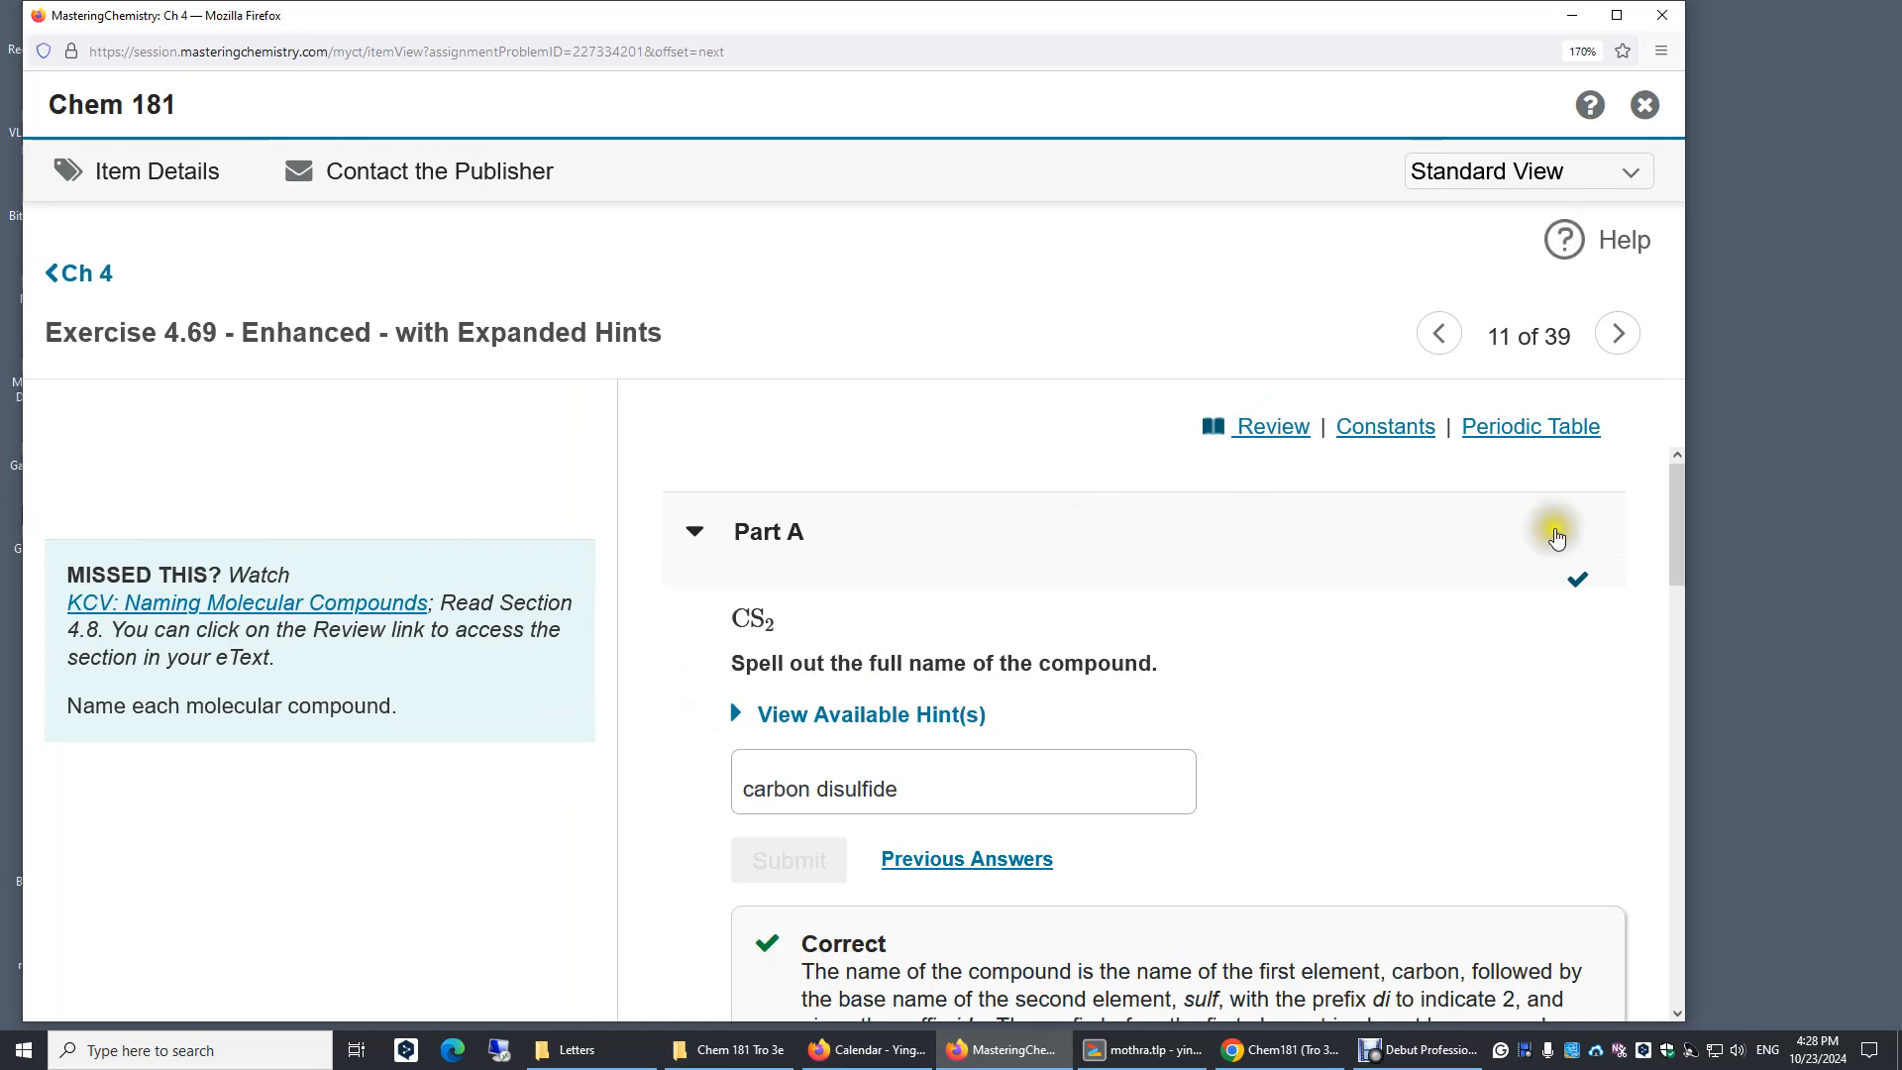
scroll(down, 3)
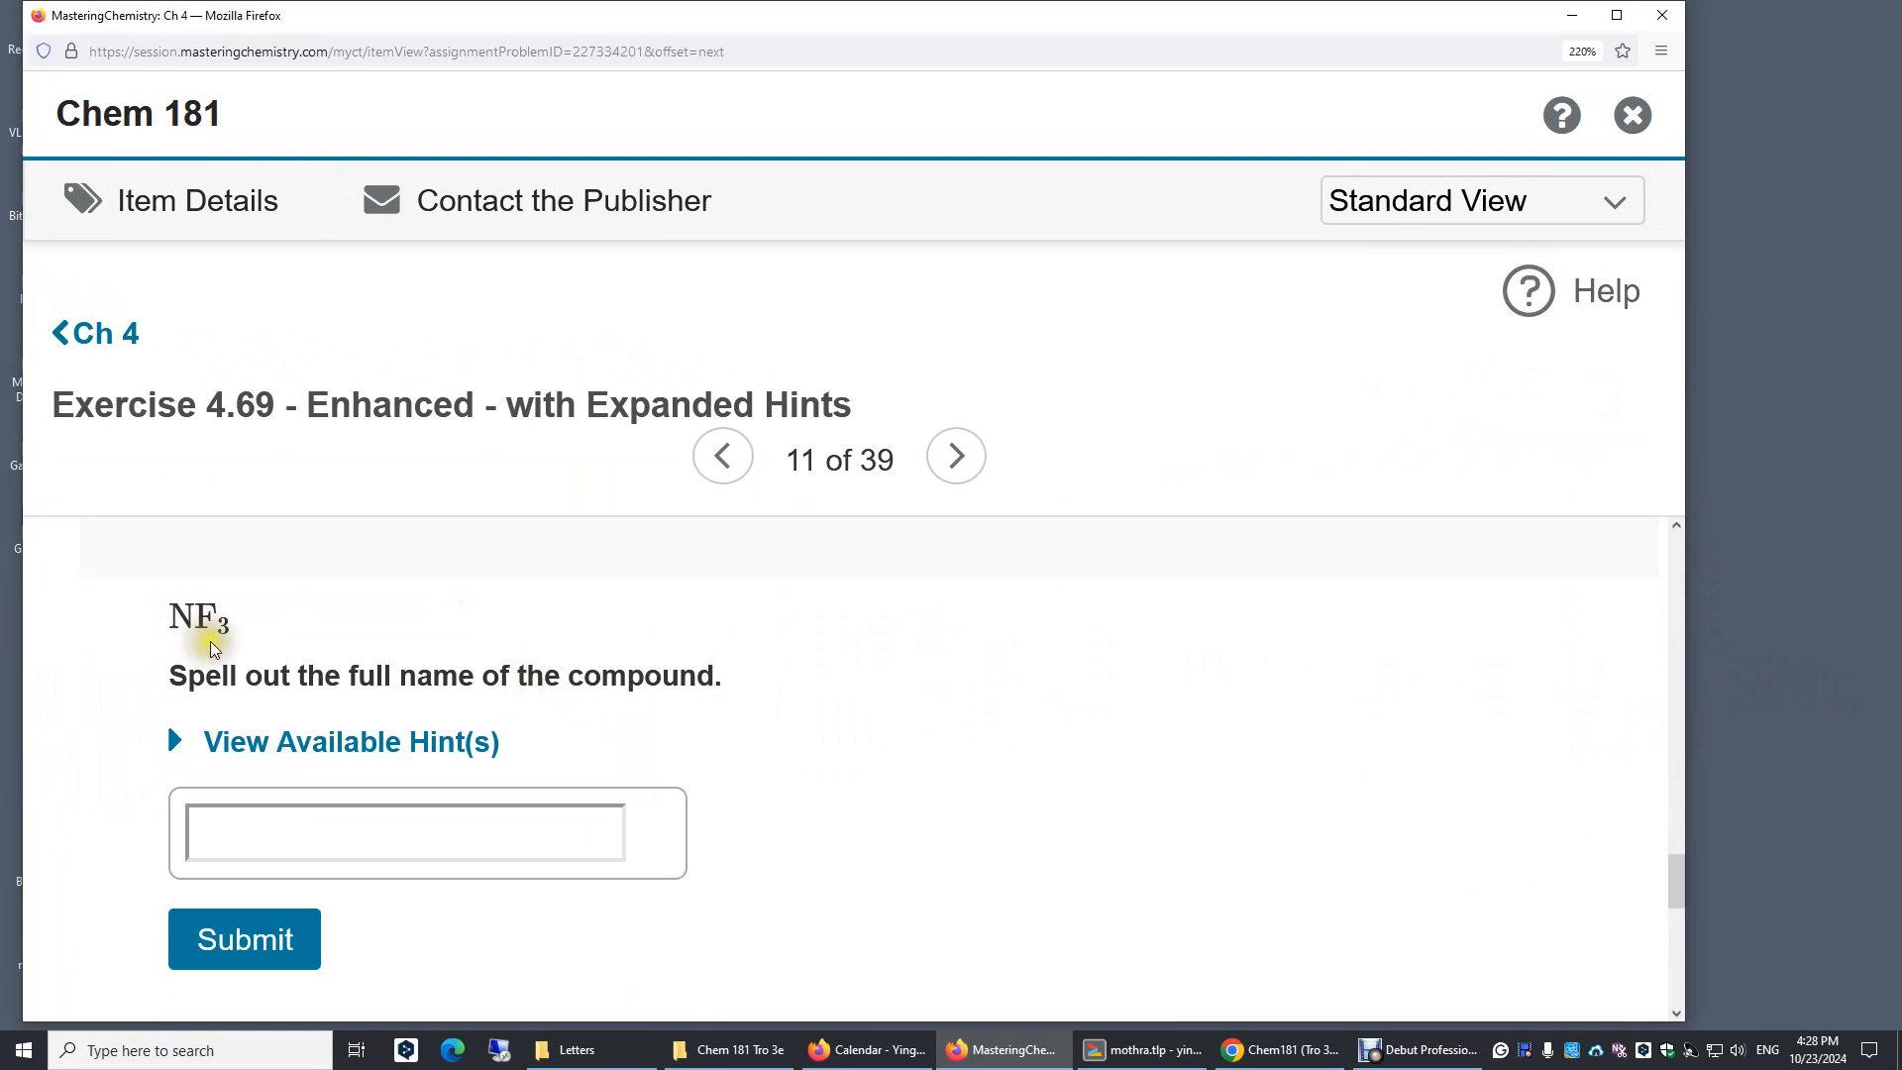
scroll(down, 3)
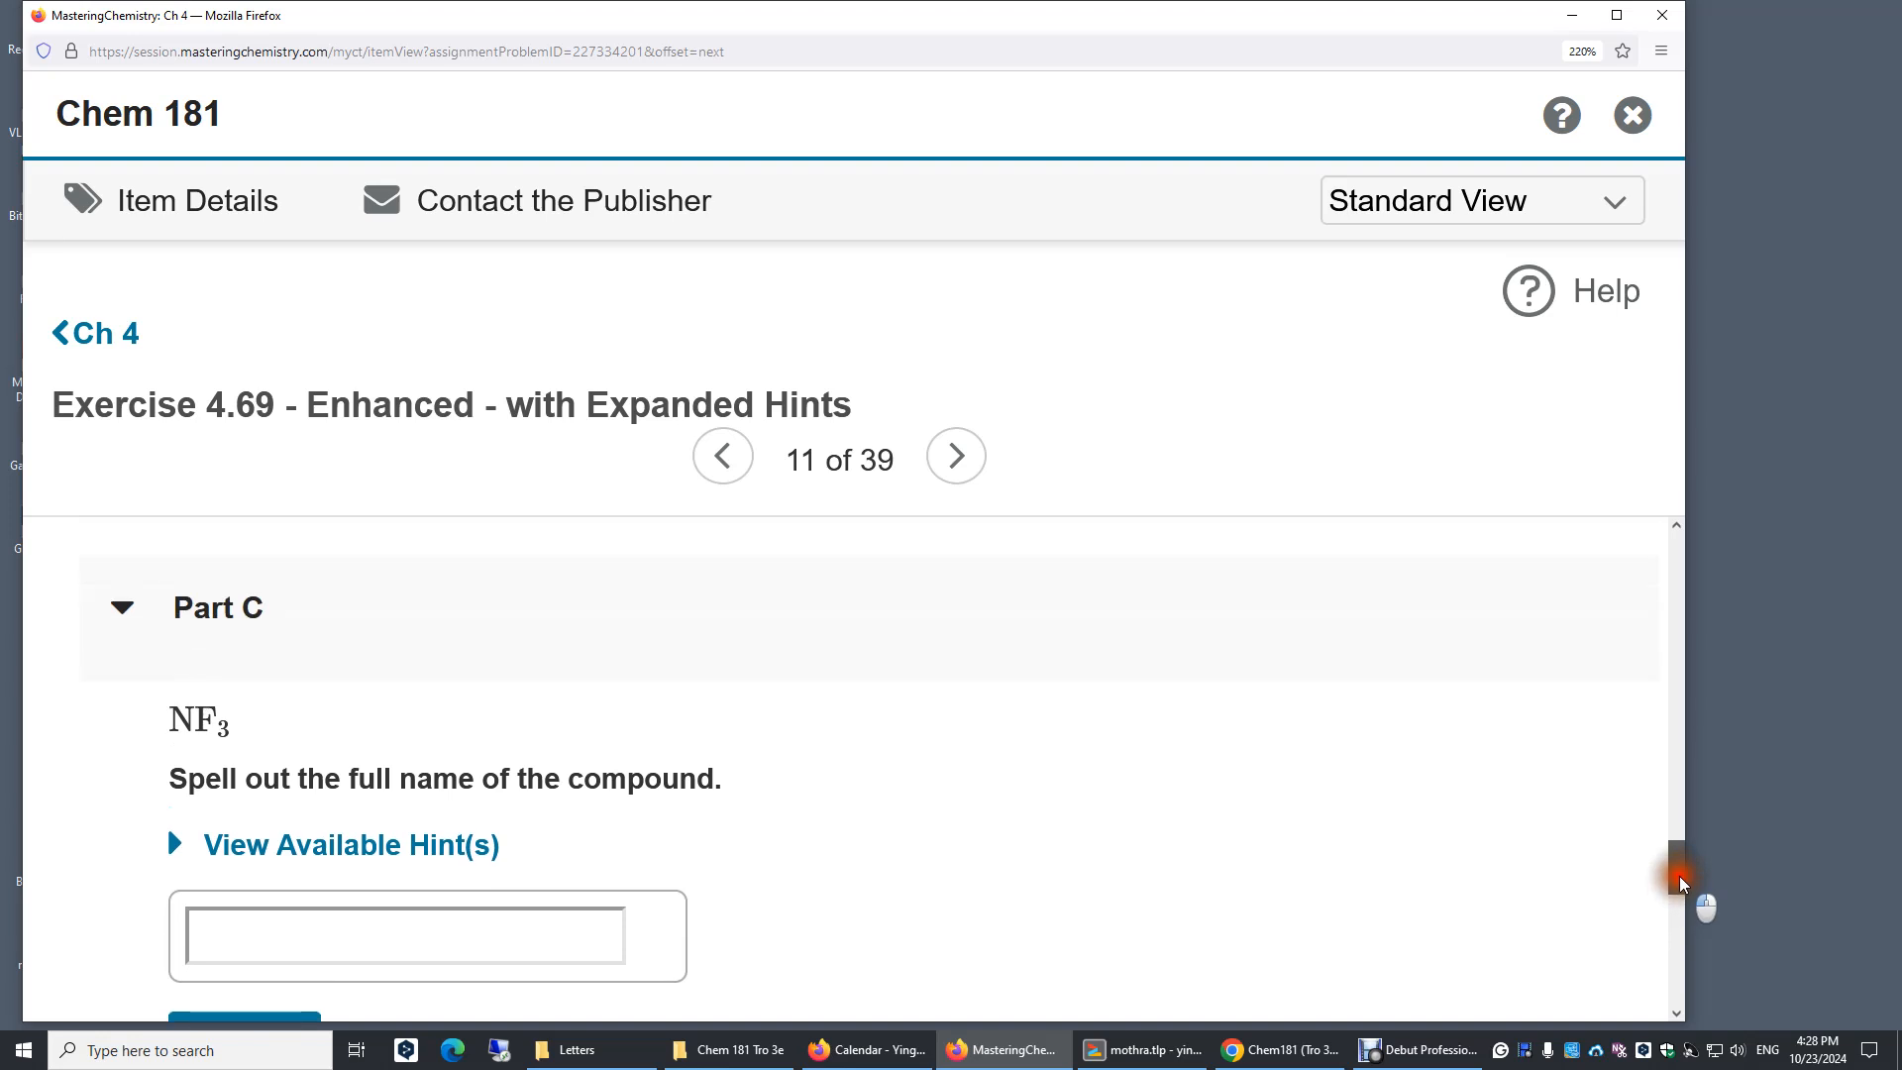
Enter 'nitrogen trifluoride' as the name of NF3 in the Part C answer field.
click(405, 935)
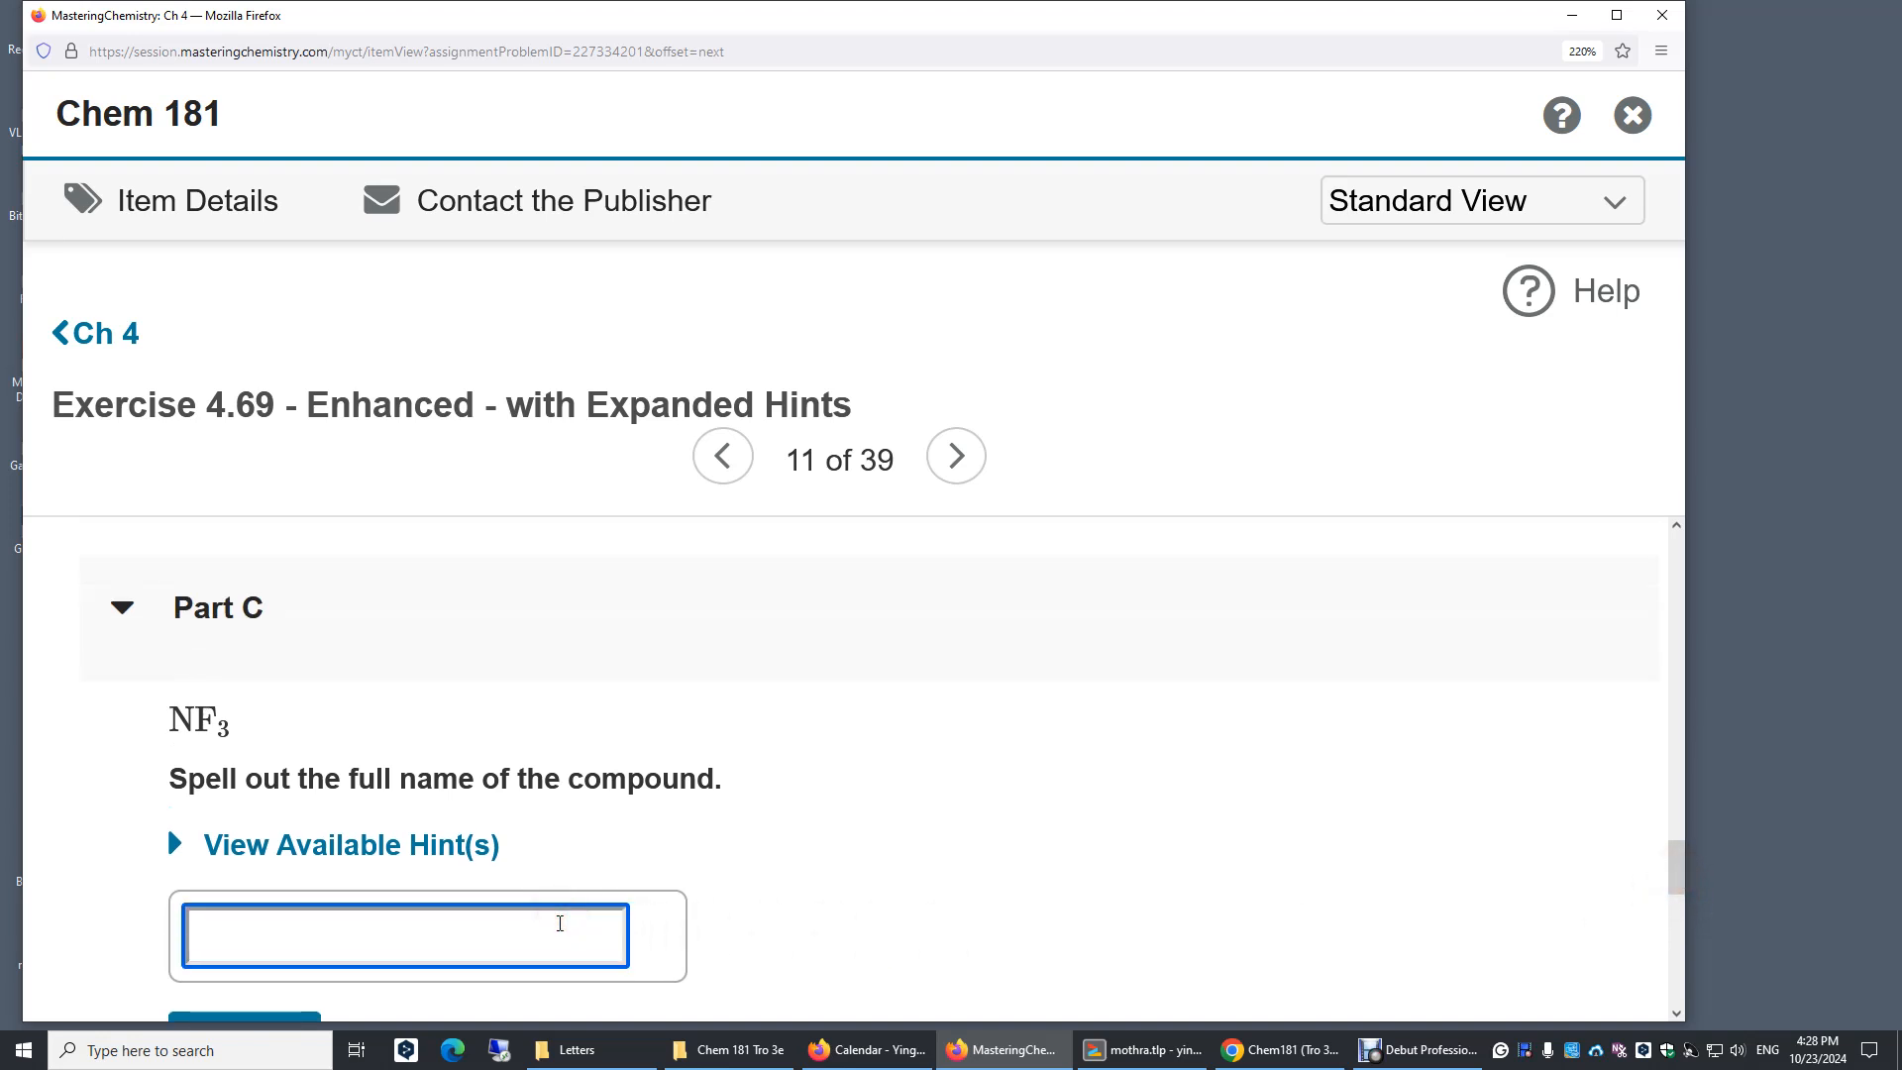
text(nitrogen)
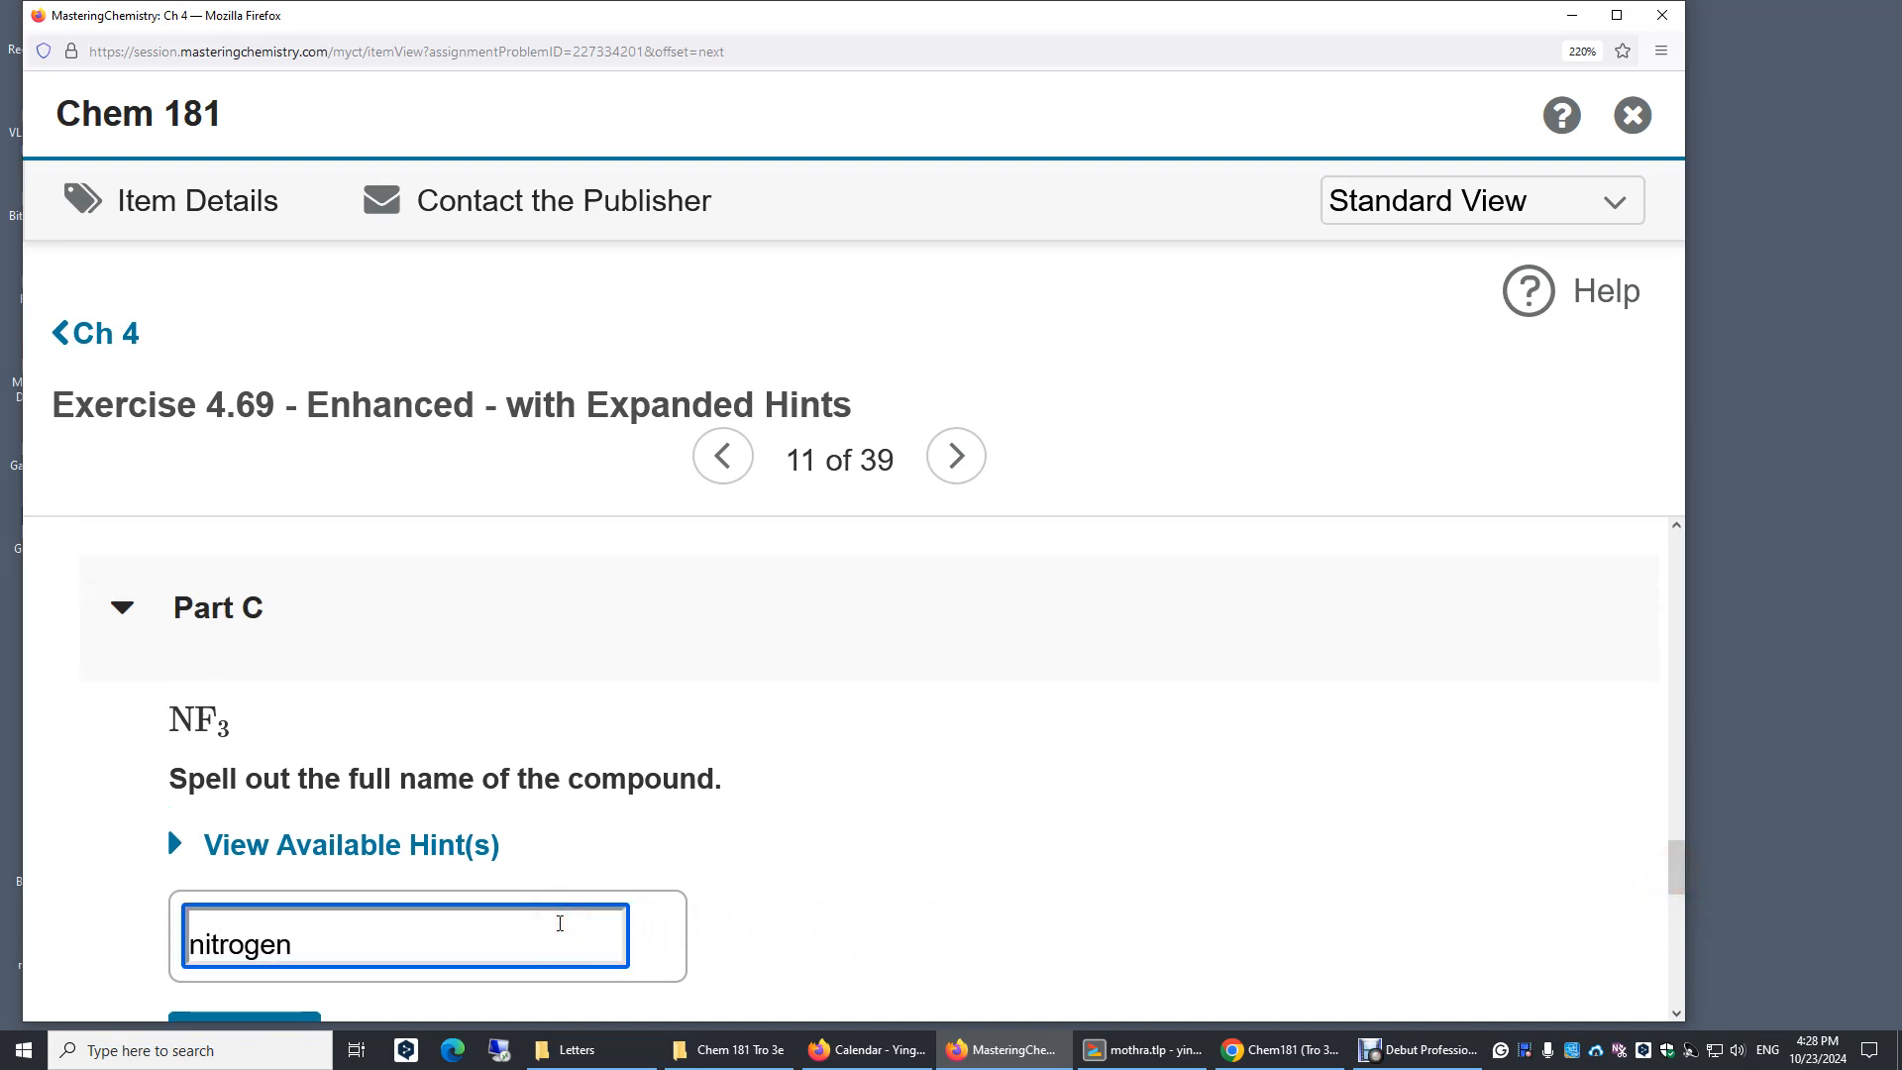
text(tr)
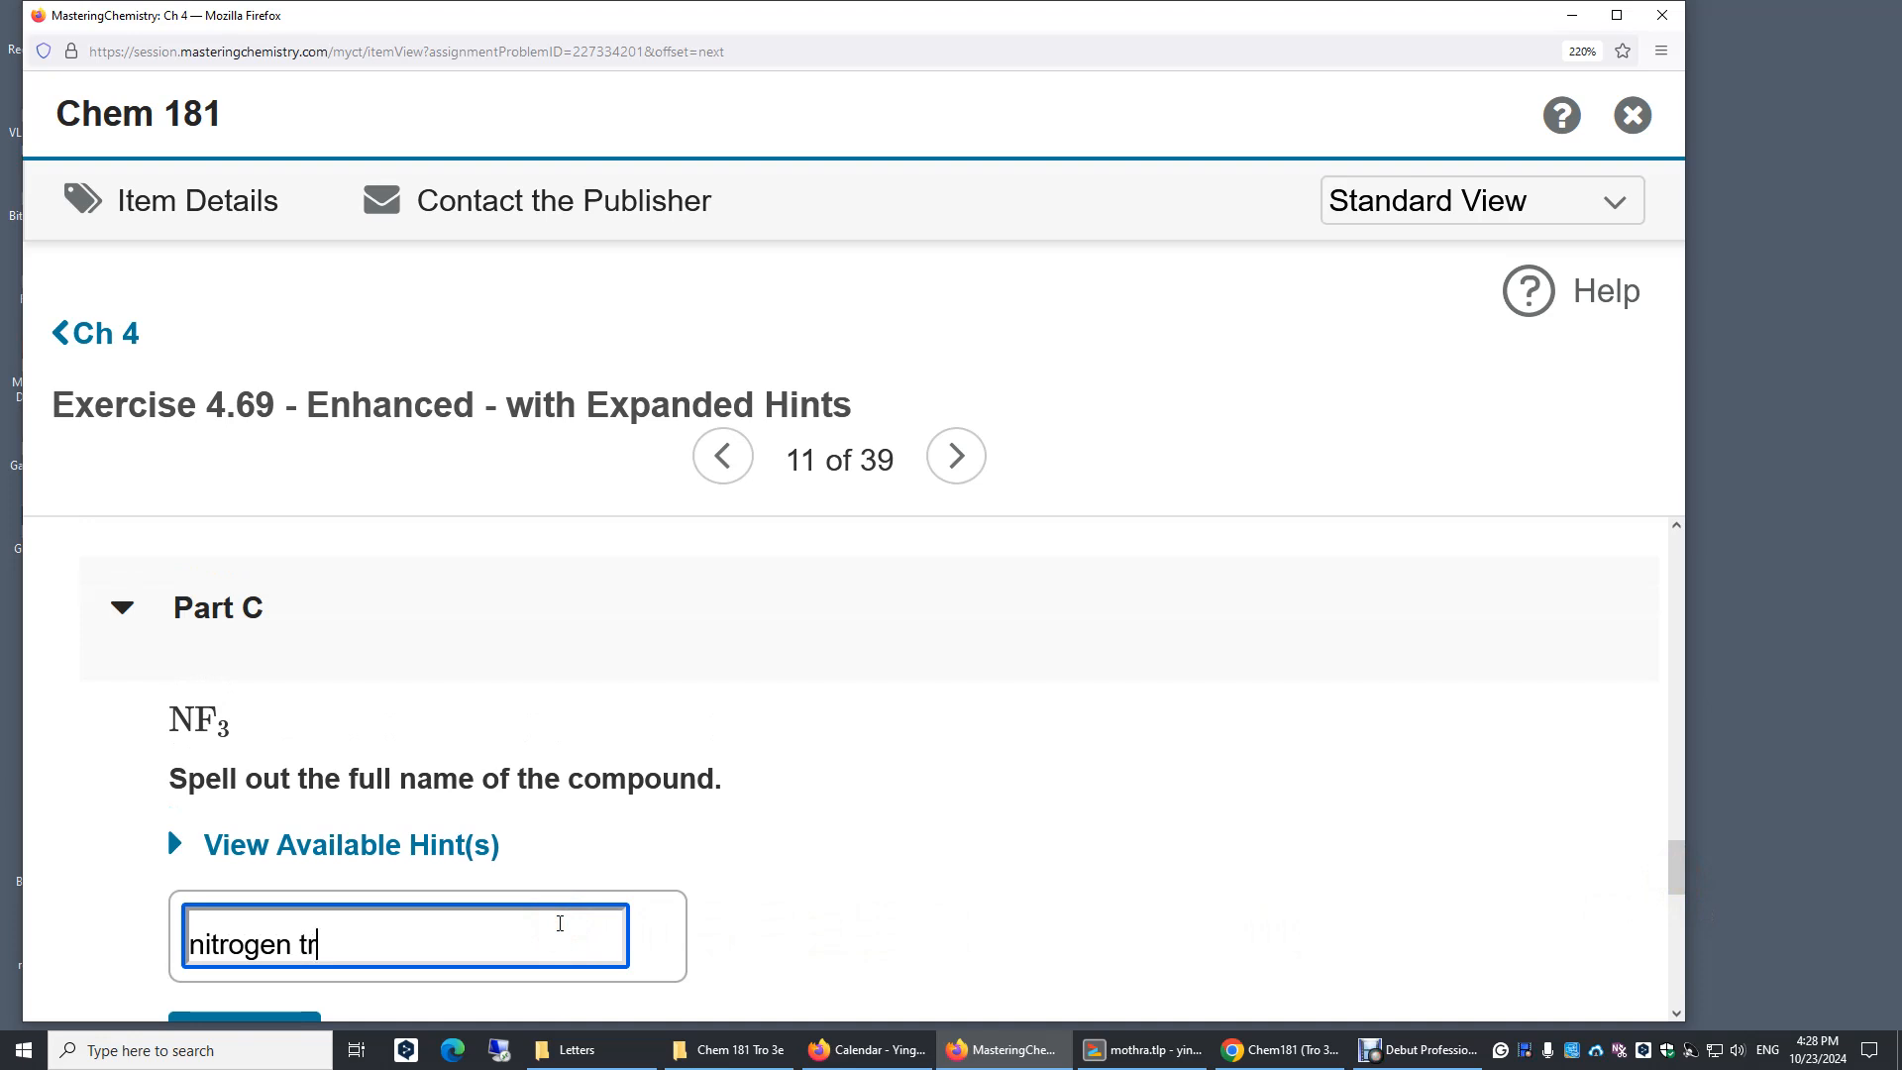
text(ifluo)
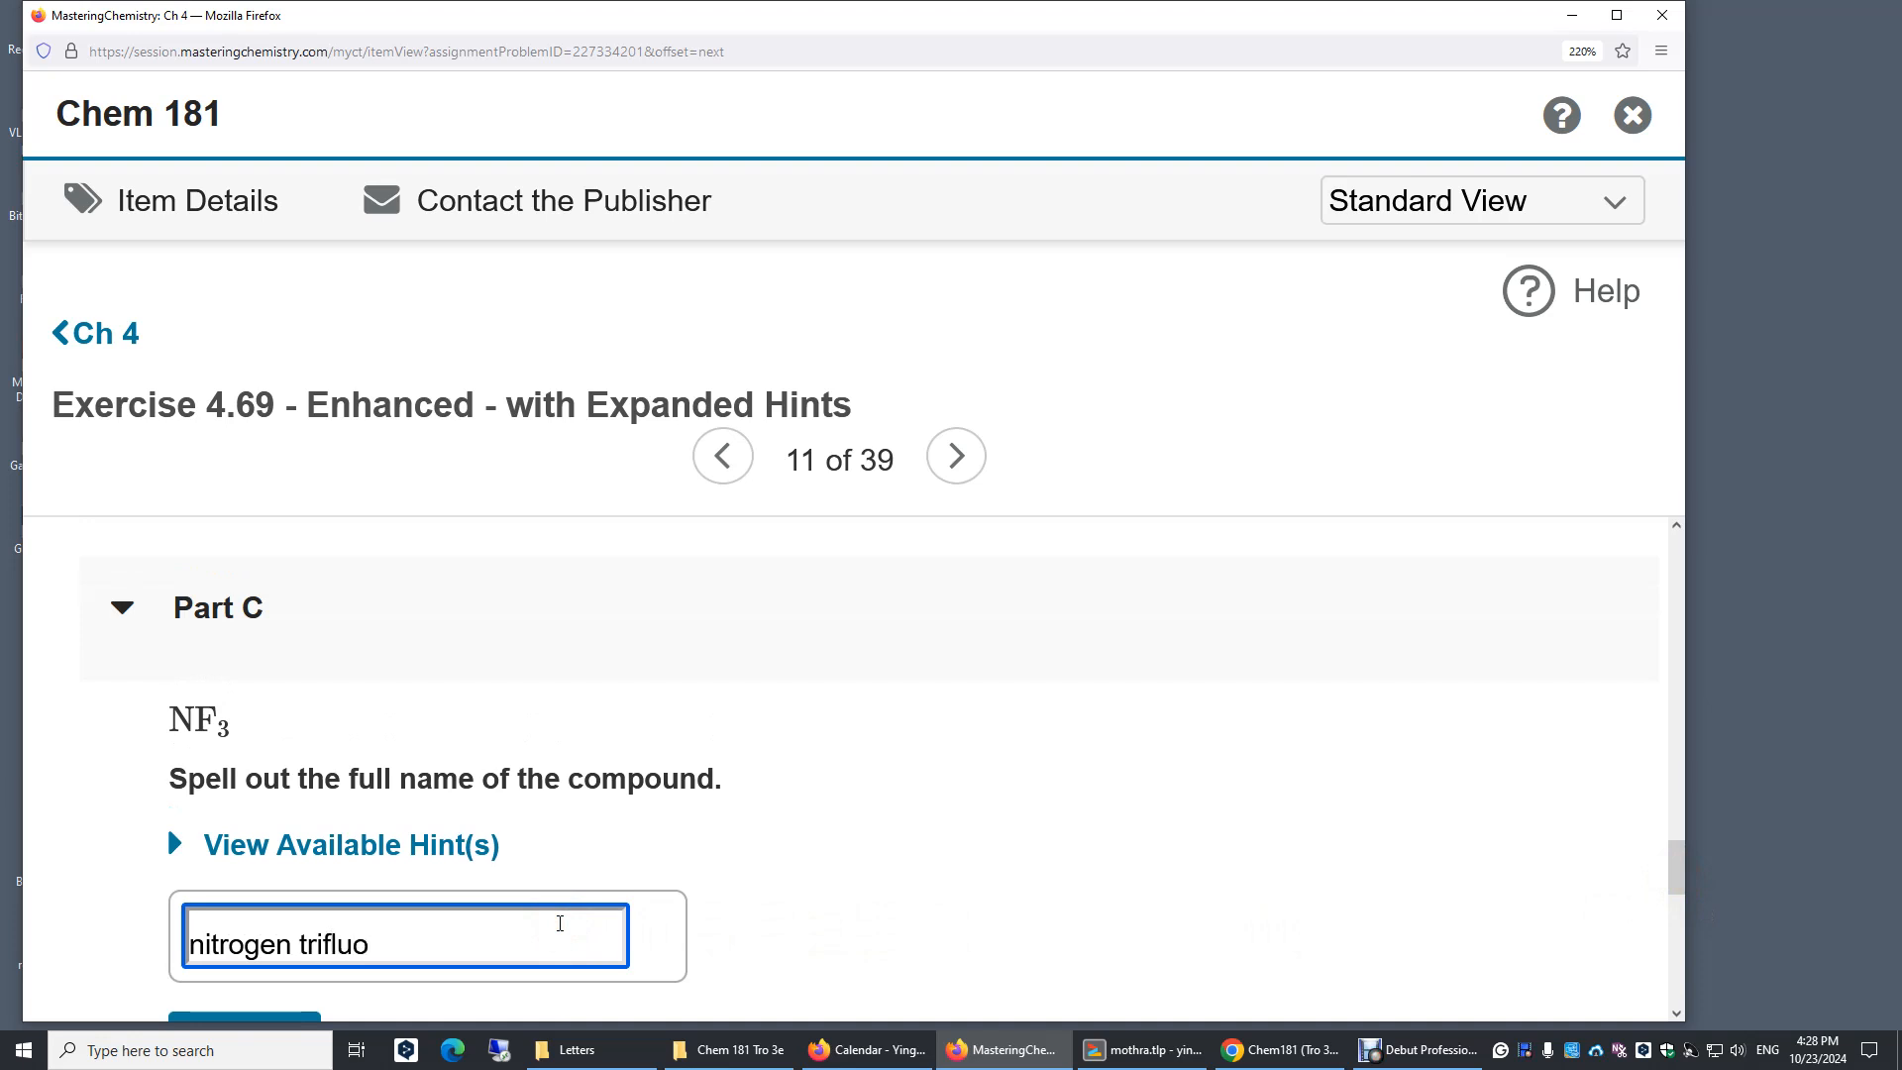
text(ride)
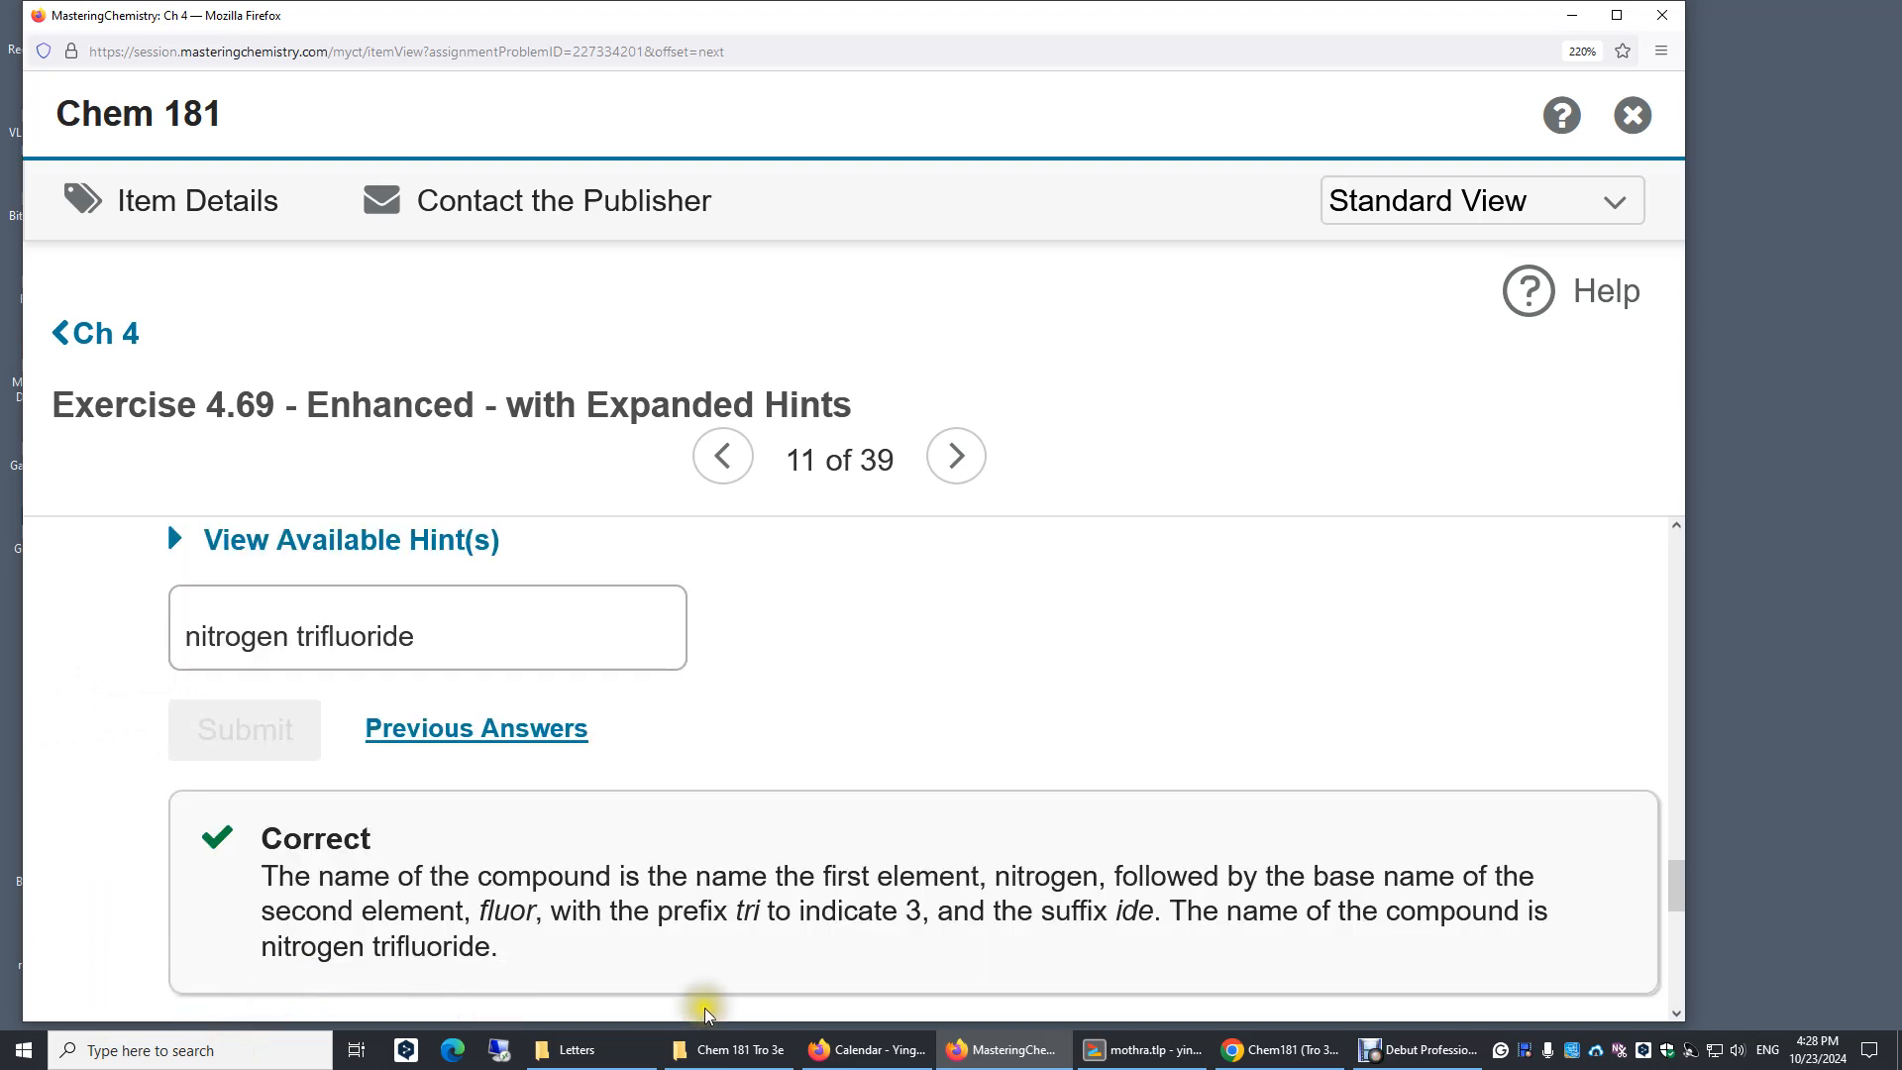
mouse_move(1681, 1014)
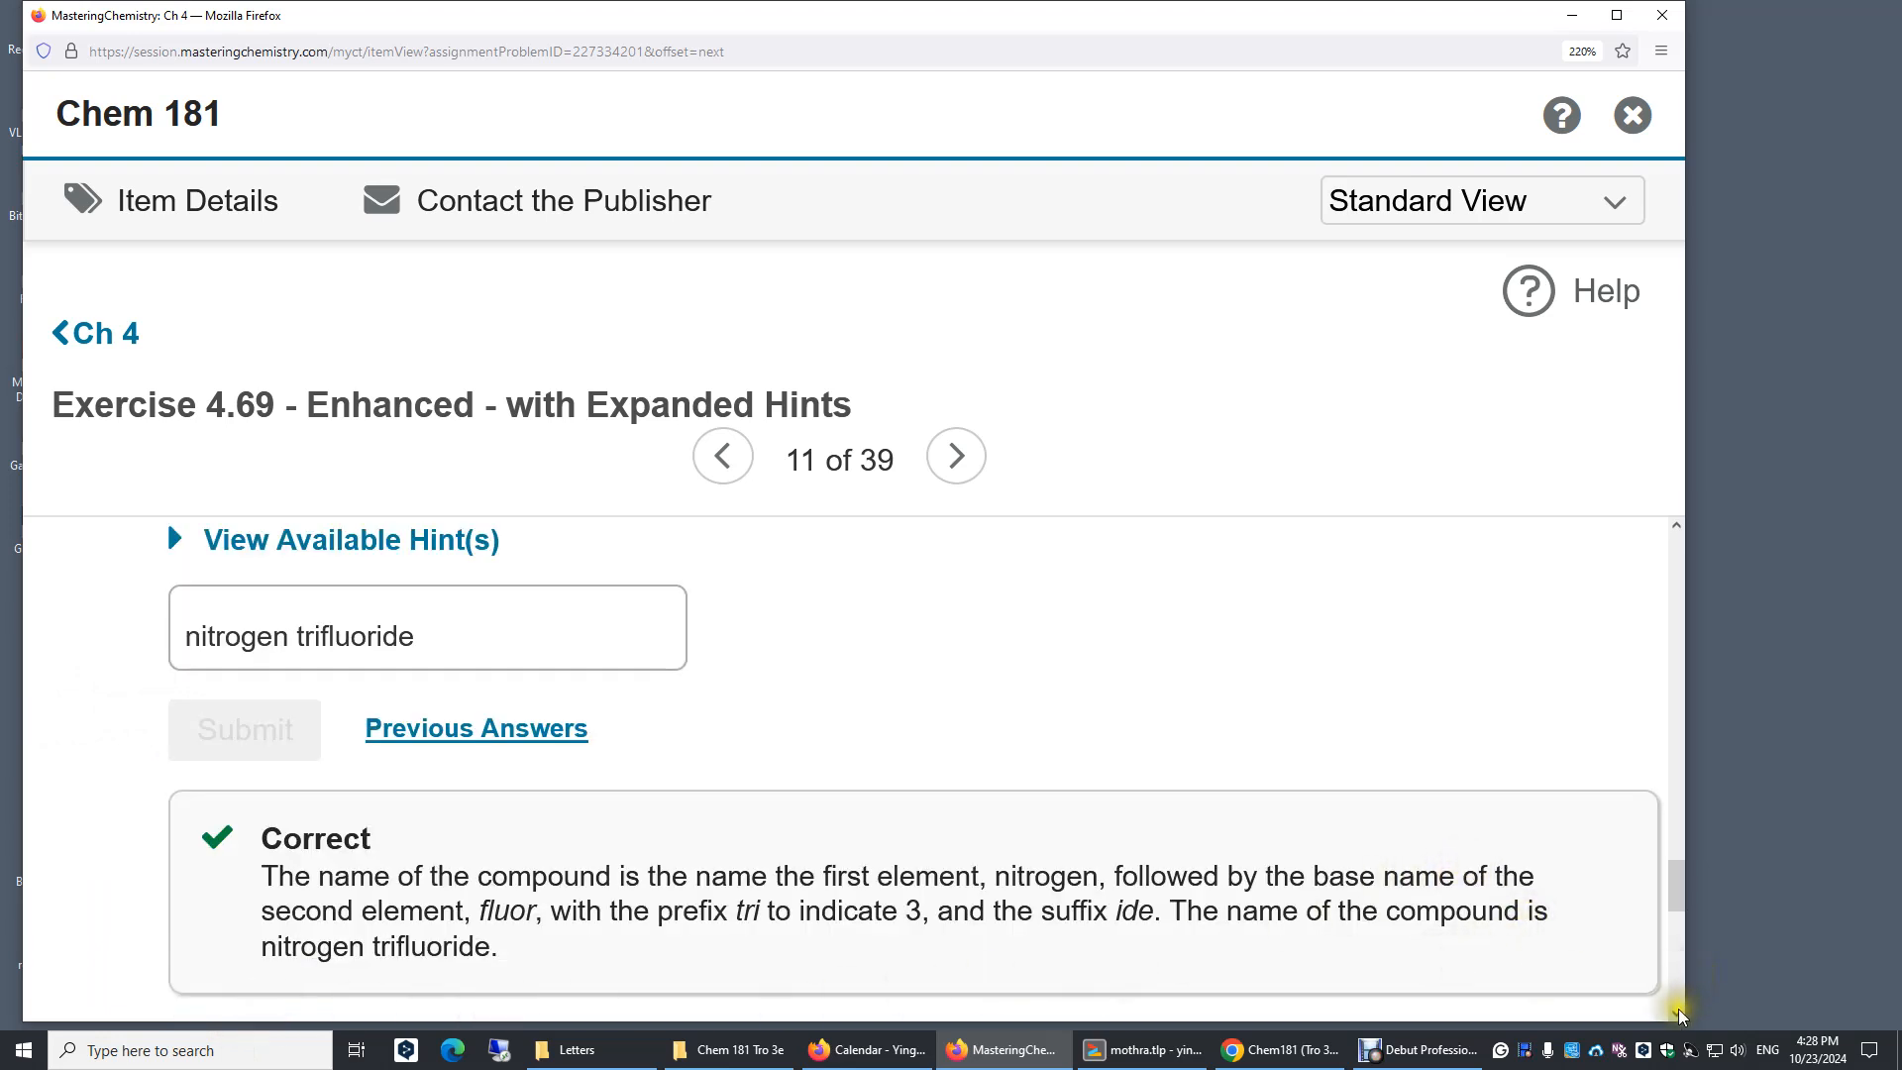
scroll(down, 3)
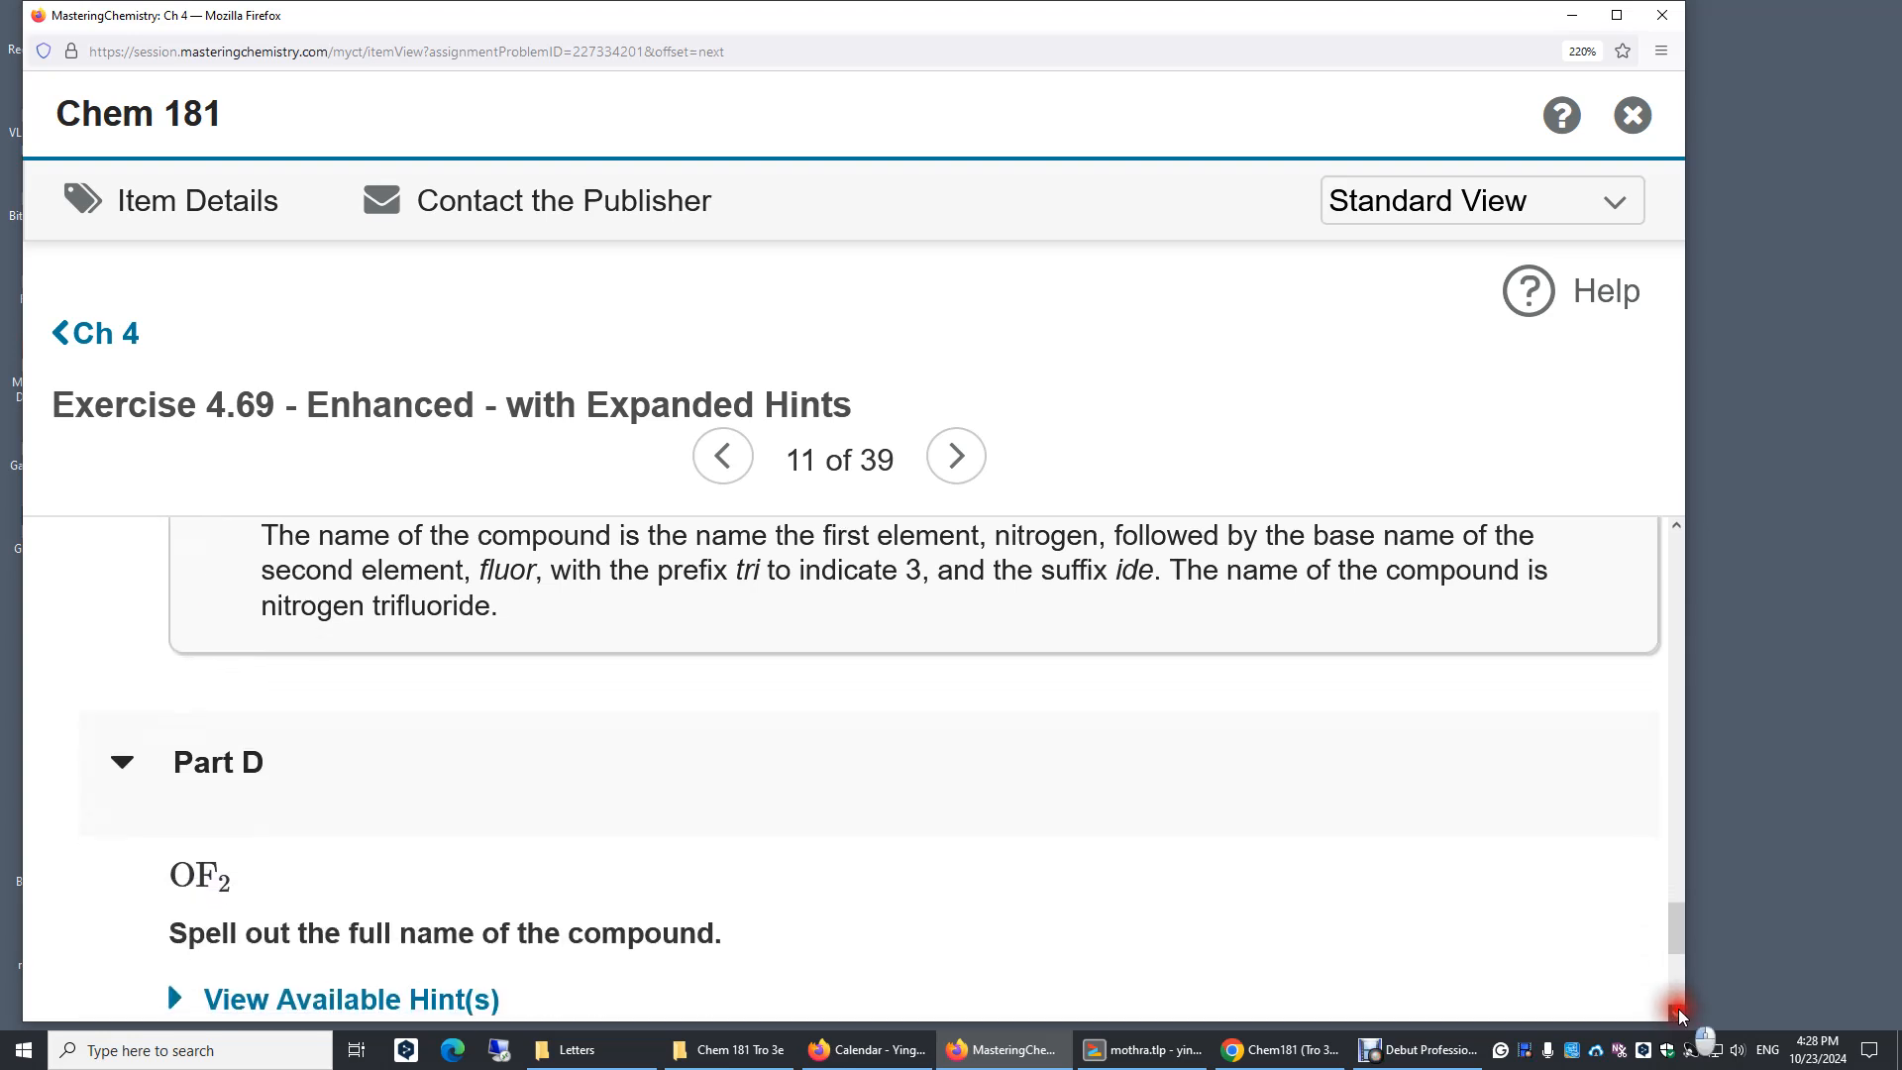
Enter 'oxygen difluoride' as the name of OF2 in the Part D answer field, not yet submitted.
scroll(down, 3)
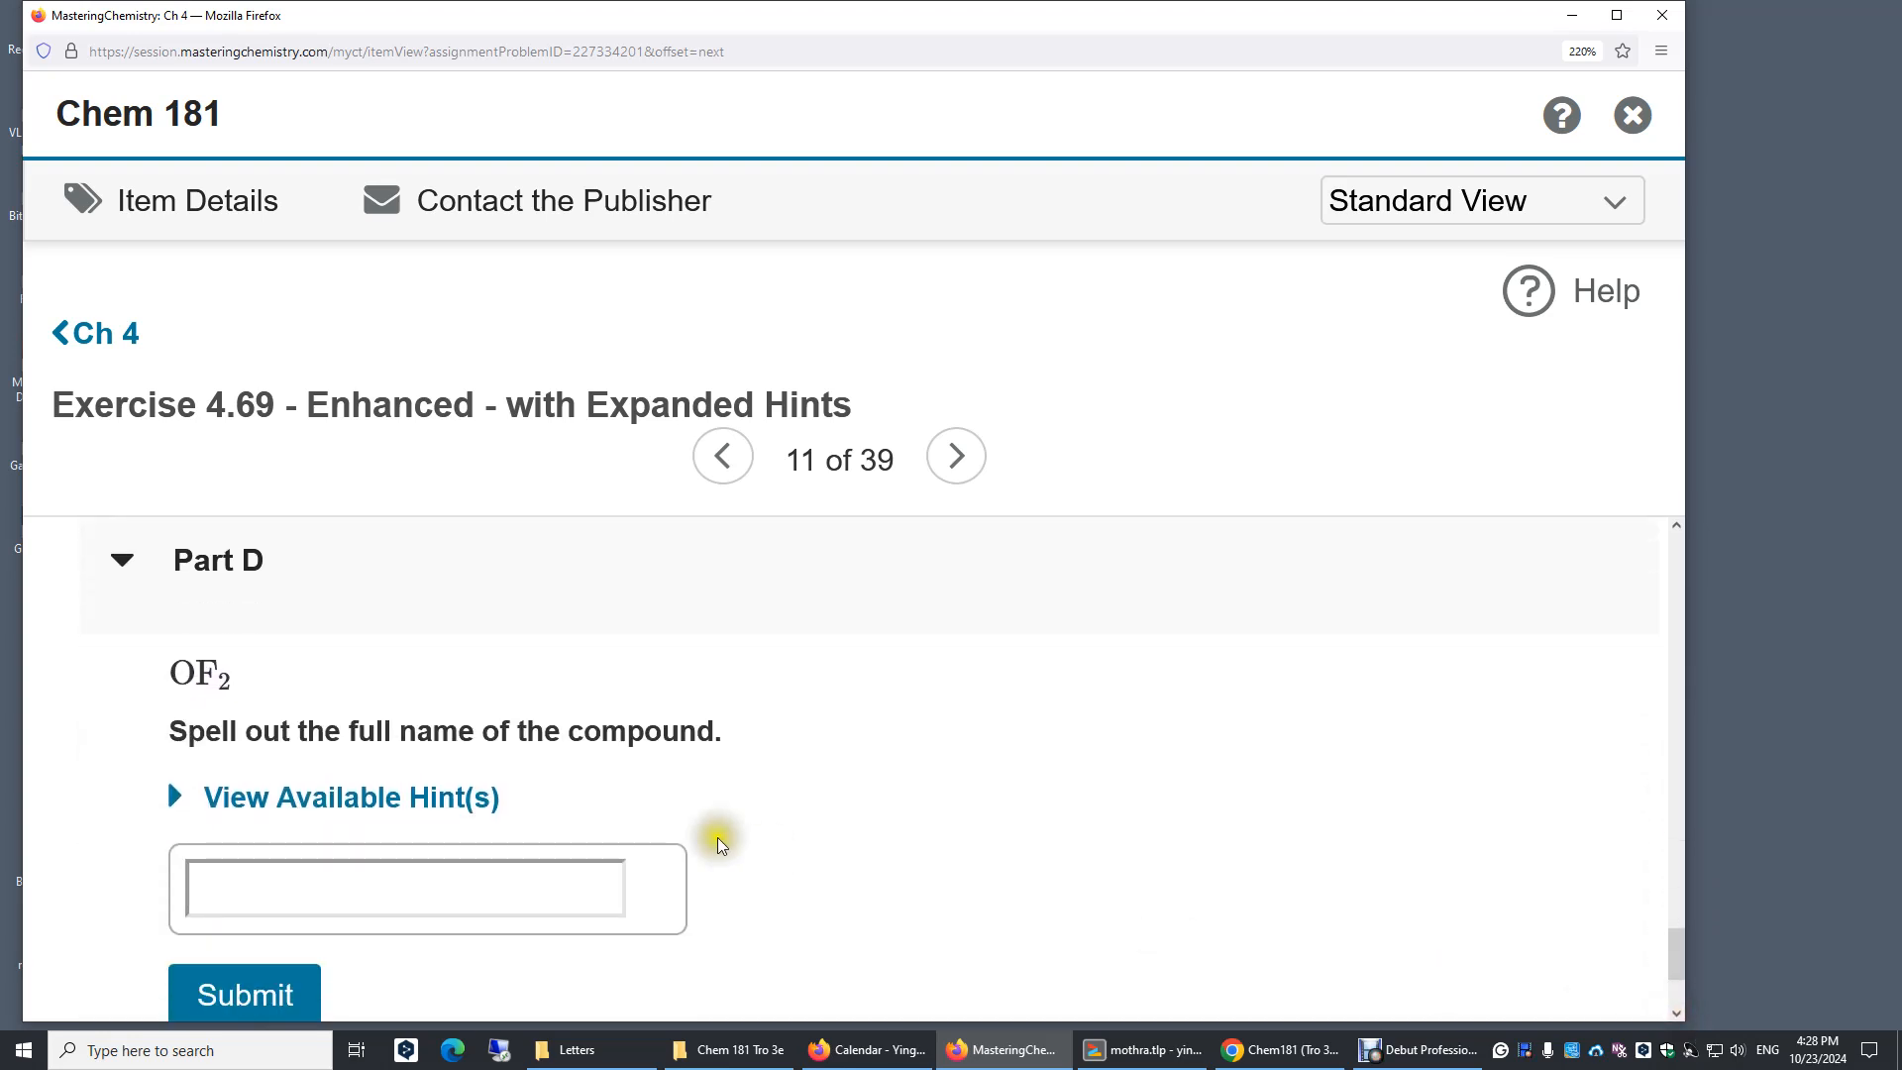
mouse_move(208, 701)
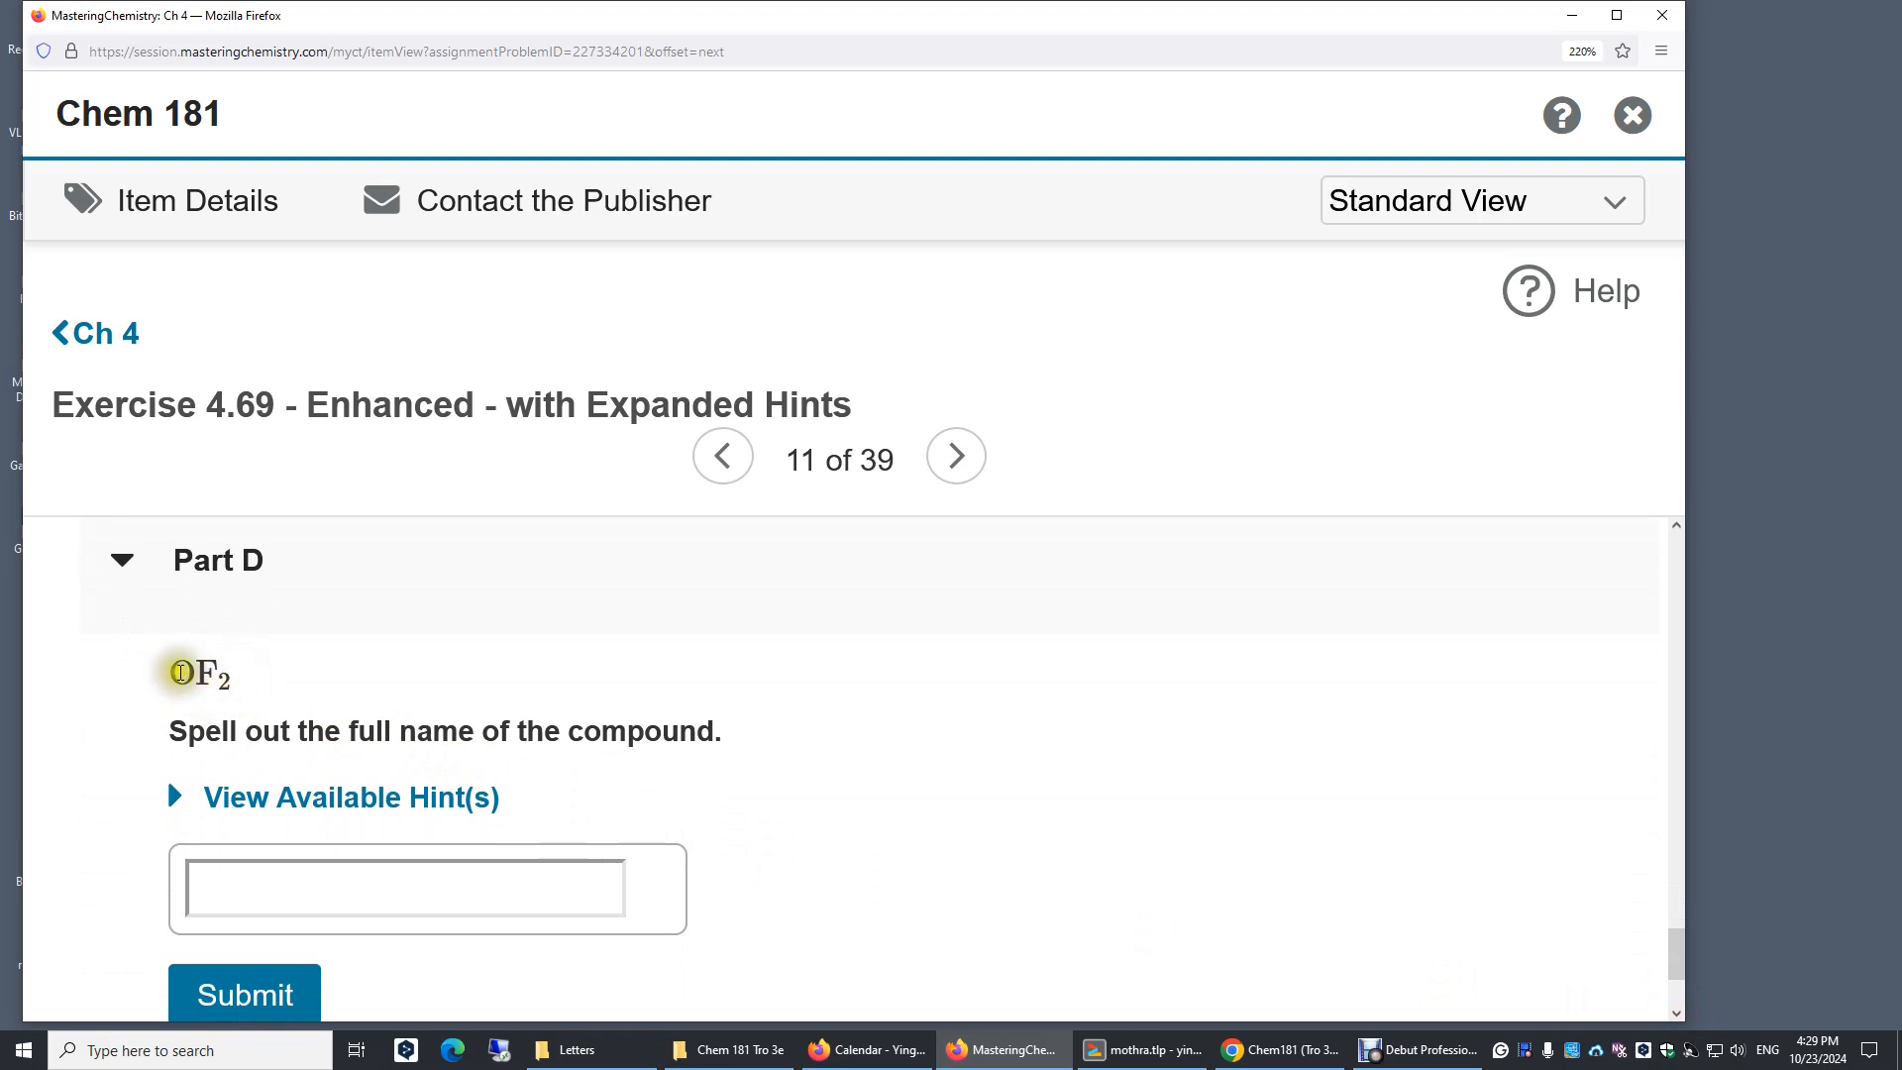
click(404, 887)
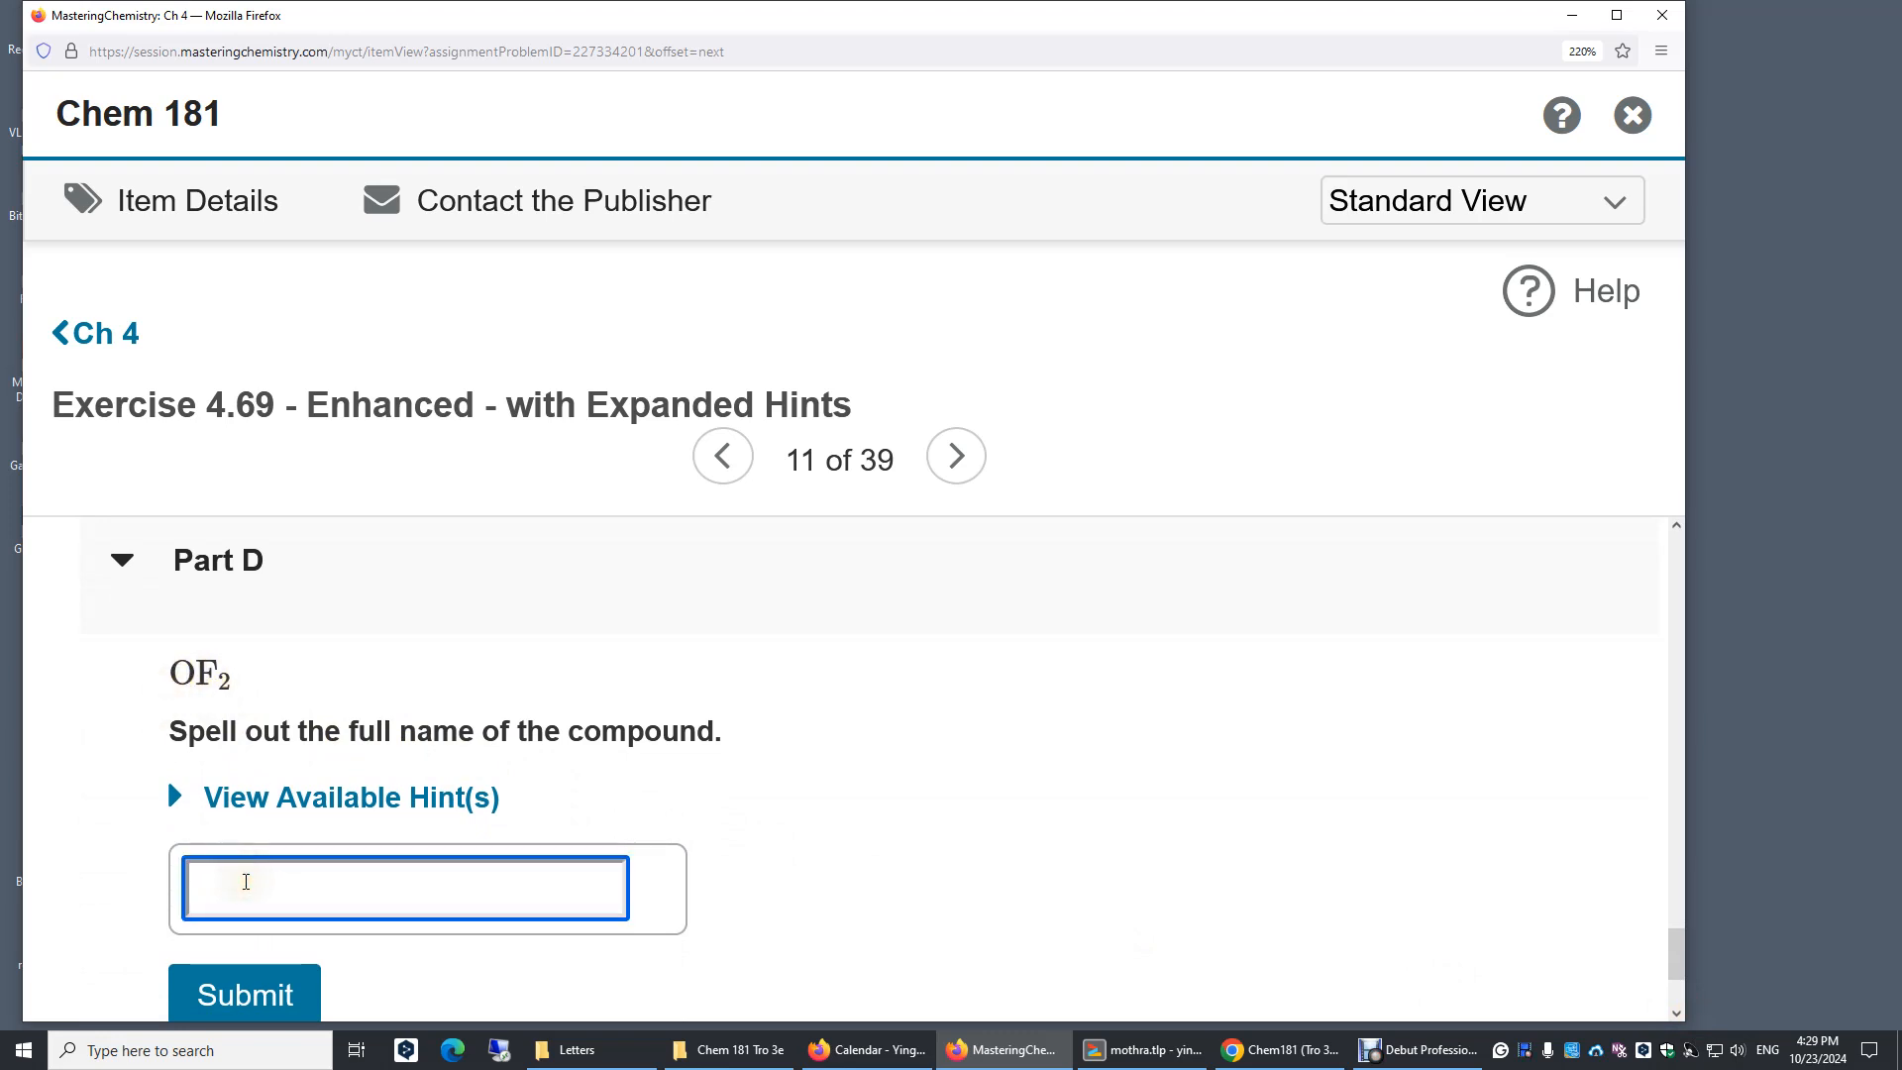
text(oxygen)
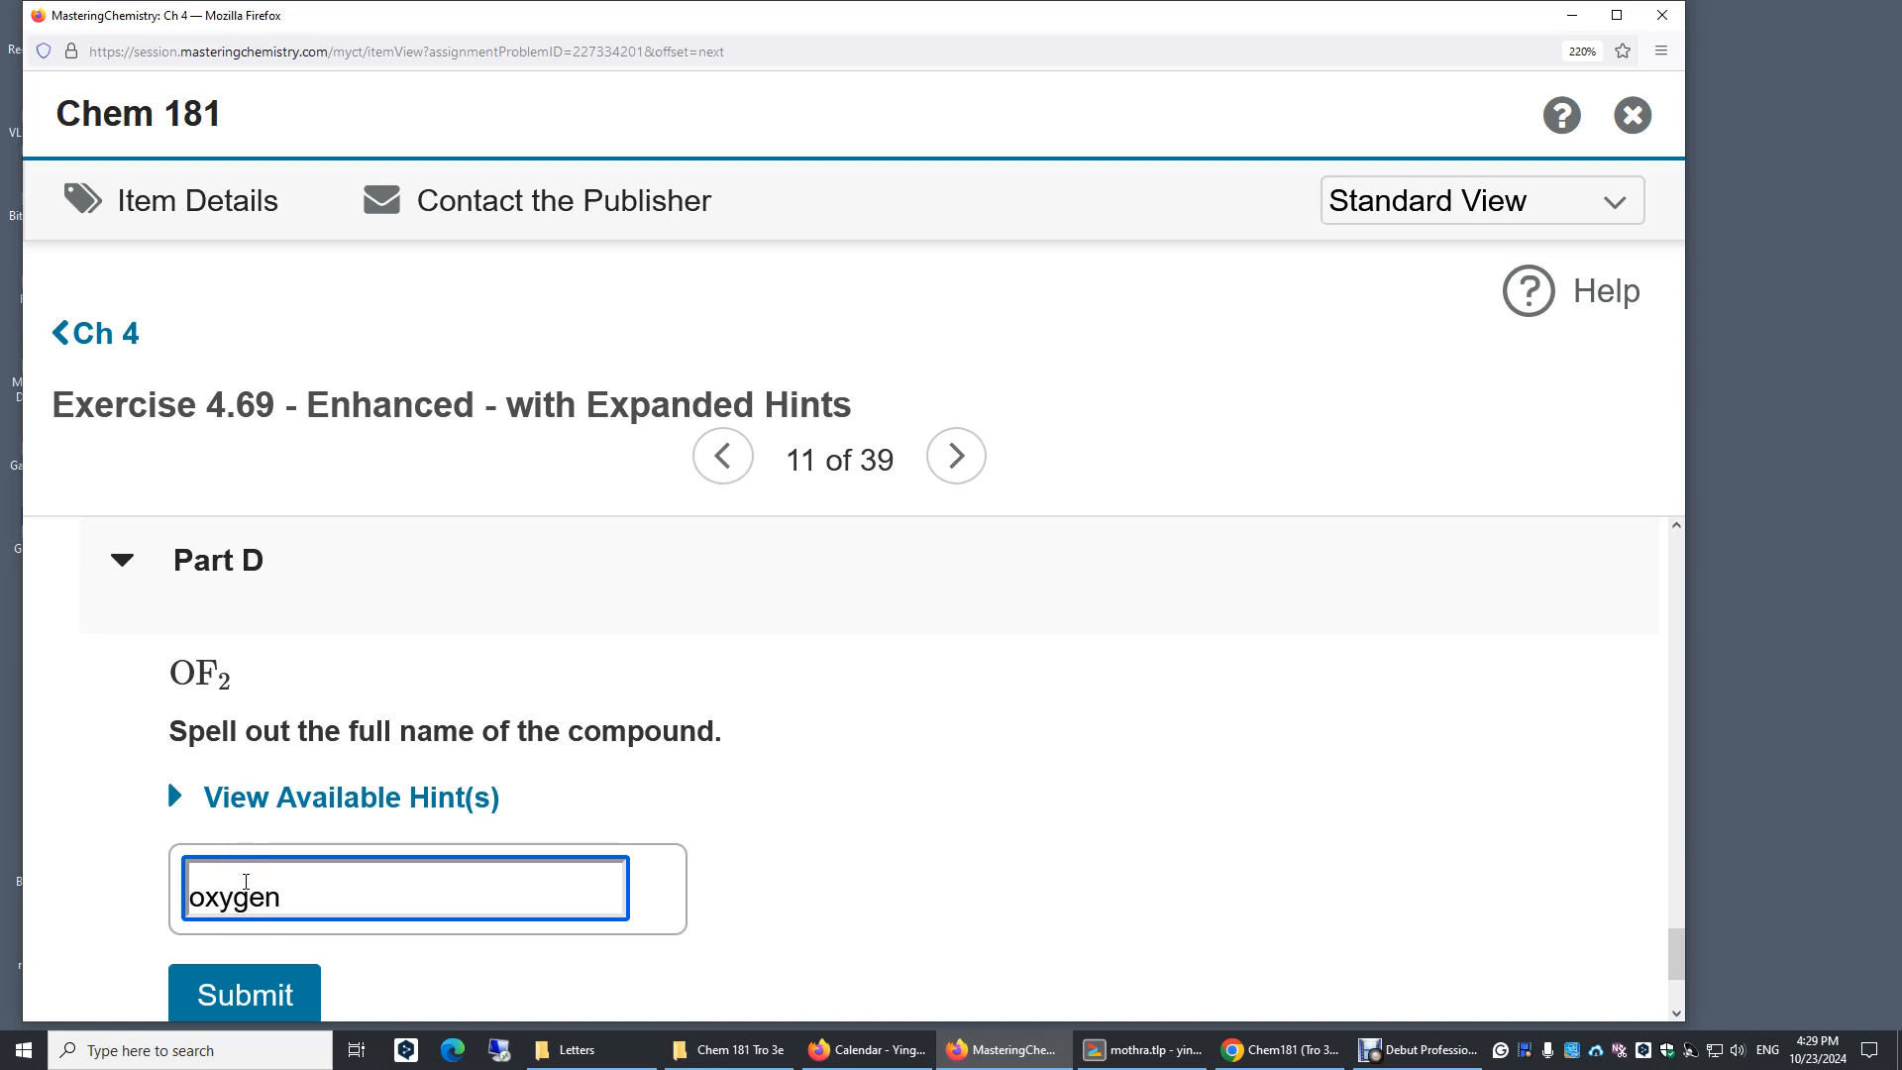
text(di)
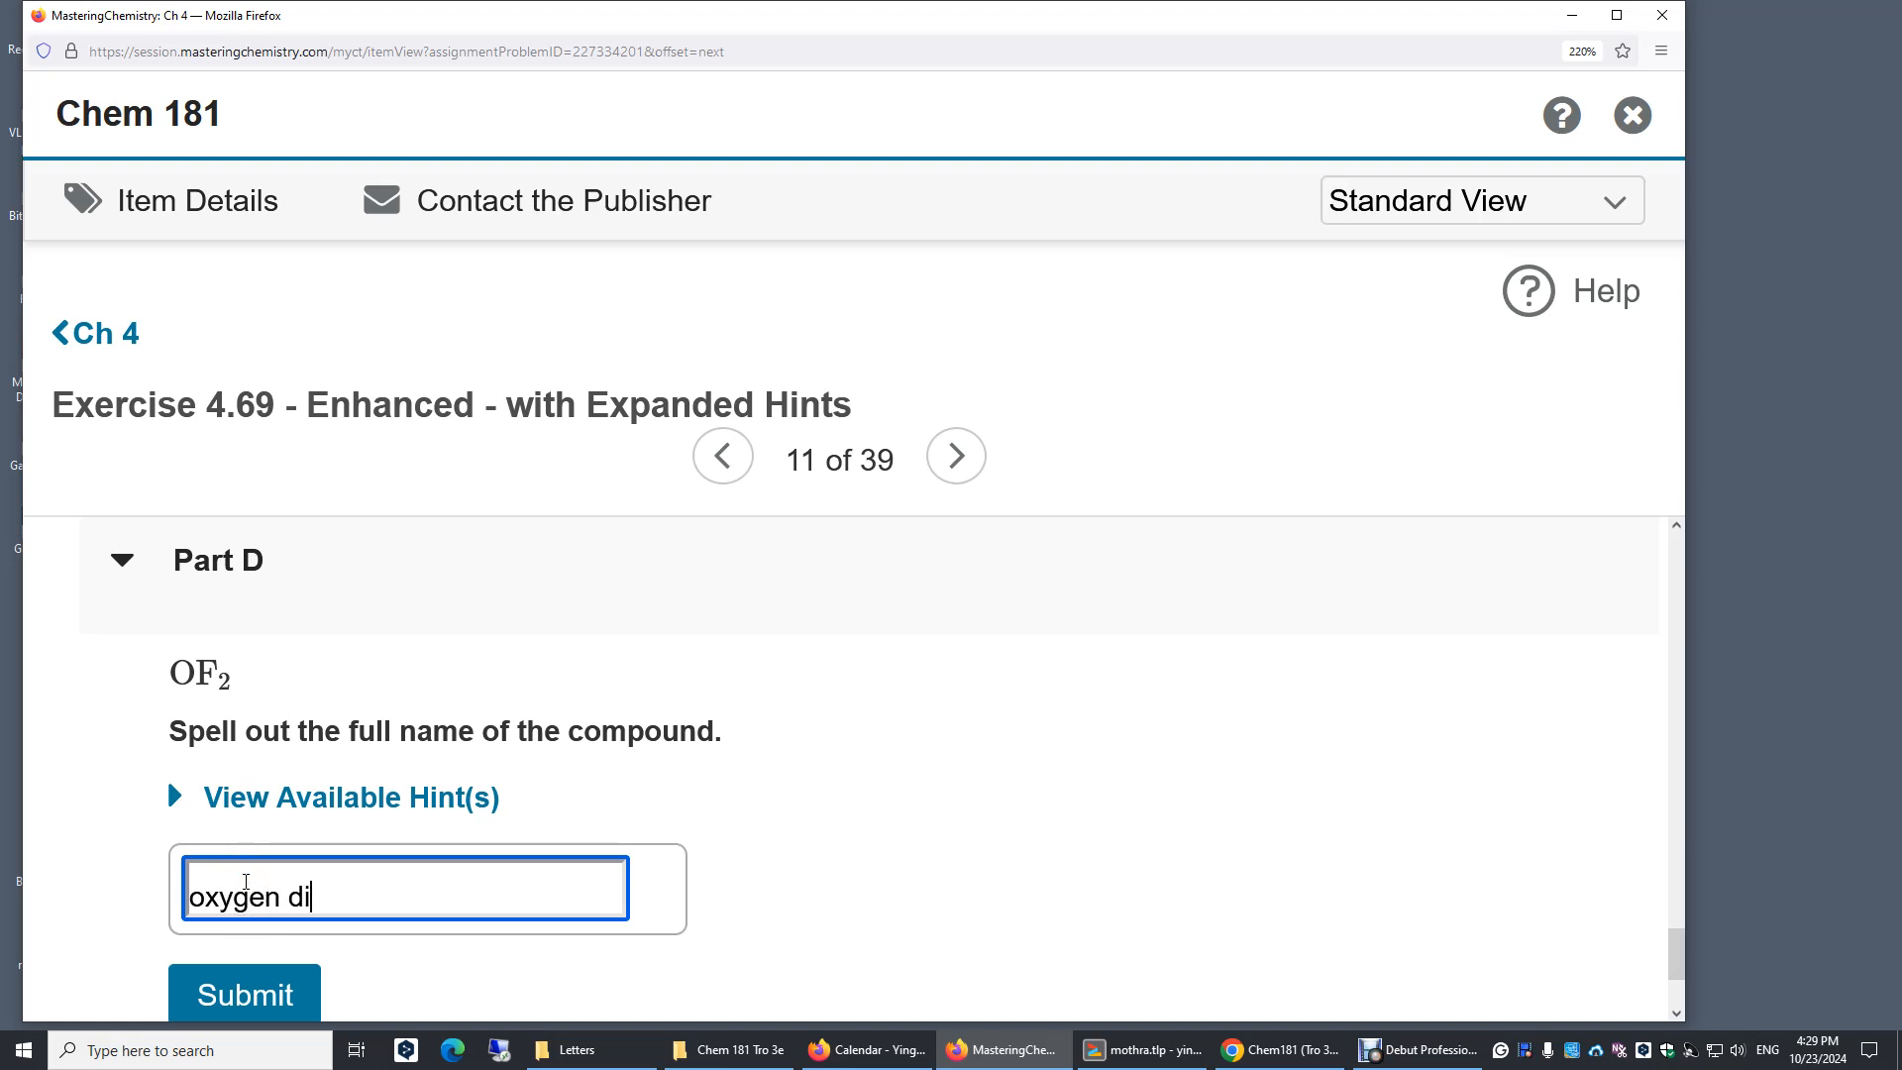
text(fluorid)
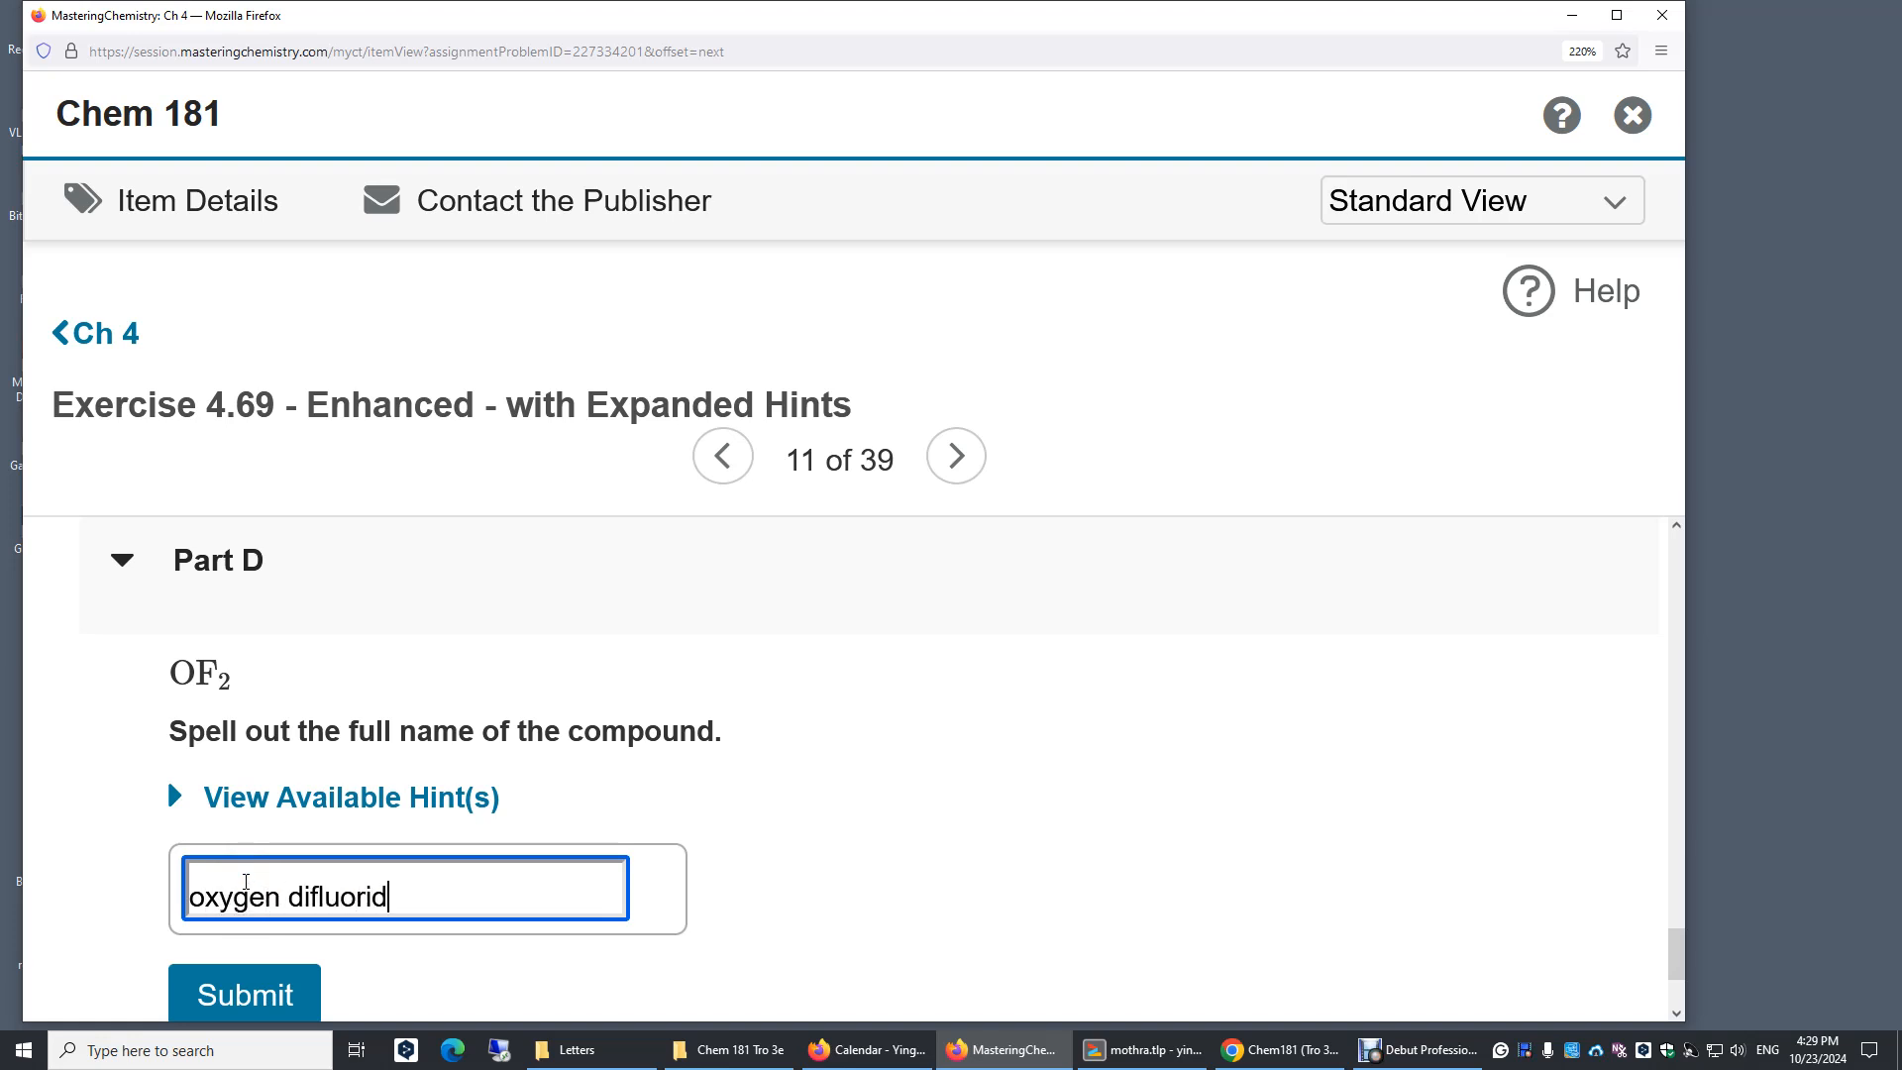
text(e)
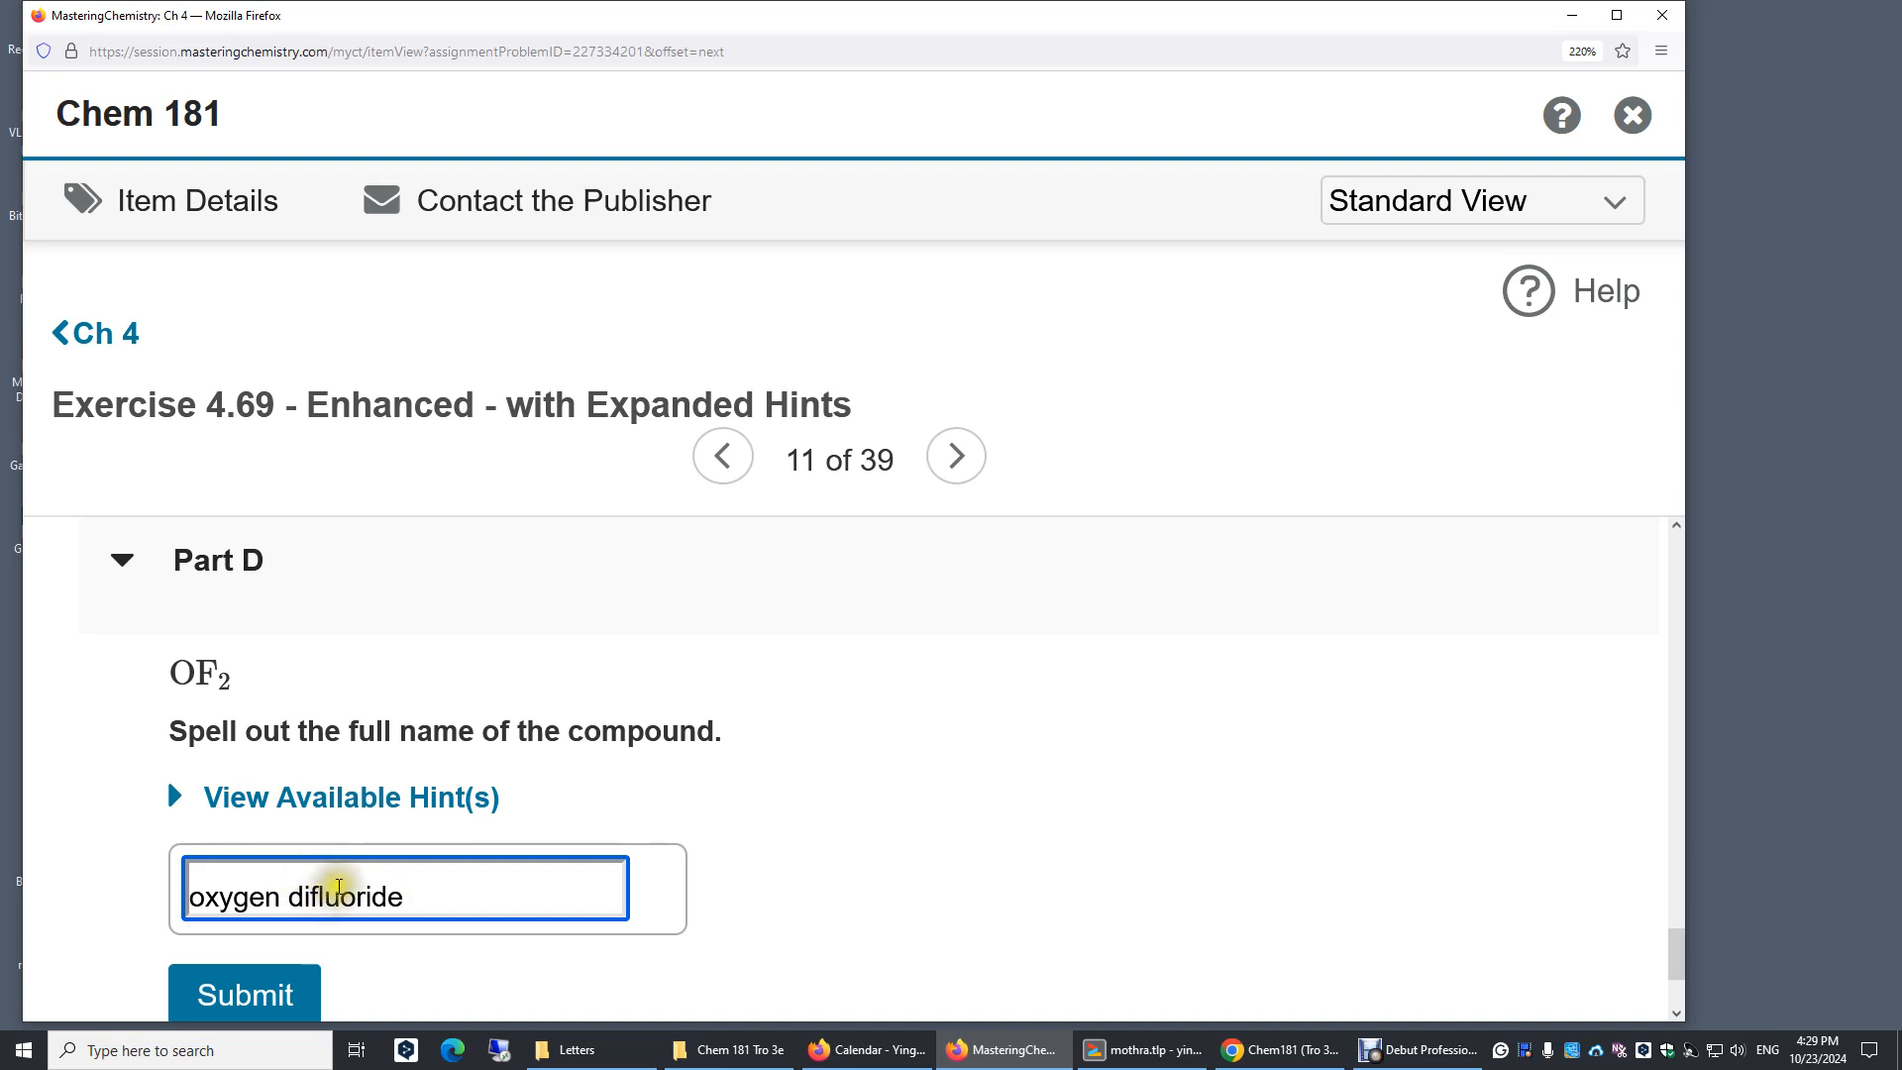
mouse_move(277, 458)
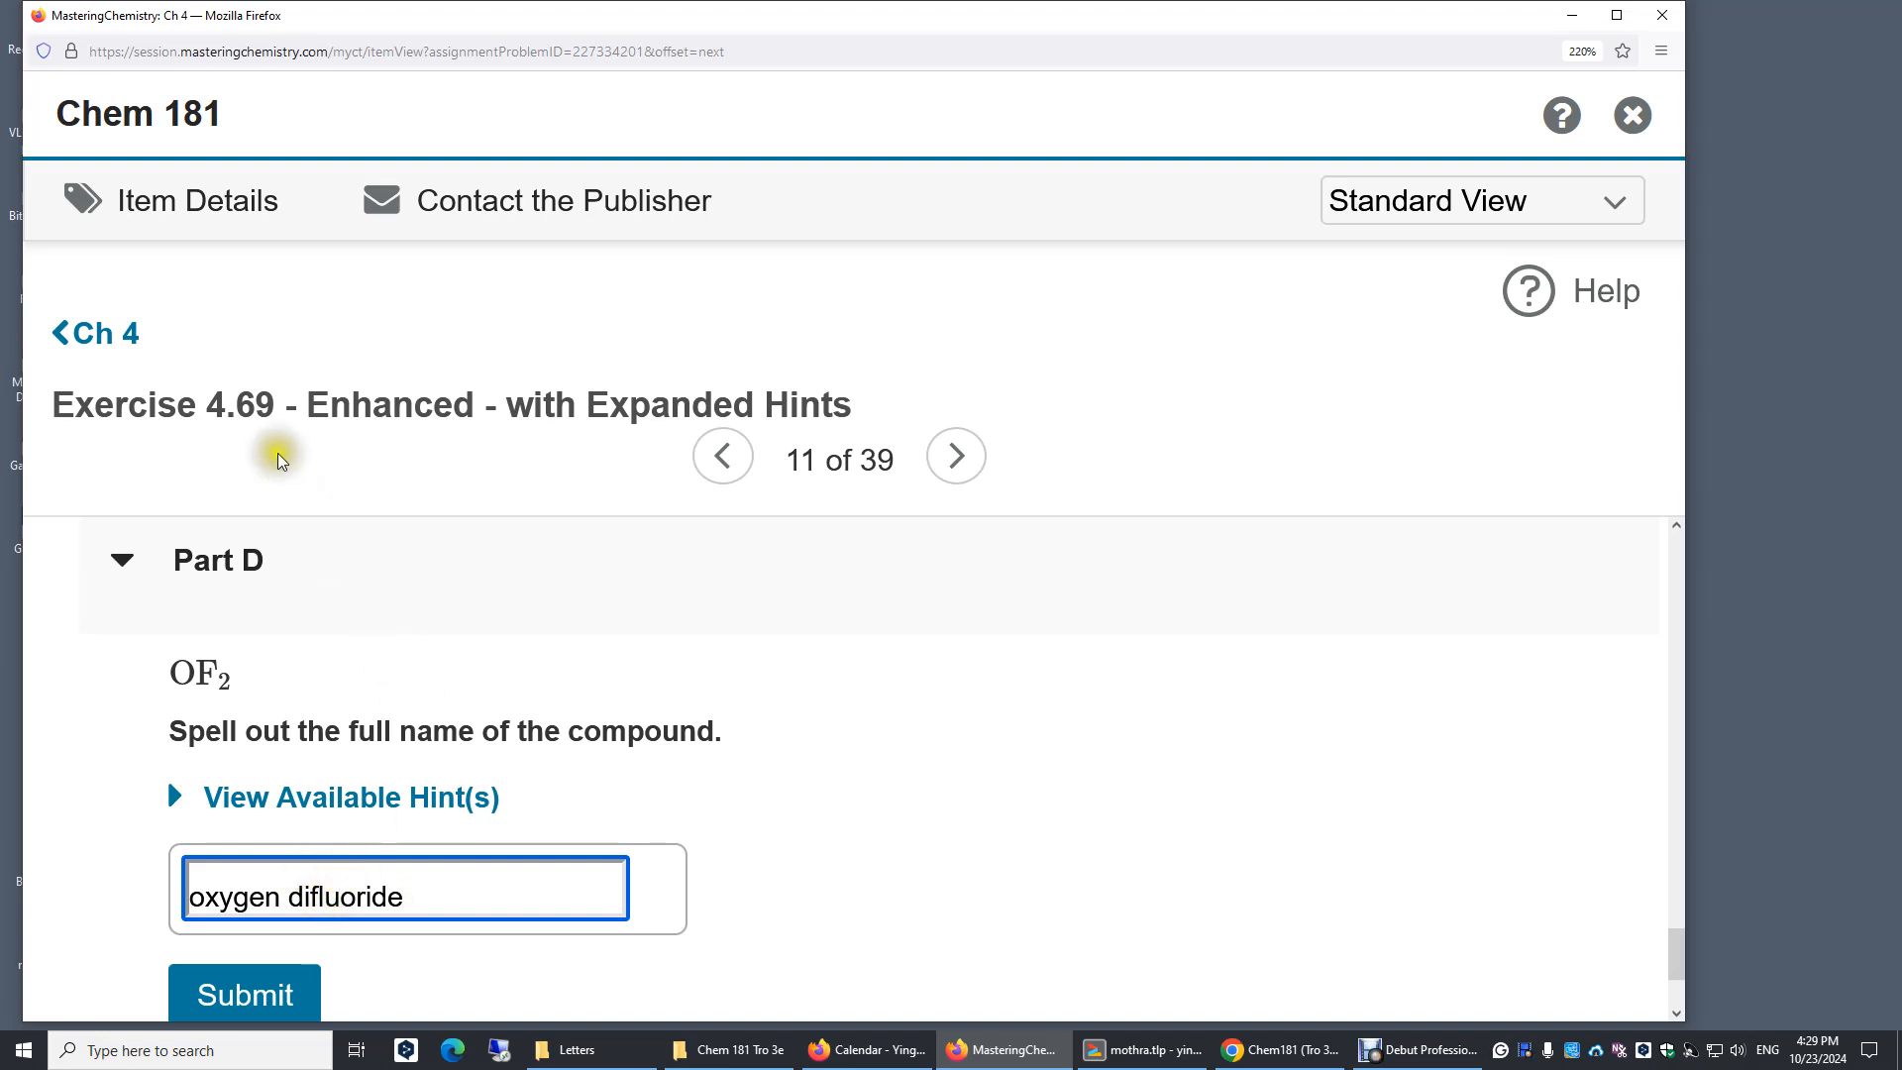
mouse_move(206, 673)
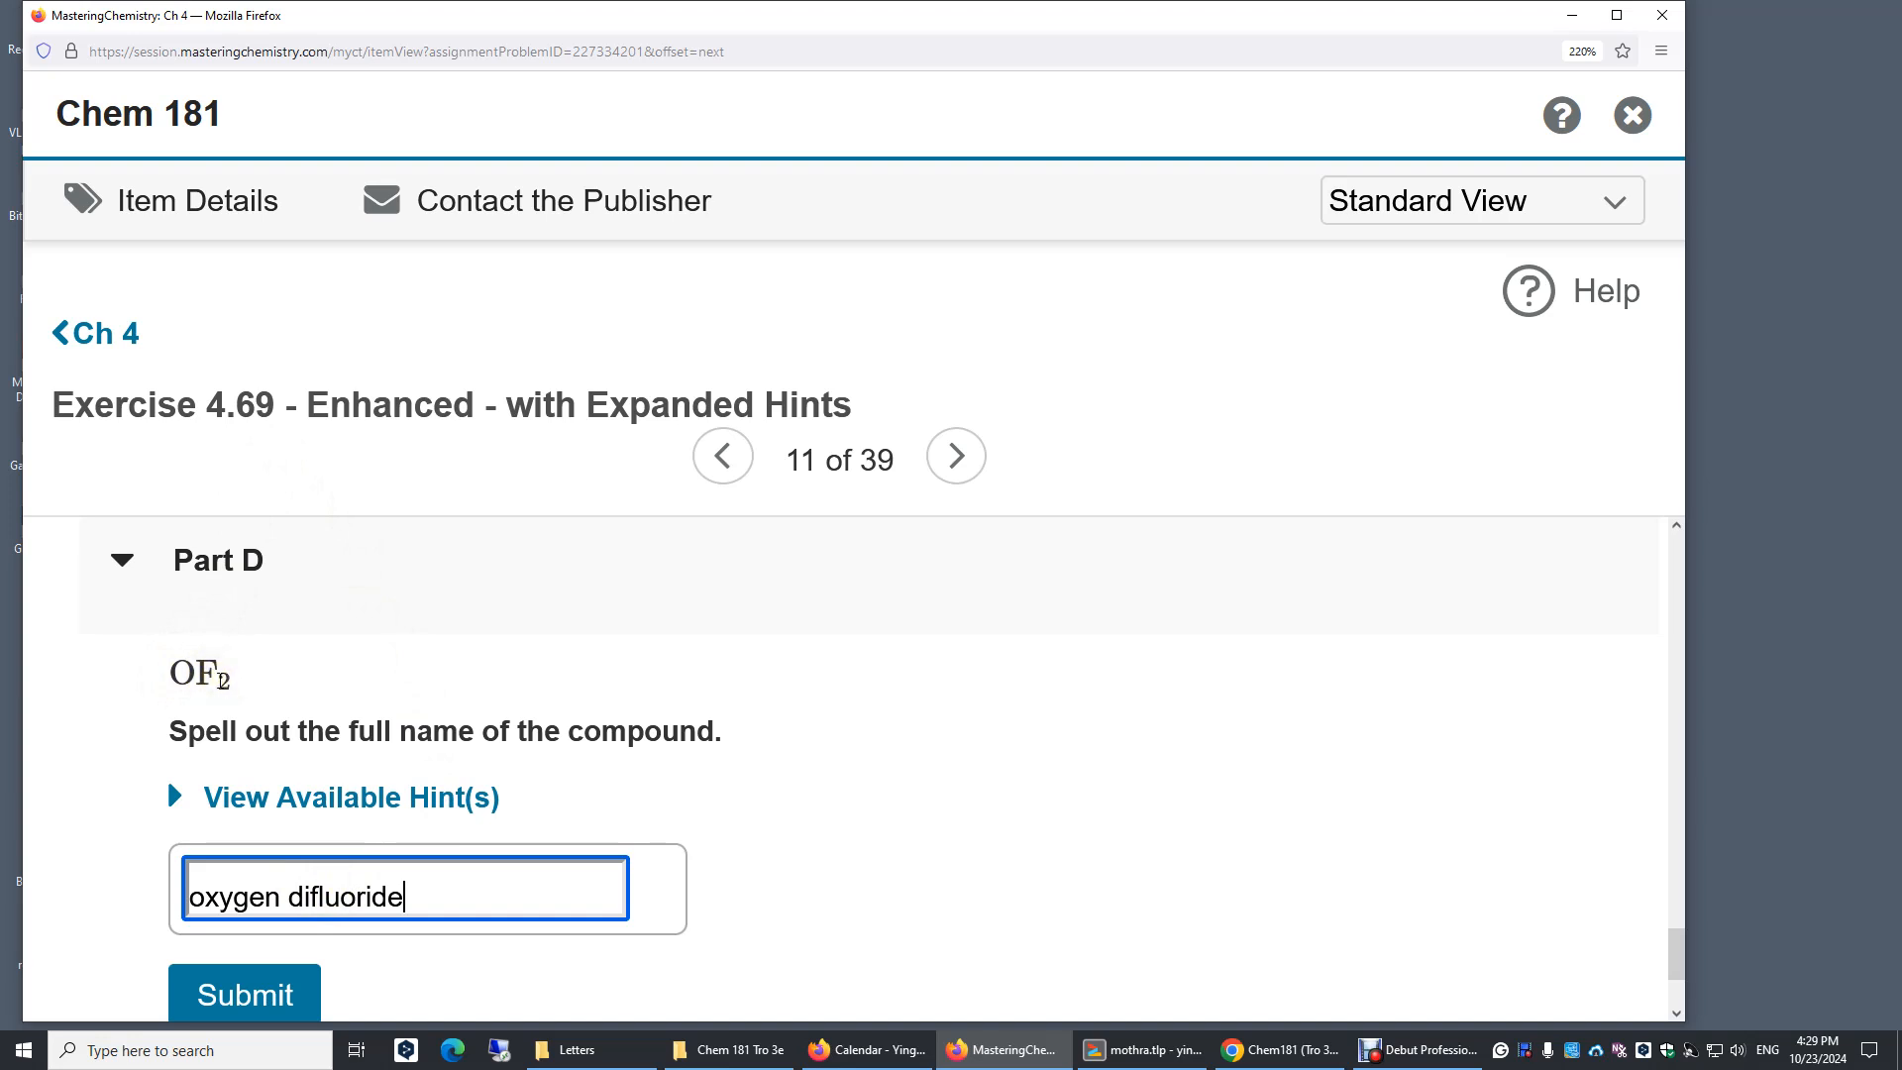
mouse_move(240, 703)
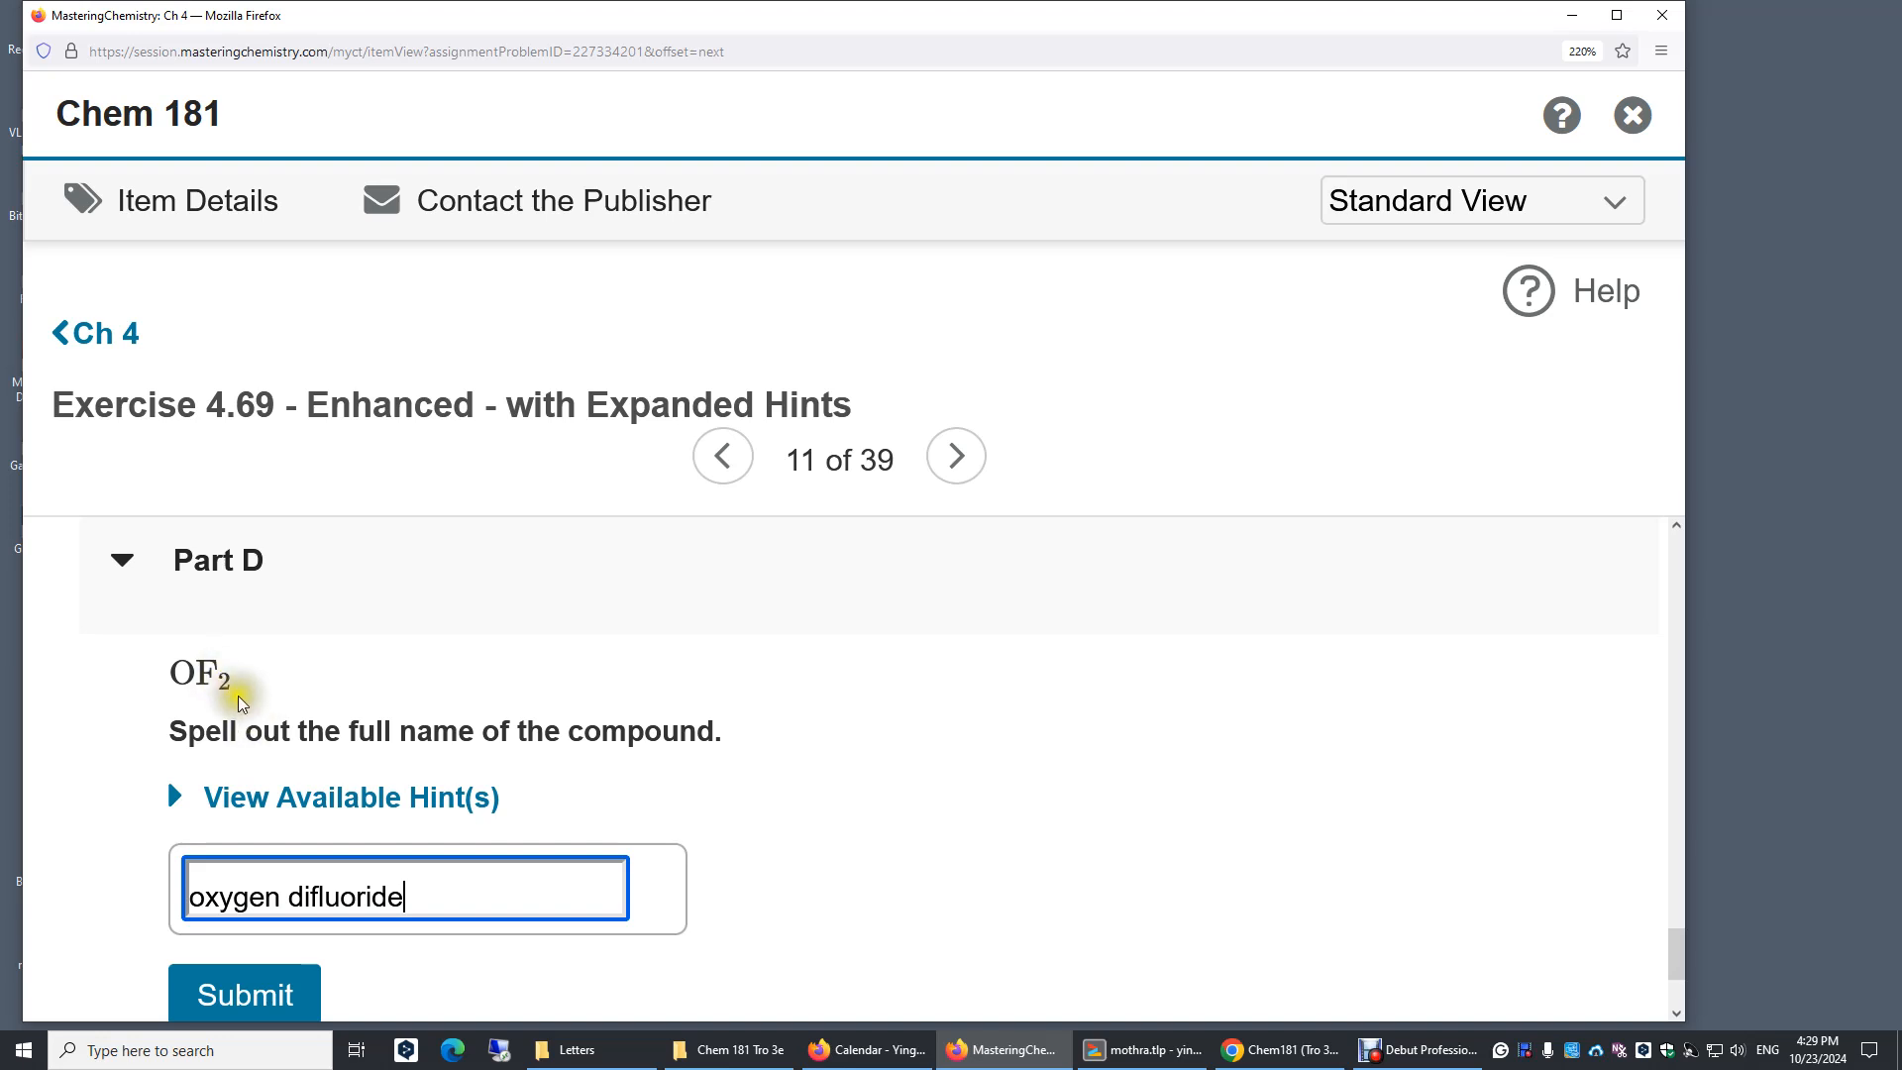
mouse_move(251, 679)
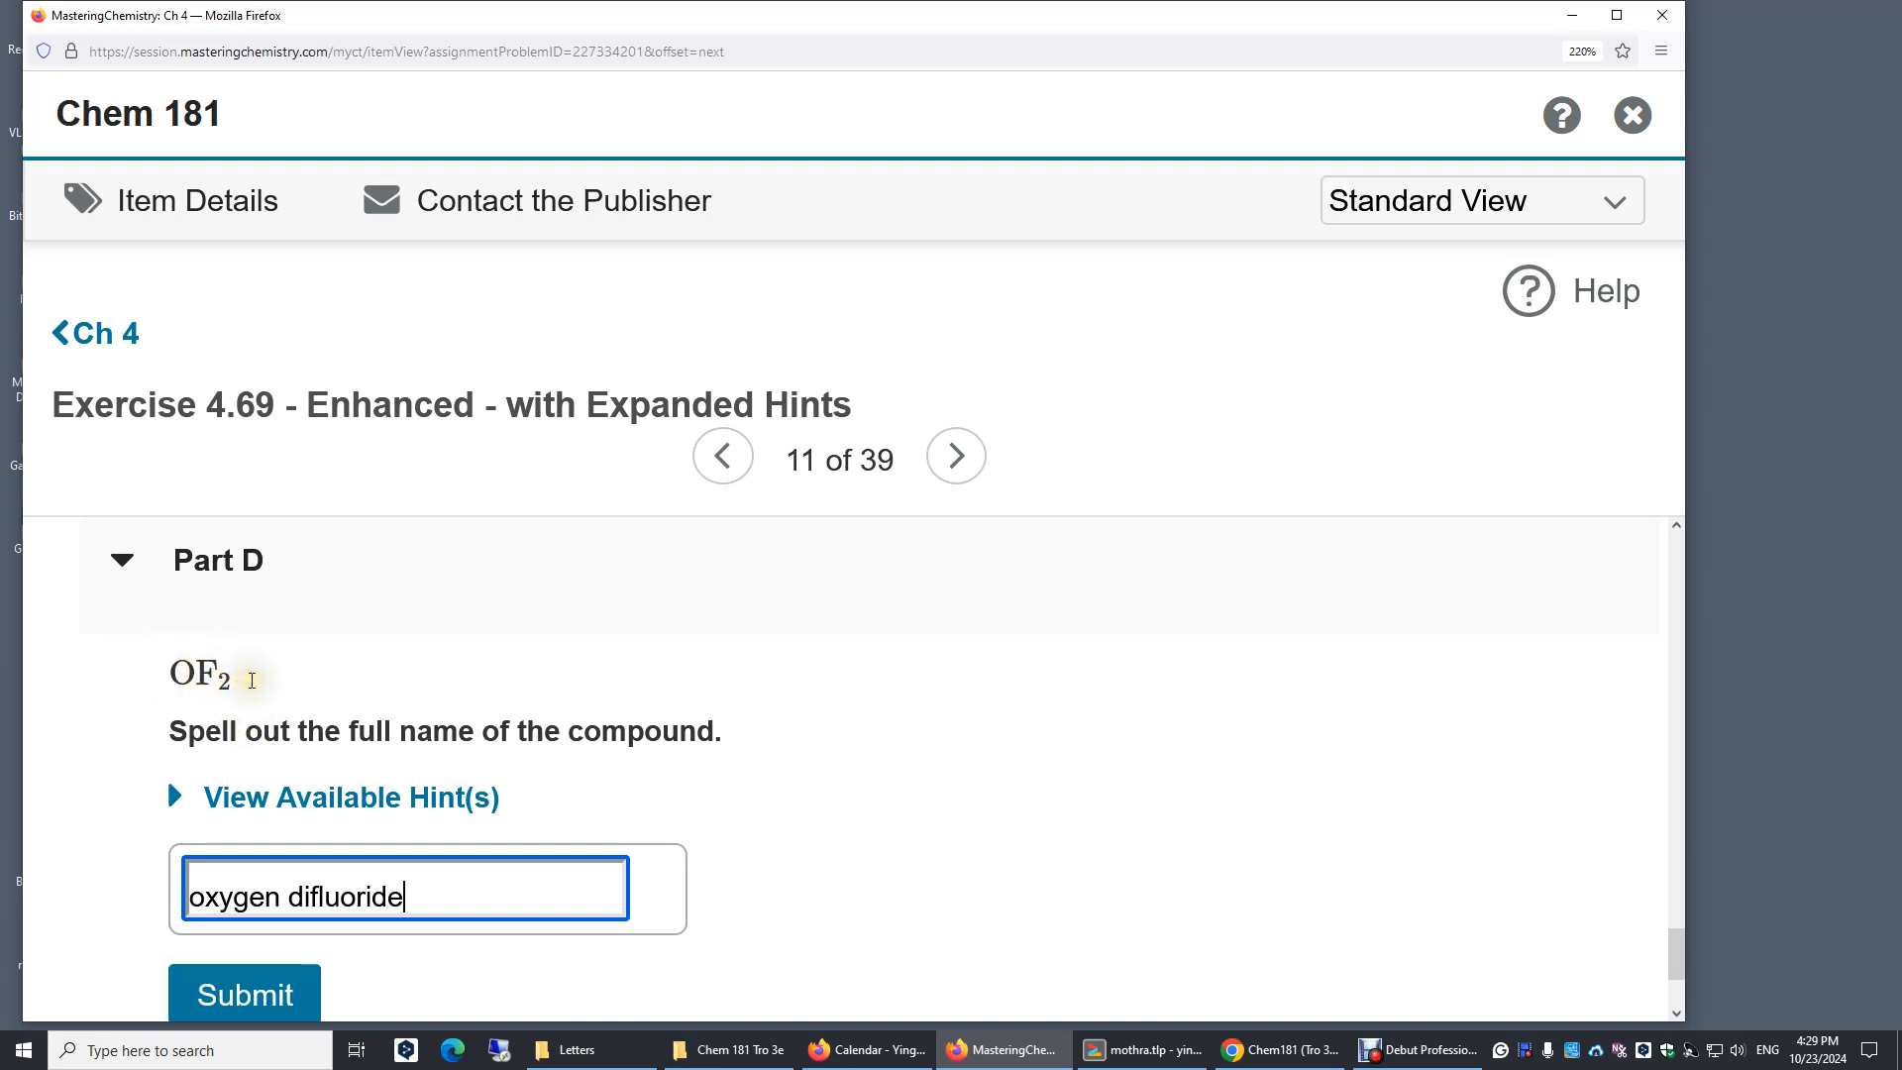